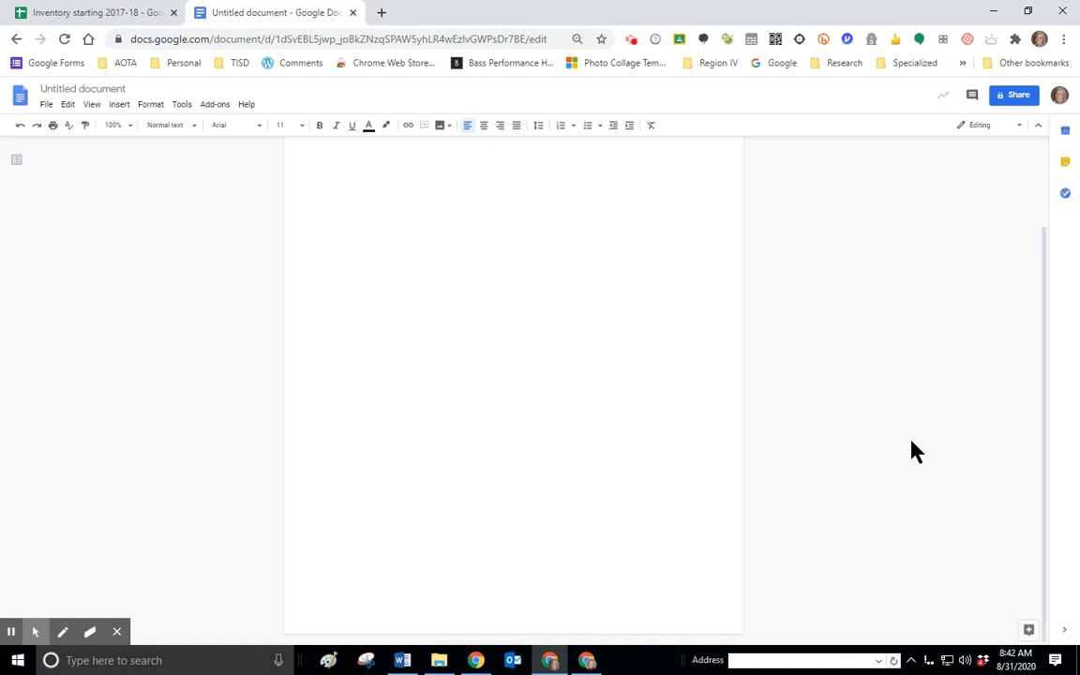
{"action": "mouse_move", "coordinate": [907, 448]}
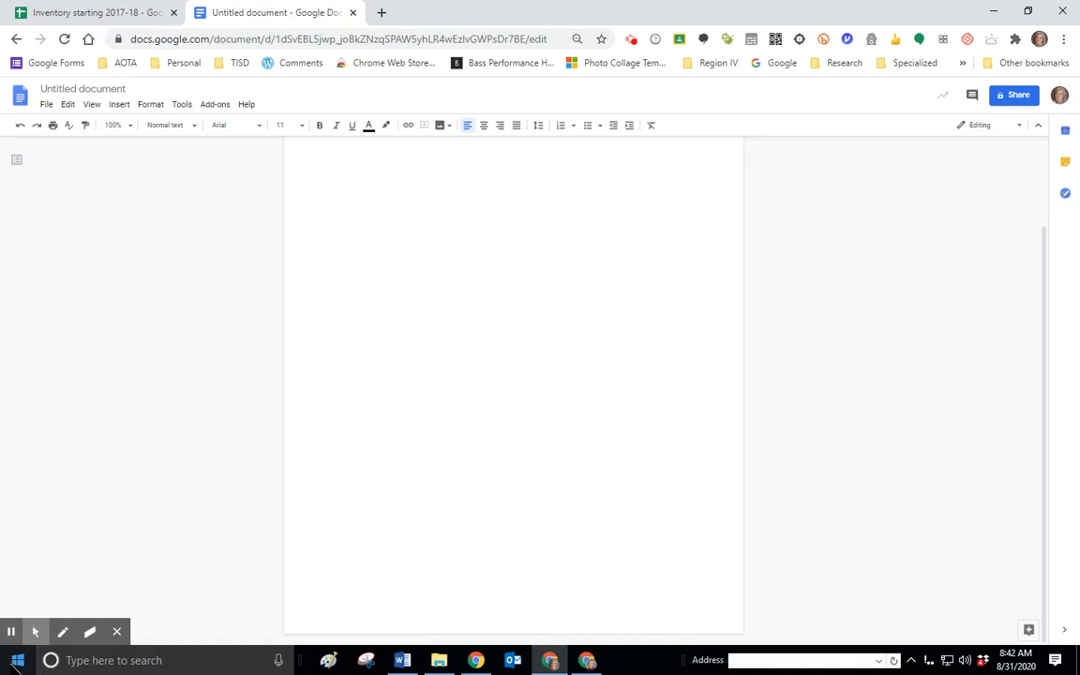
Leave Google Docs, open Windows Settings from Start and go to Ease of Access.
{"action": "left_click", "coordinate": [18, 660]}
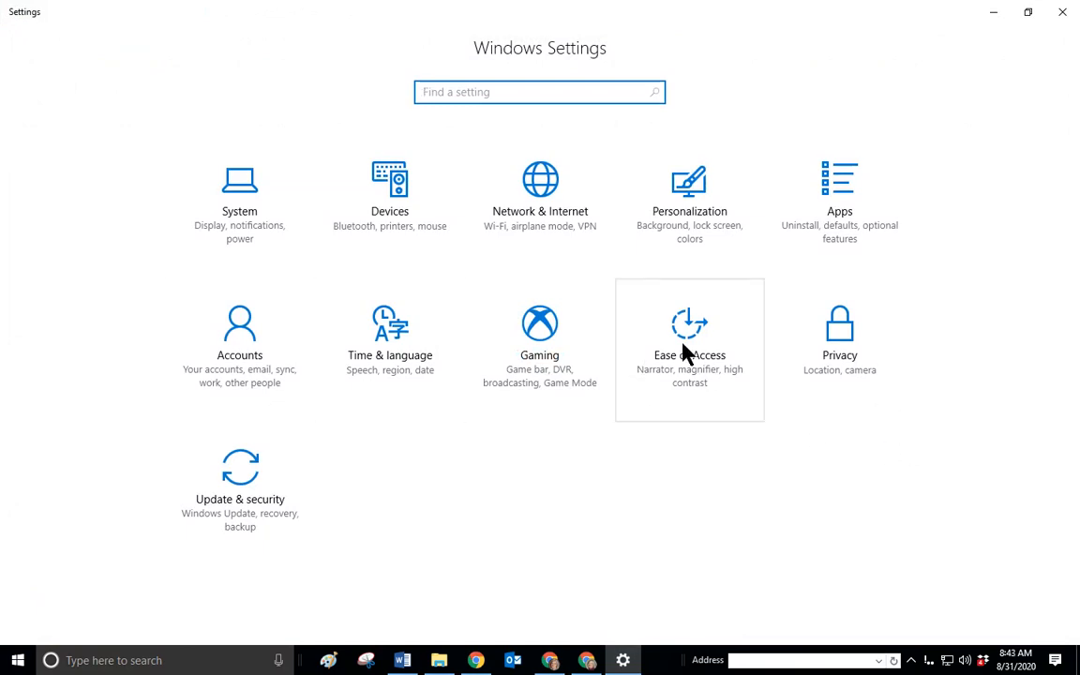
{"action": "left_click", "coordinate": [689, 328]}
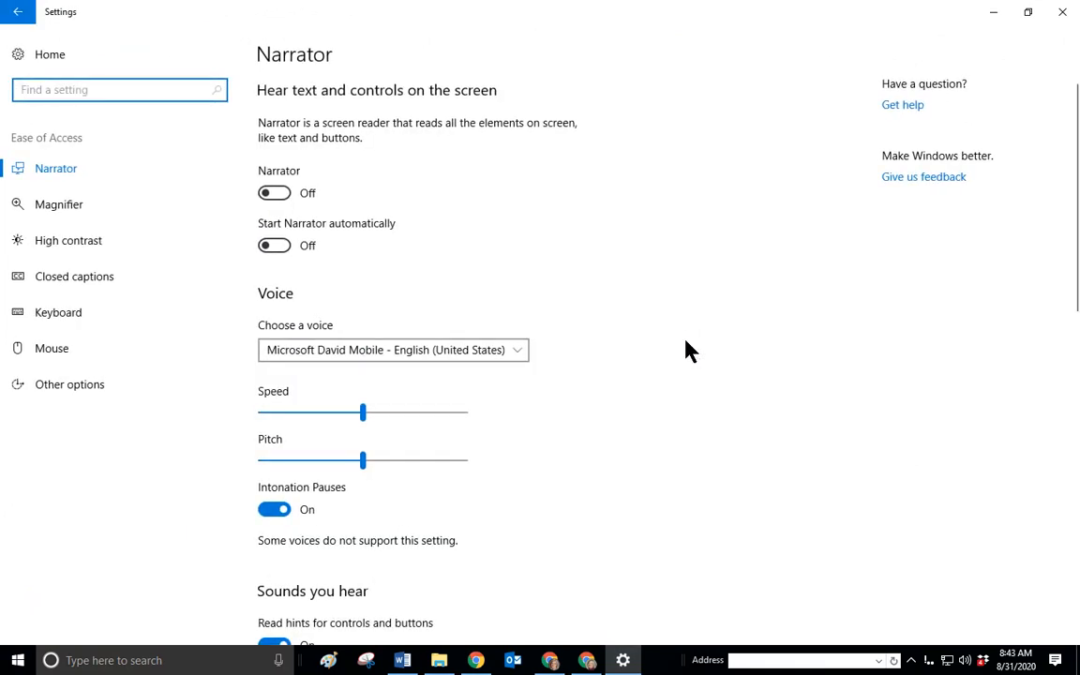
Show the Ease of Access Mouse page with its pointer size and colour options.
{"action": "left_click", "coordinate": [51, 347]}
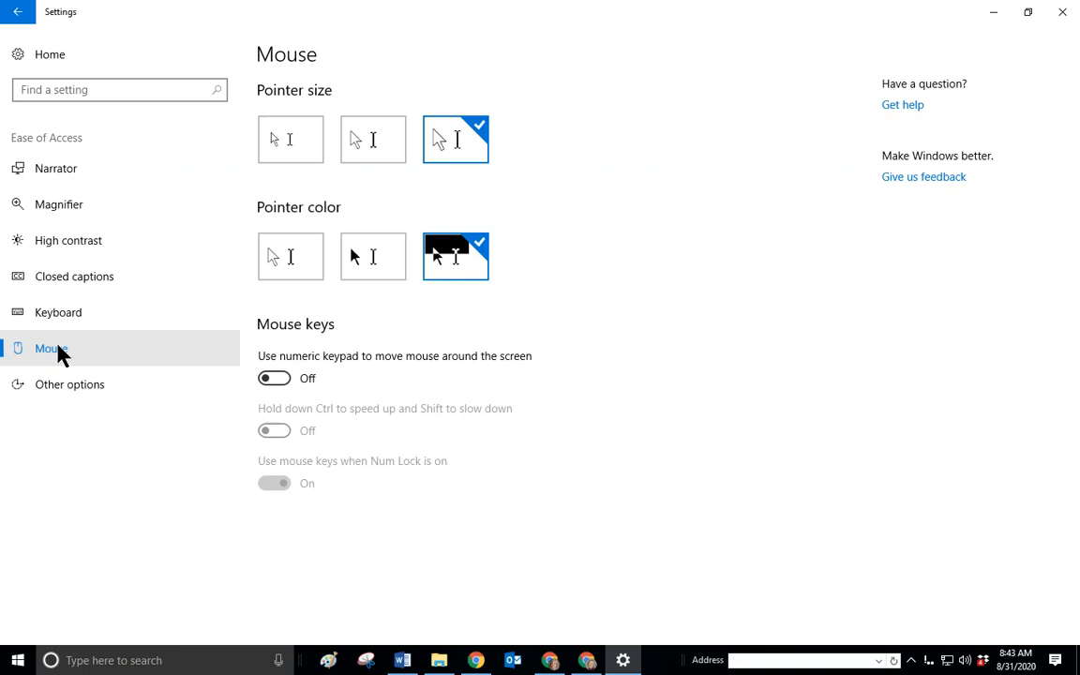
{"action": "mouse_move", "coordinate": [892, 298]}
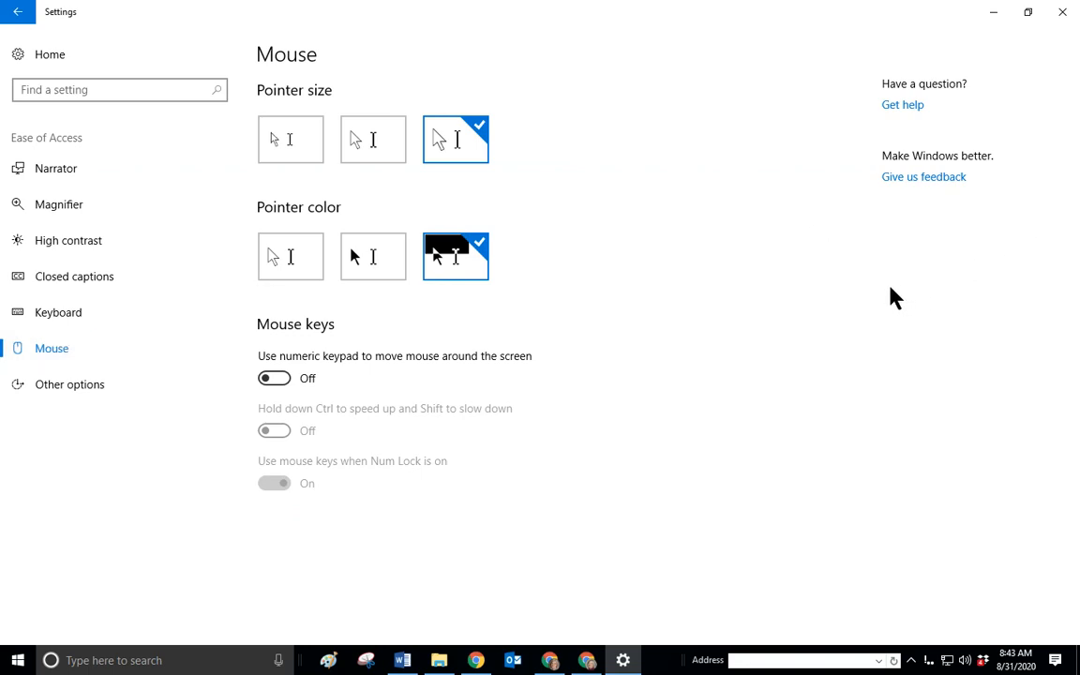
{"action": "mouse_move", "coordinate": [891, 289]}
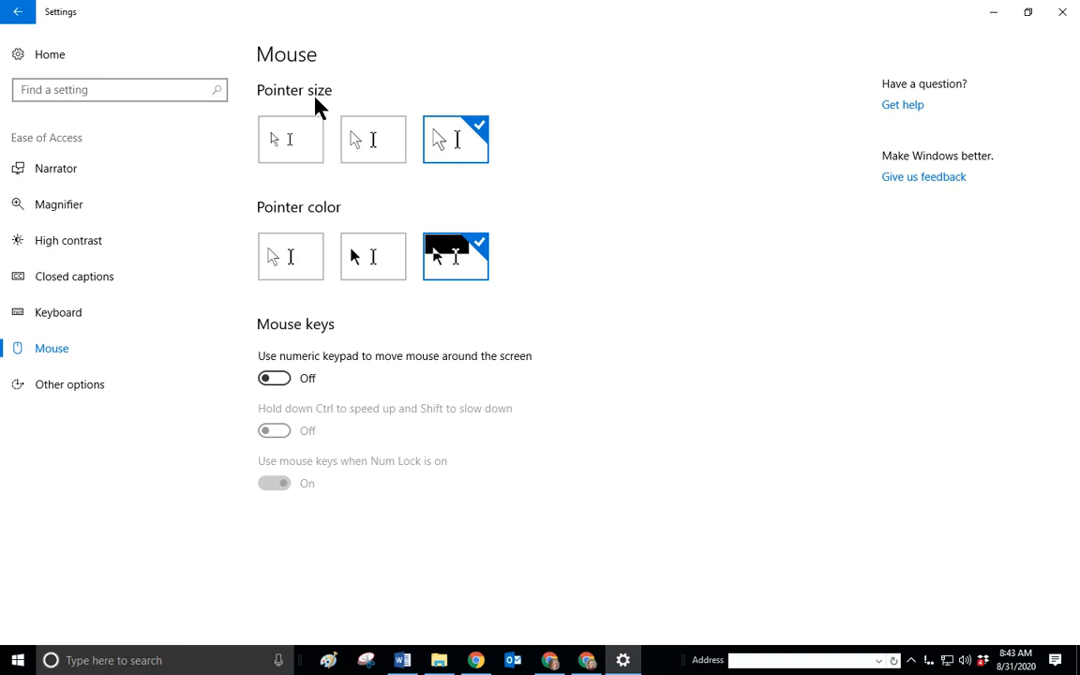
{"action": "mouse_move", "coordinate": [338, 103]}
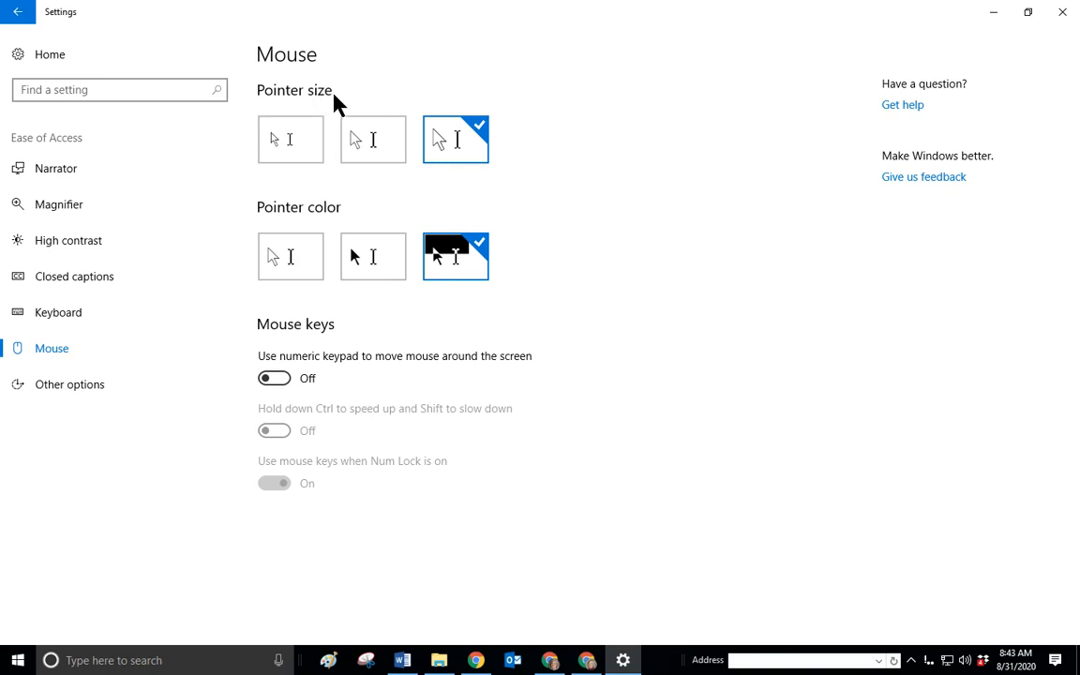
{"action": "mouse_move", "coordinate": [289, 139]}
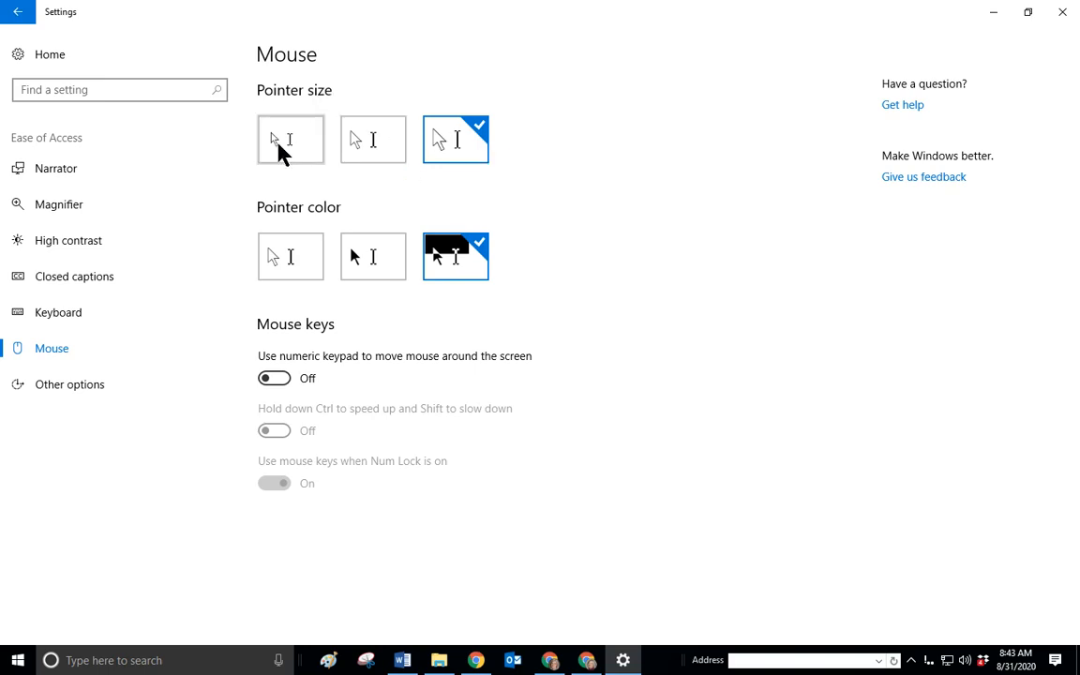
{"action": "mouse_move", "coordinate": [456, 167]}
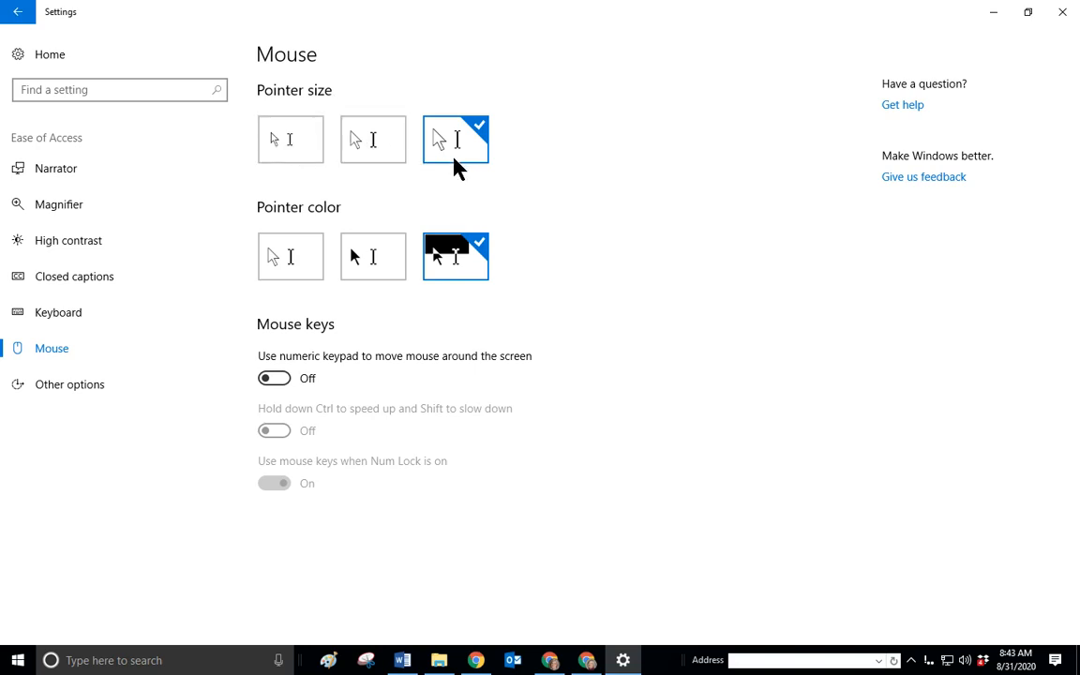
{"action": "mouse_move", "coordinate": [471, 157]}
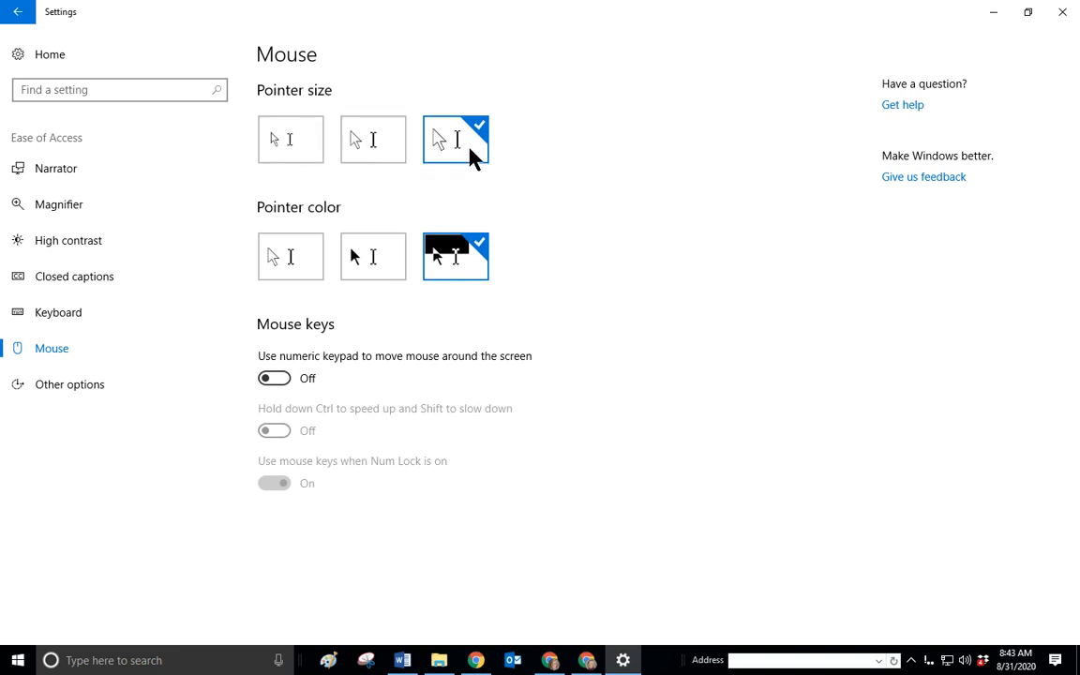
{"action": "mouse_move", "coordinate": [637, 234]}
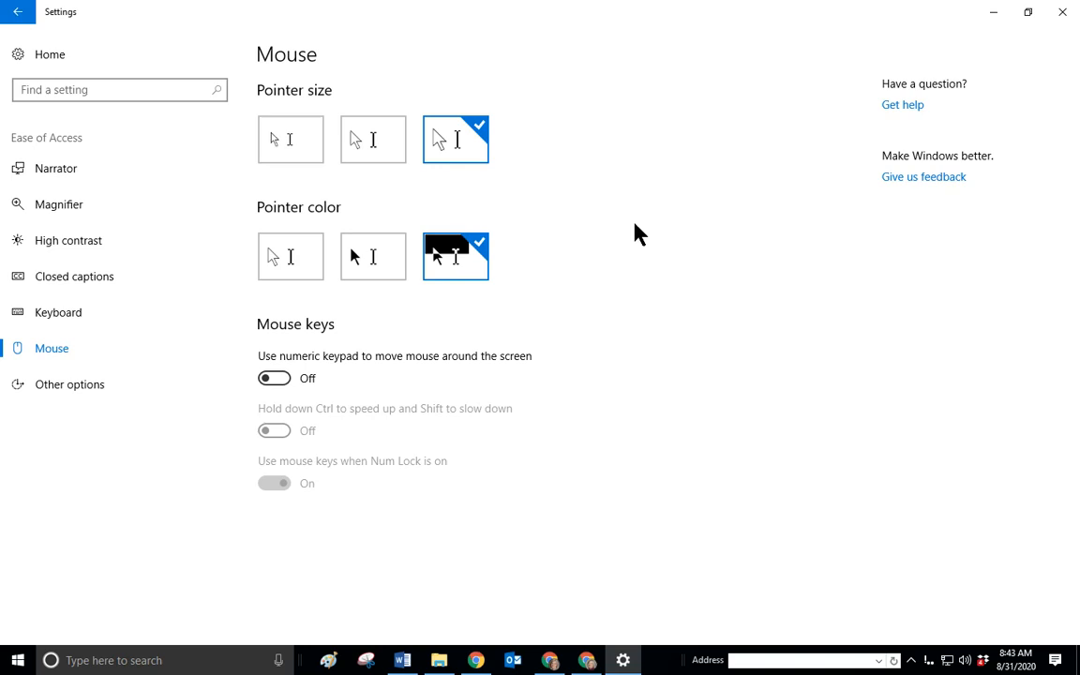
{"action": "mouse_move", "coordinate": [291, 255]}
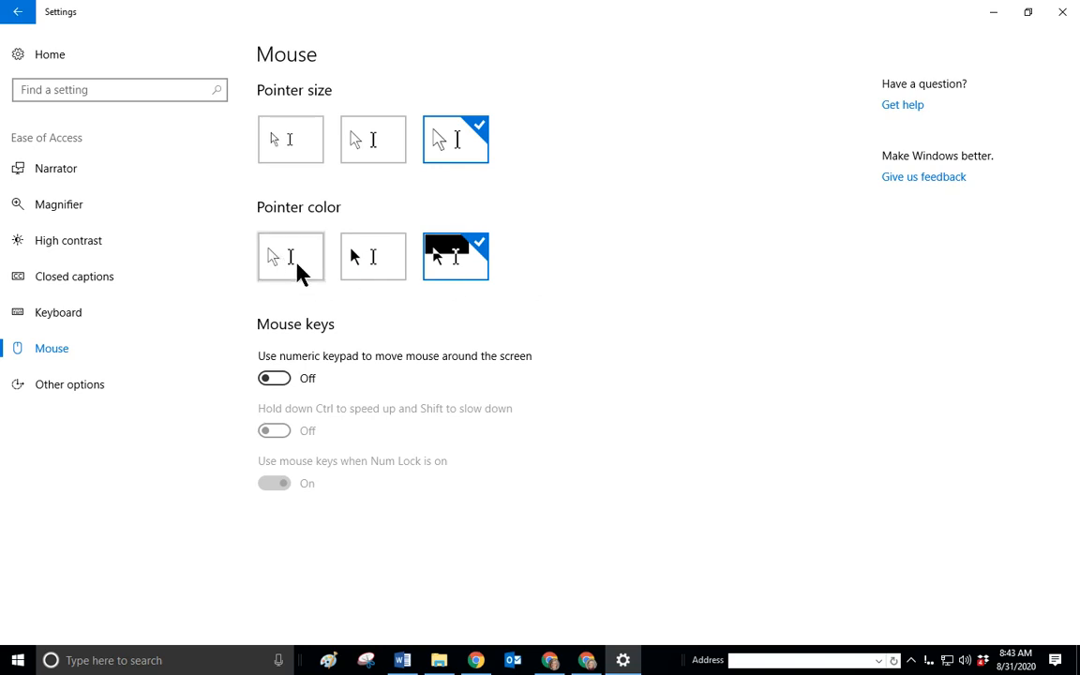
{"action": "mouse_move", "coordinate": [284, 272]}
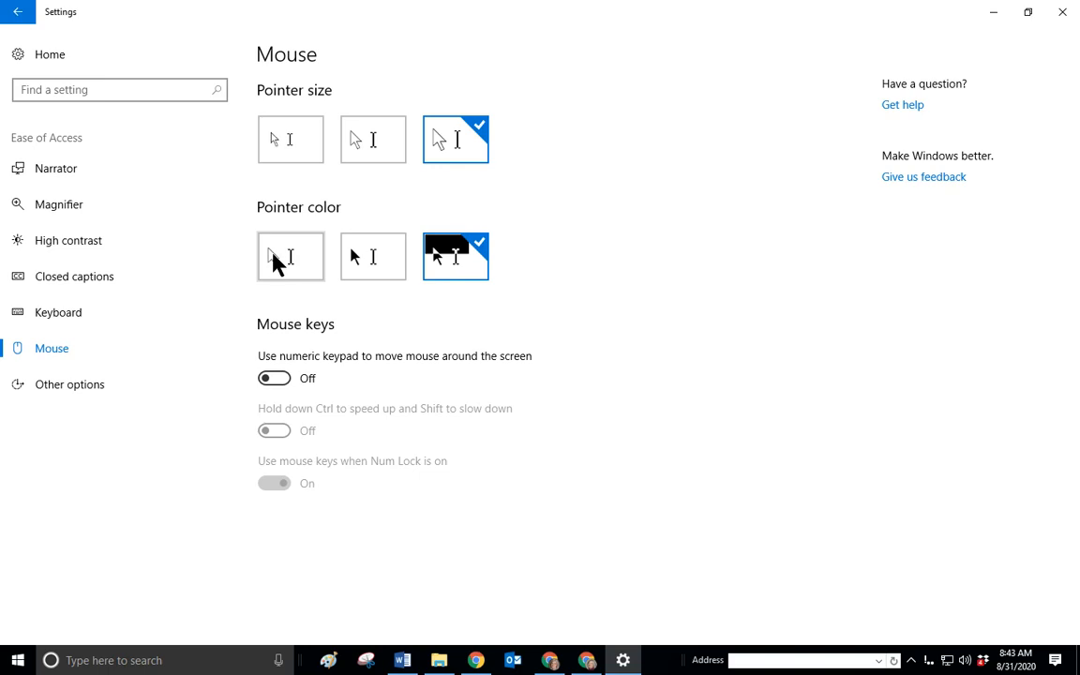
{"action": "mouse_move", "coordinate": [455, 267]}
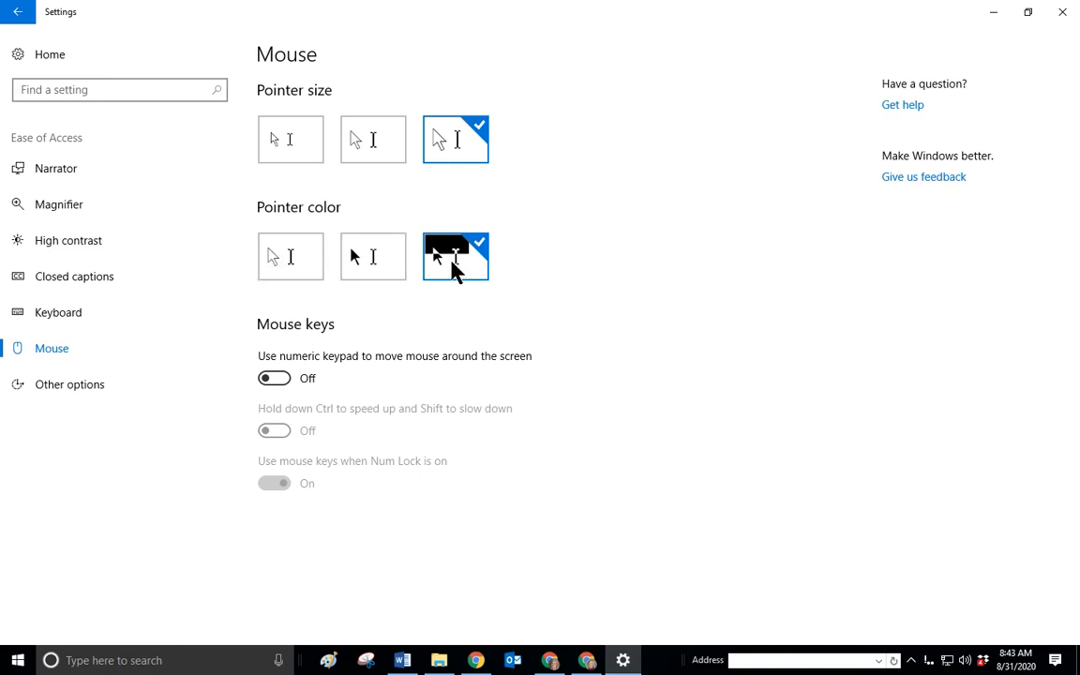
{"action": "mouse_move", "coordinate": [459, 272]}
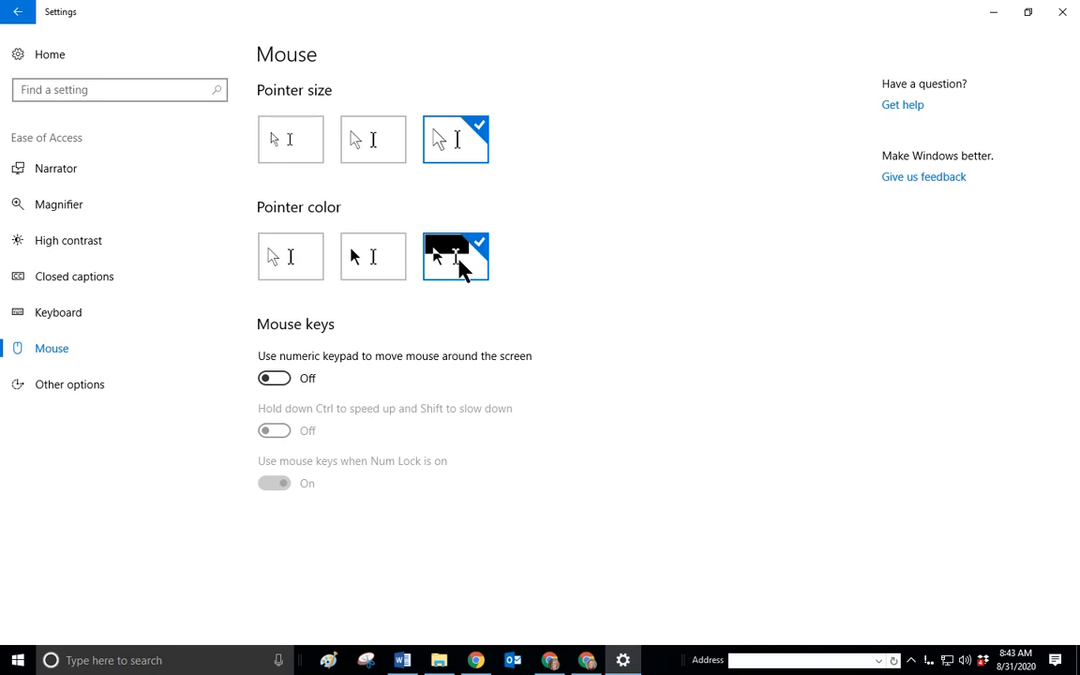
{"action": "mouse_move", "coordinate": [469, 272]}
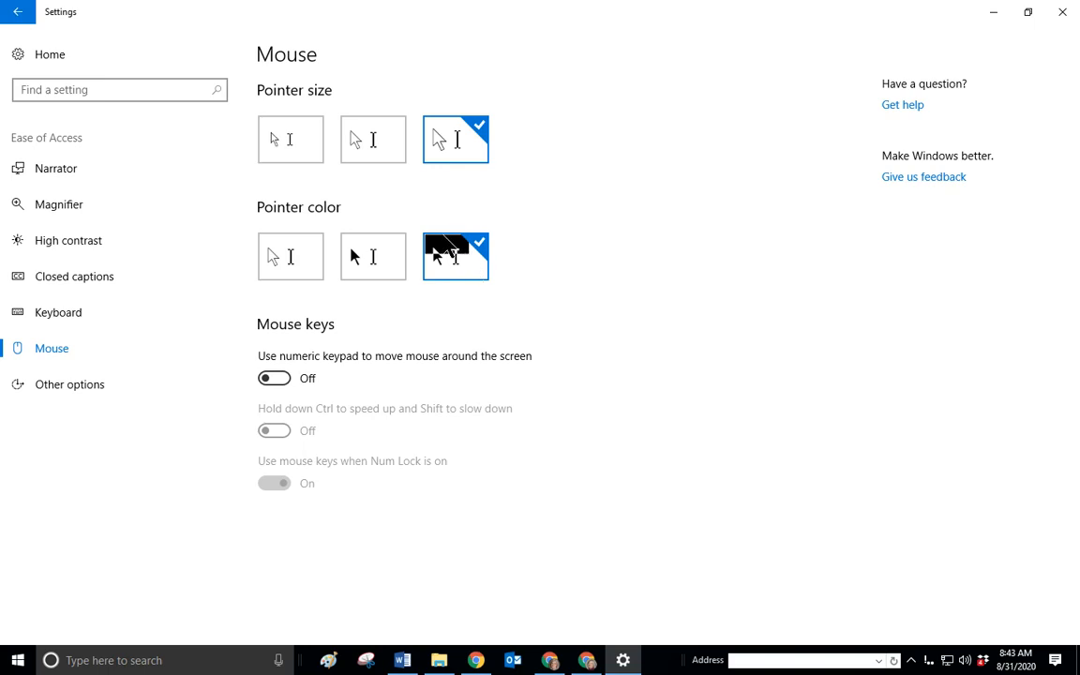
{"action": "mouse_move", "coordinate": [627, 289]}
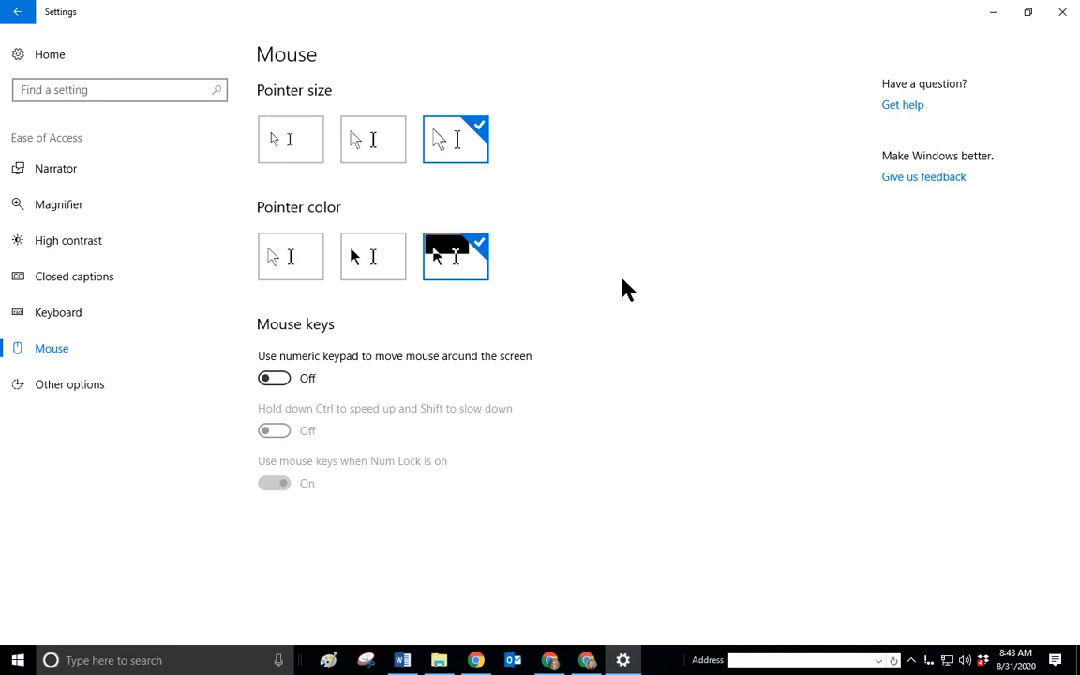
{"action": "mouse_move", "coordinate": [722, 337]}
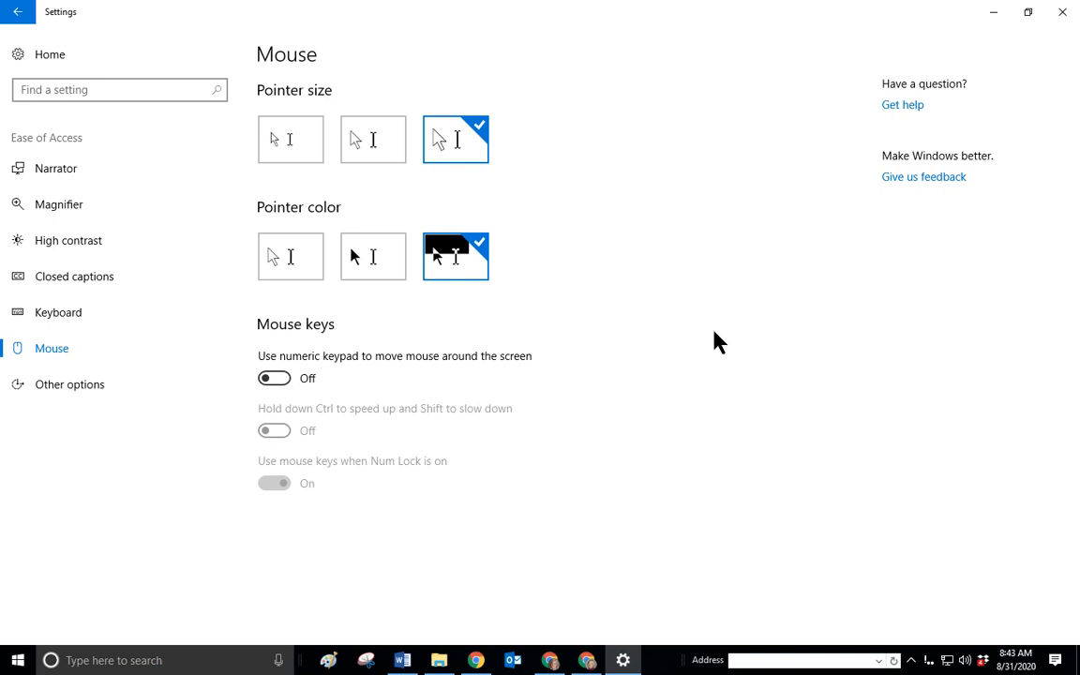
{"action": "mouse_move", "coordinate": [435, 442]}
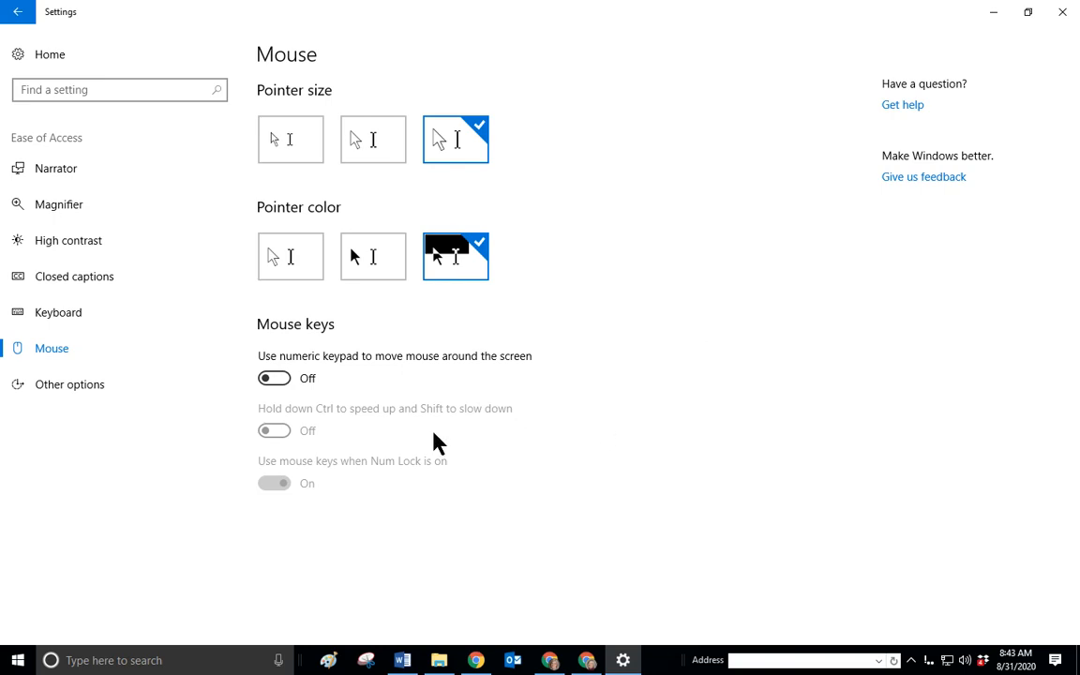
{"action": "mouse_move", "coordinate": [359, 372]}
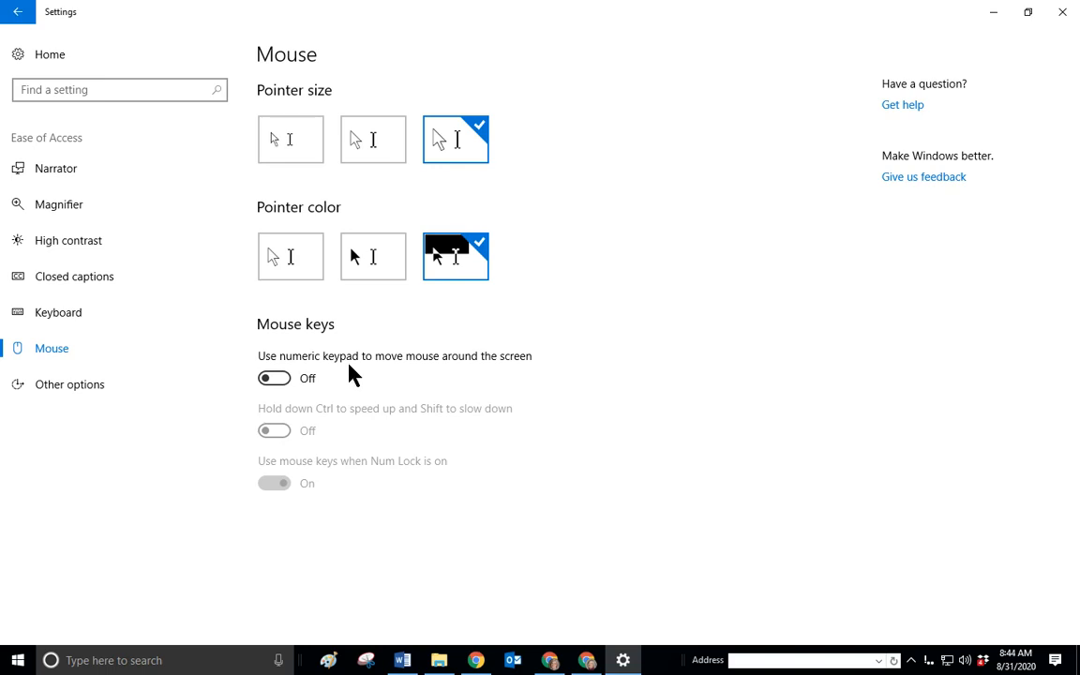
{"action": "mouse_move", "coordinate": [389, 370]}
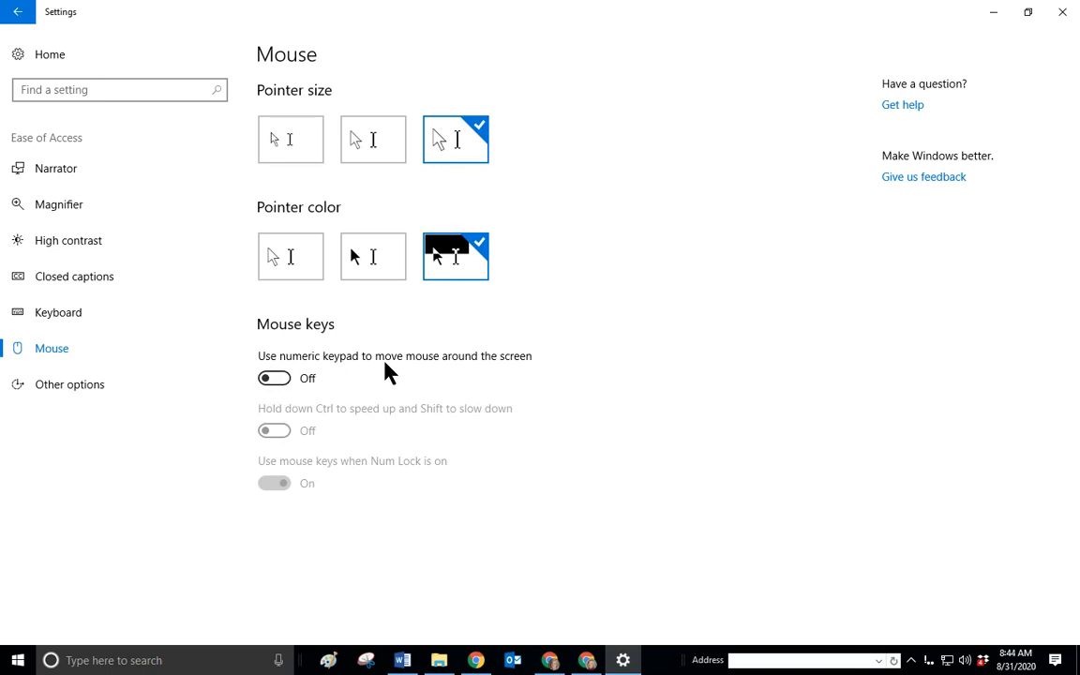
{"action": "mouse_move", "coordinate": [555, 379]}
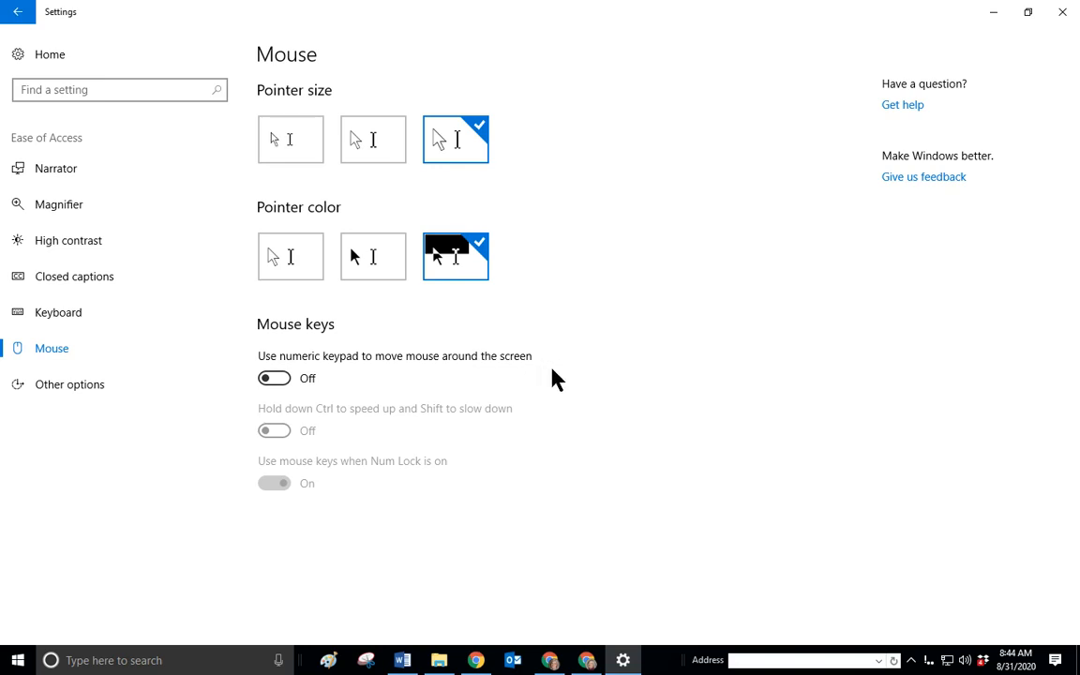
{"action": "mouse_move", "coordinate": [573, 387]}
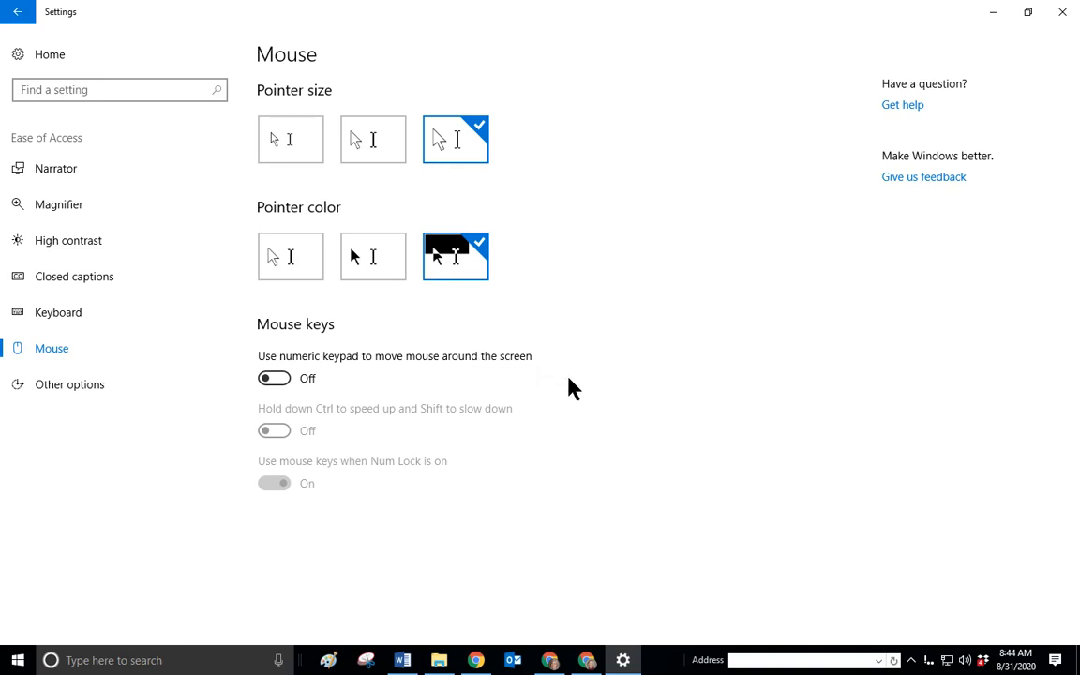
{"action": "mouse_move", "coordinate": [553, 394]}
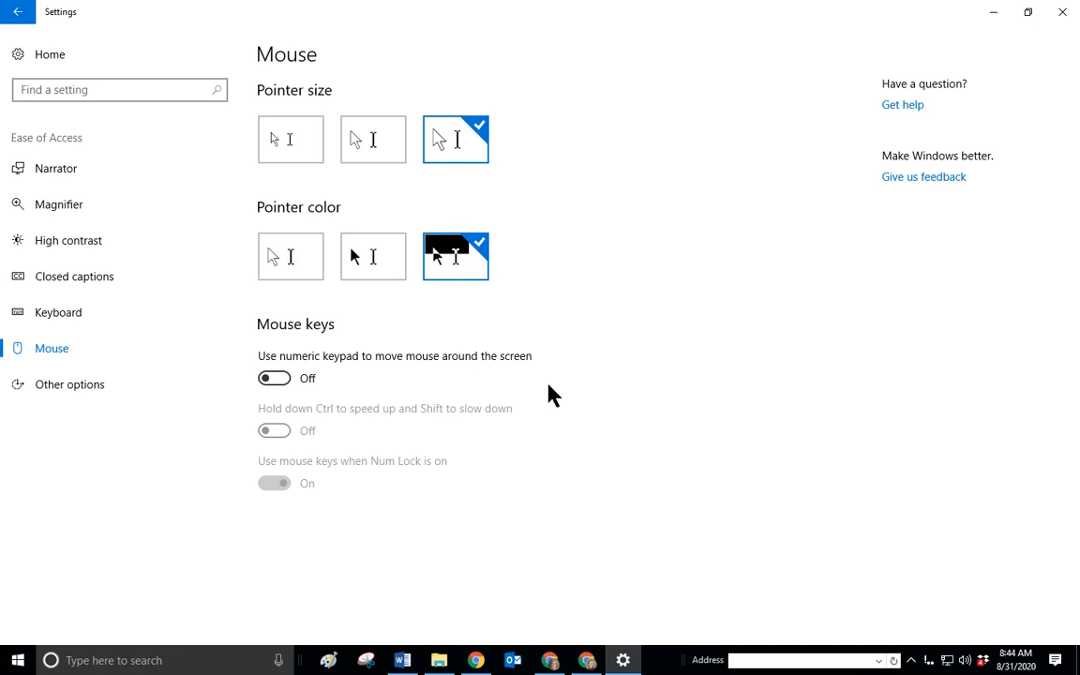
{"action": "mouse_move", "coordinate": [370, 426]}
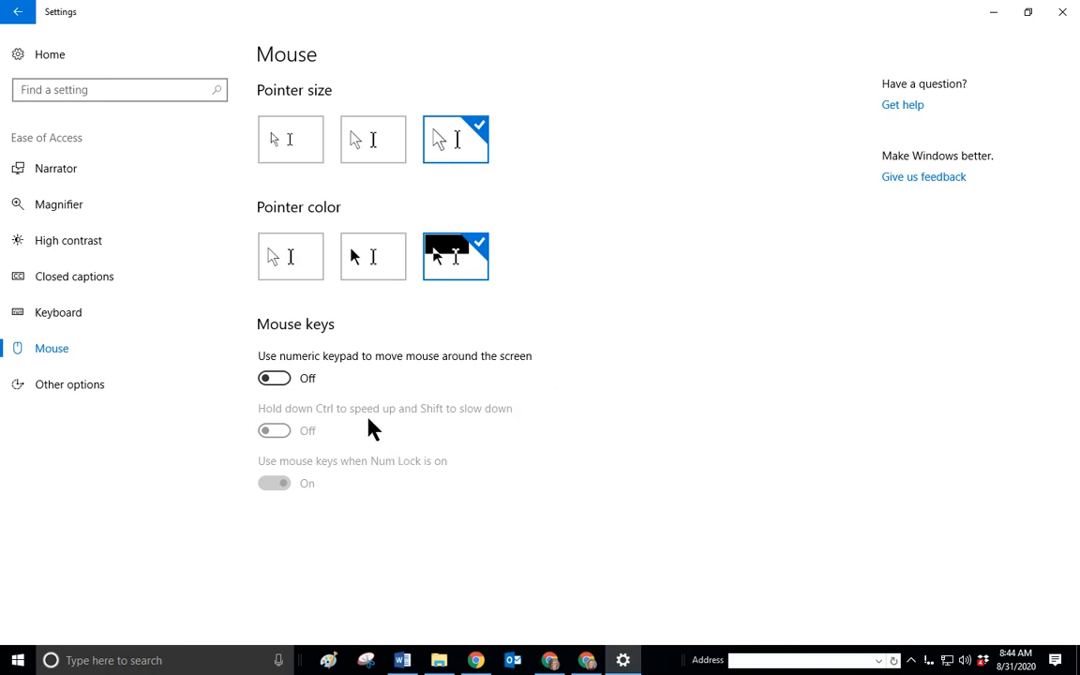
{"action": "mouse_move", "coordinate": [401, 428]}
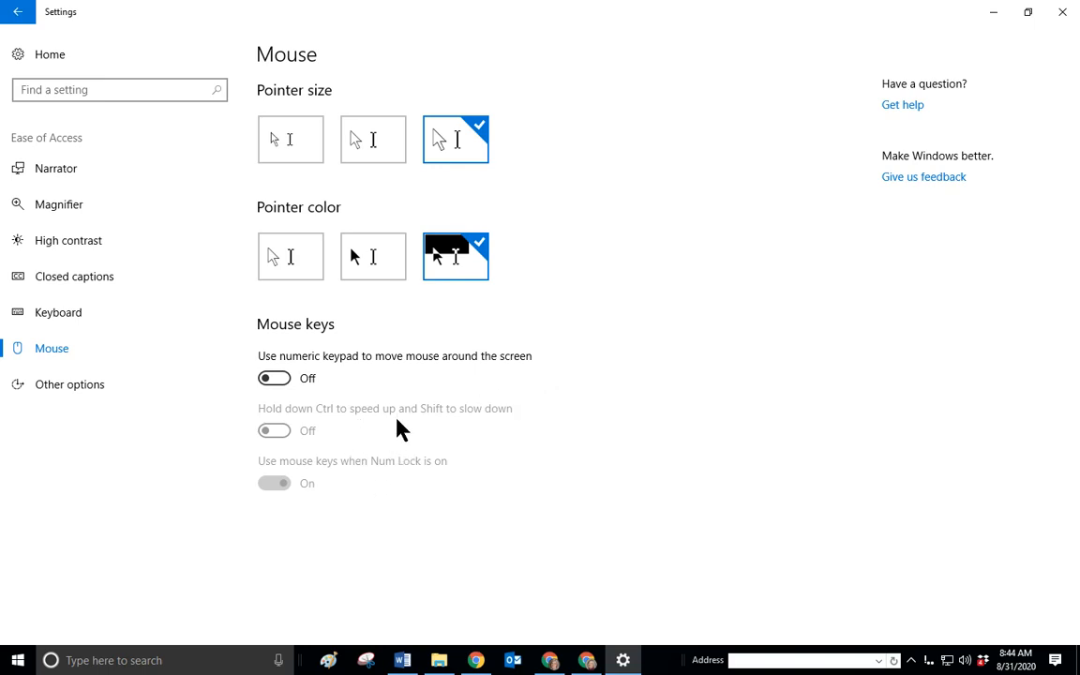
{"action": "mouse_move", "coordinate": [310, 433]}
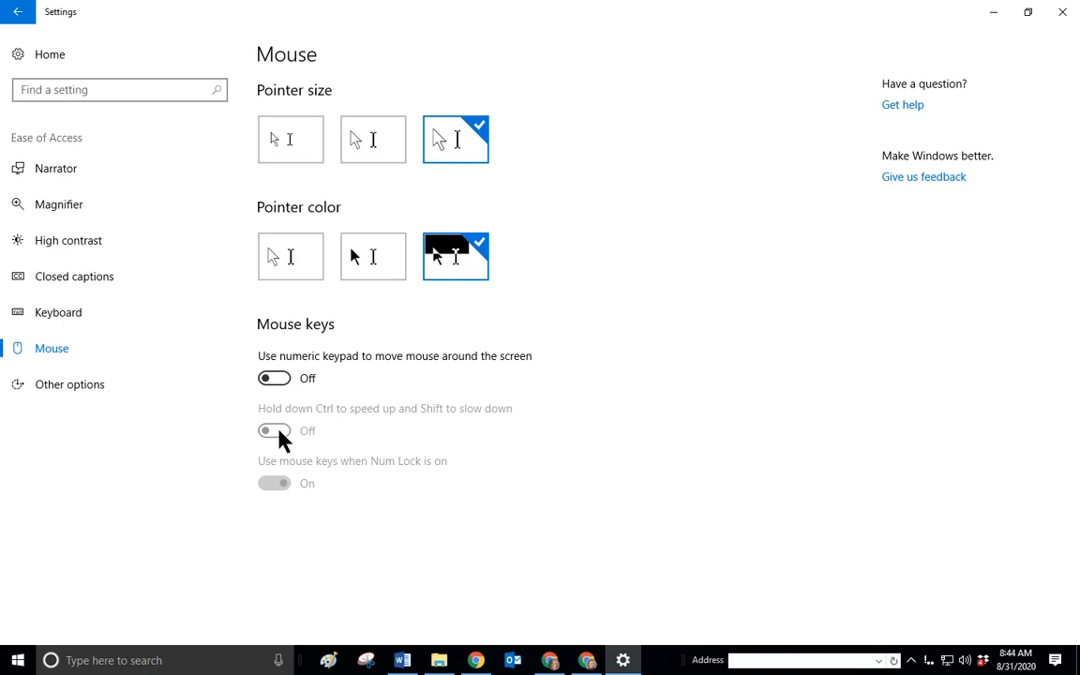
{"action": "mouse_move", "coordinate": [309, 429]}
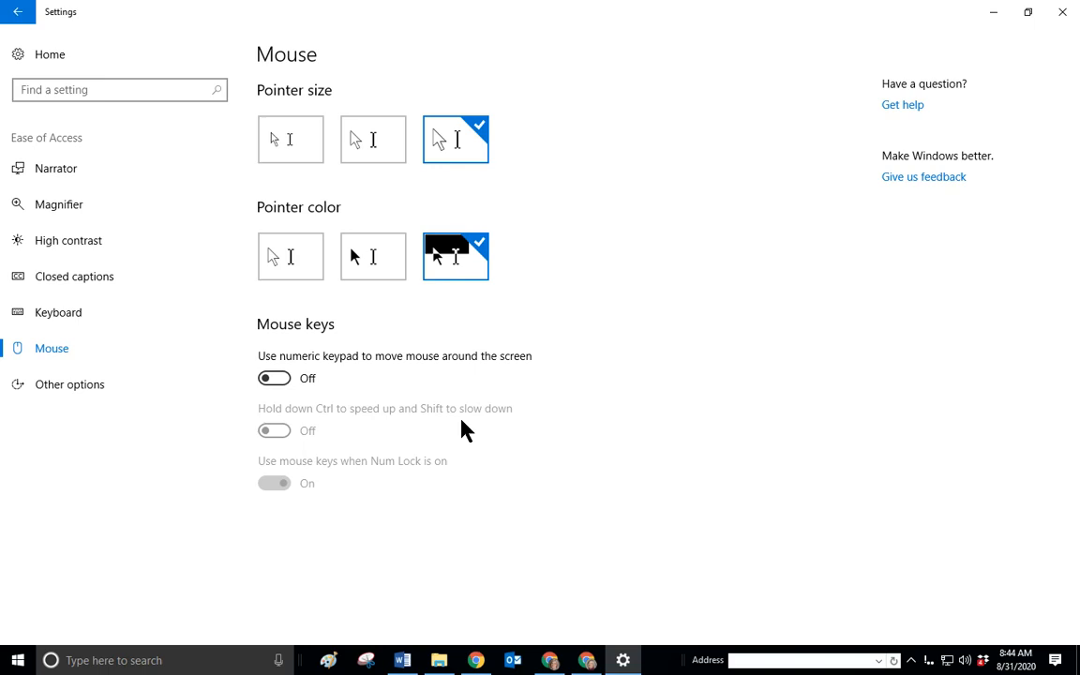
{"action": "mouse_move", "coordinate": [366, 525]}
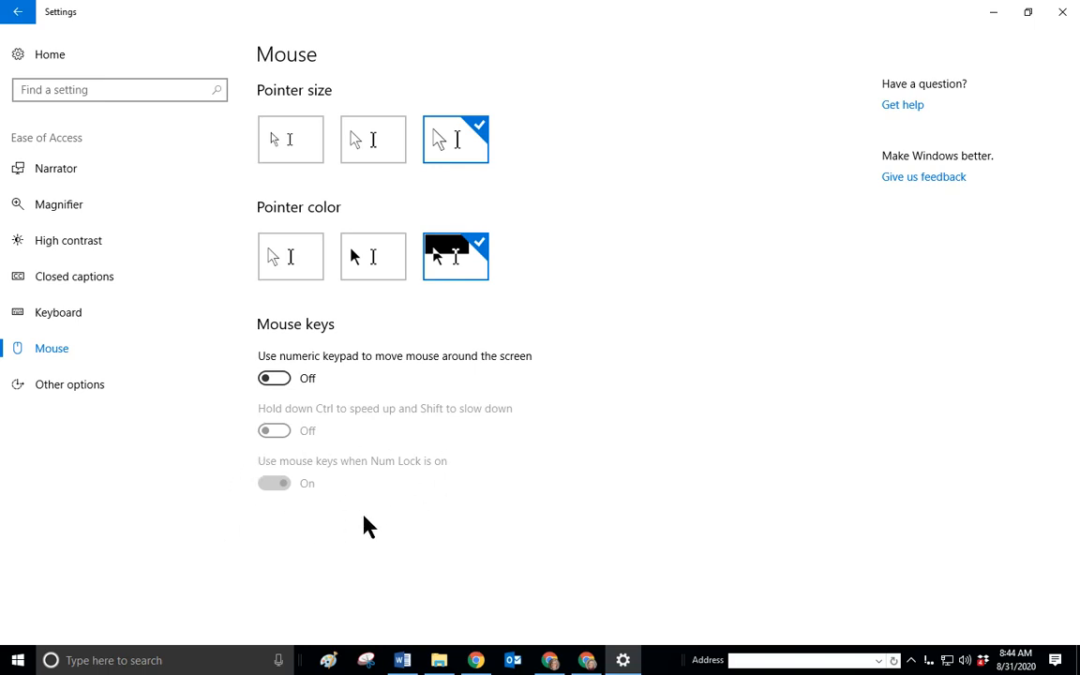
{"action": "mouse_move", "coordinate": [314, 502]}
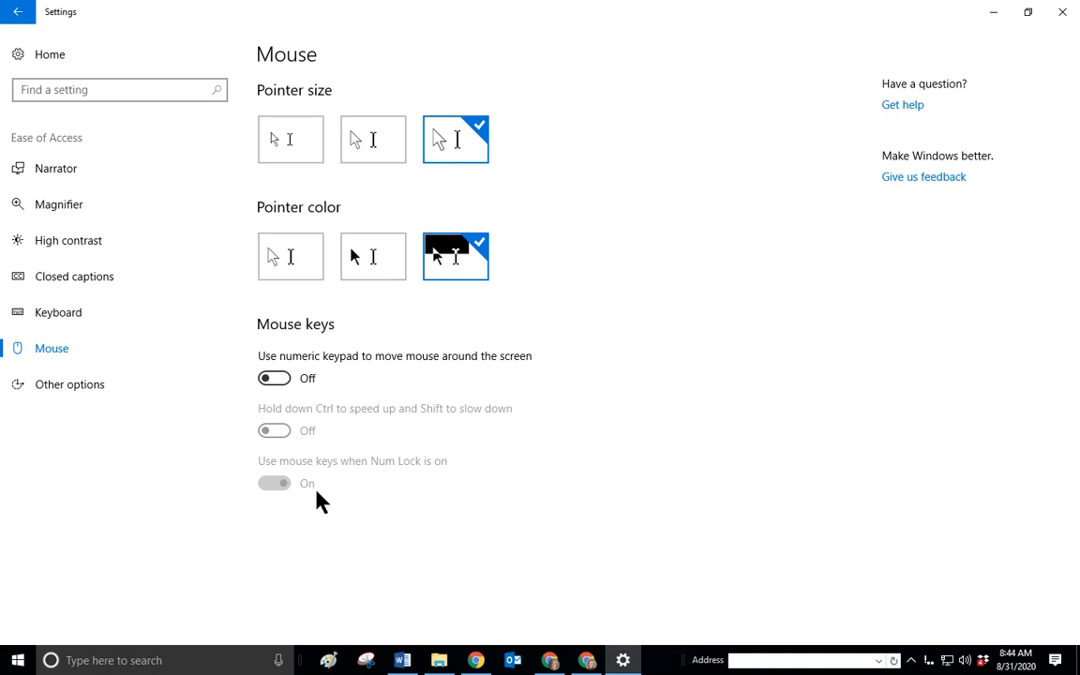
{"action": "mouse_move", "coordinate": [166, 537]}
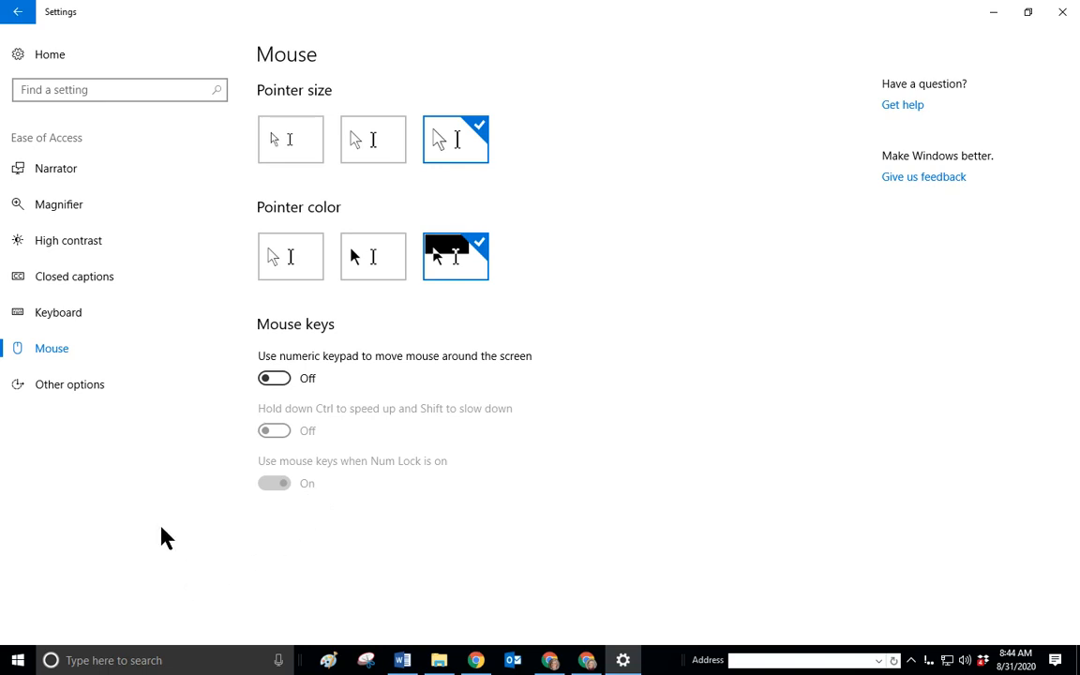
{"action": "mouse_move", "coordinate": [133, 499]}
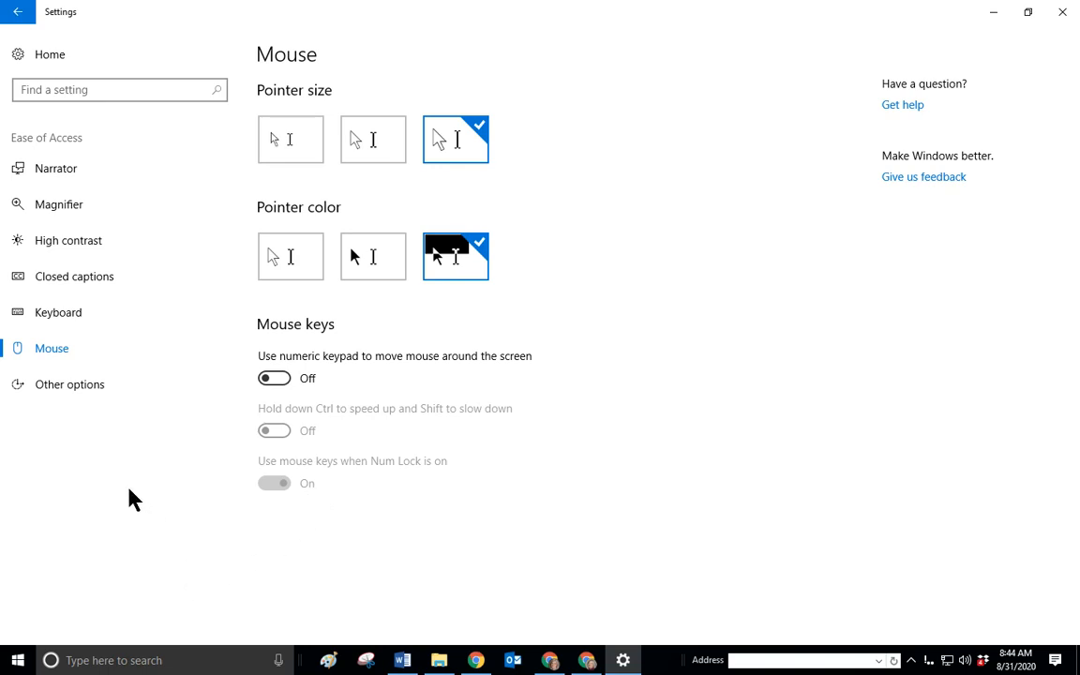
{"action": "mouse_move", "coordinate": [69, 384]}
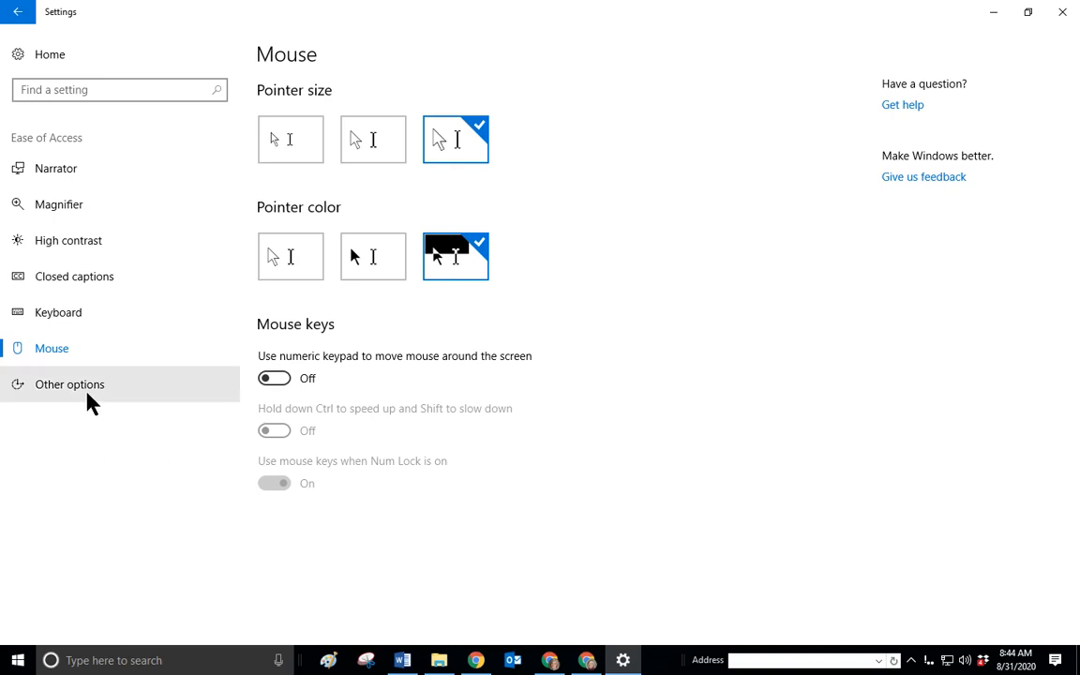
In Other options, try cursor thickness 12, then return it to 1.
{"action": "left_click", "coordinate": [69, 384]}
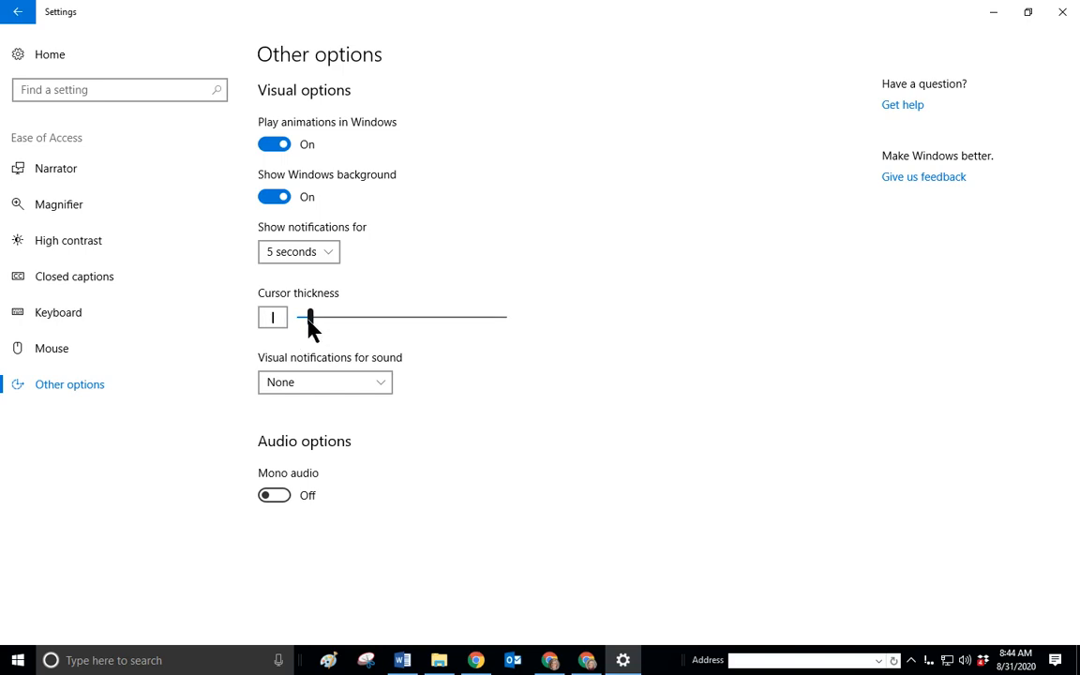
{"action": "left_click_drag", "start_coordinate": [309, 317], "coordinate": [421, 317]}
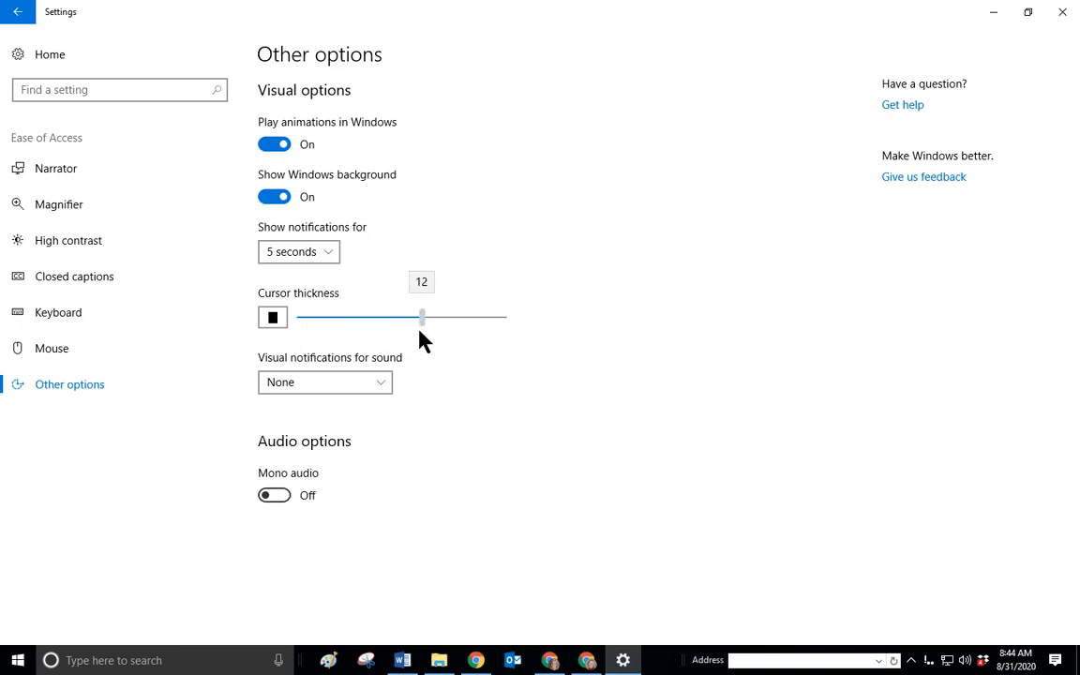
{"action": "left_click_drag", "start_coordinate": [421, 317], "coordinate": [312, 317]}
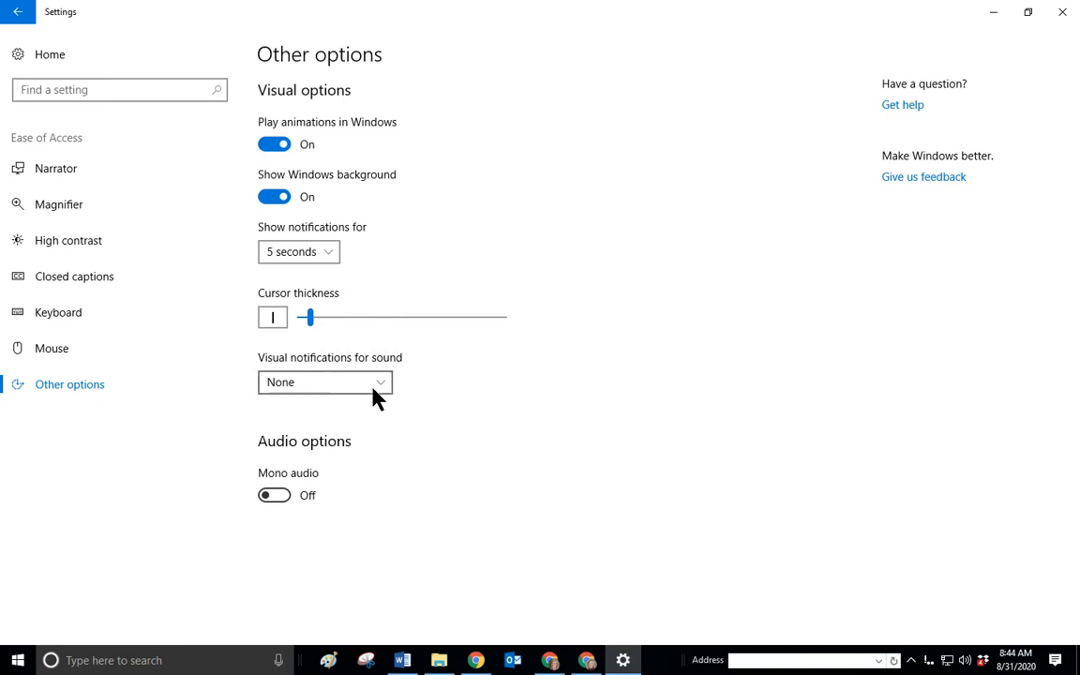
Keep visual notifications for sound at None and return to the Settings home page.
{"action": "left_click", "coordinate": [325, 381]}
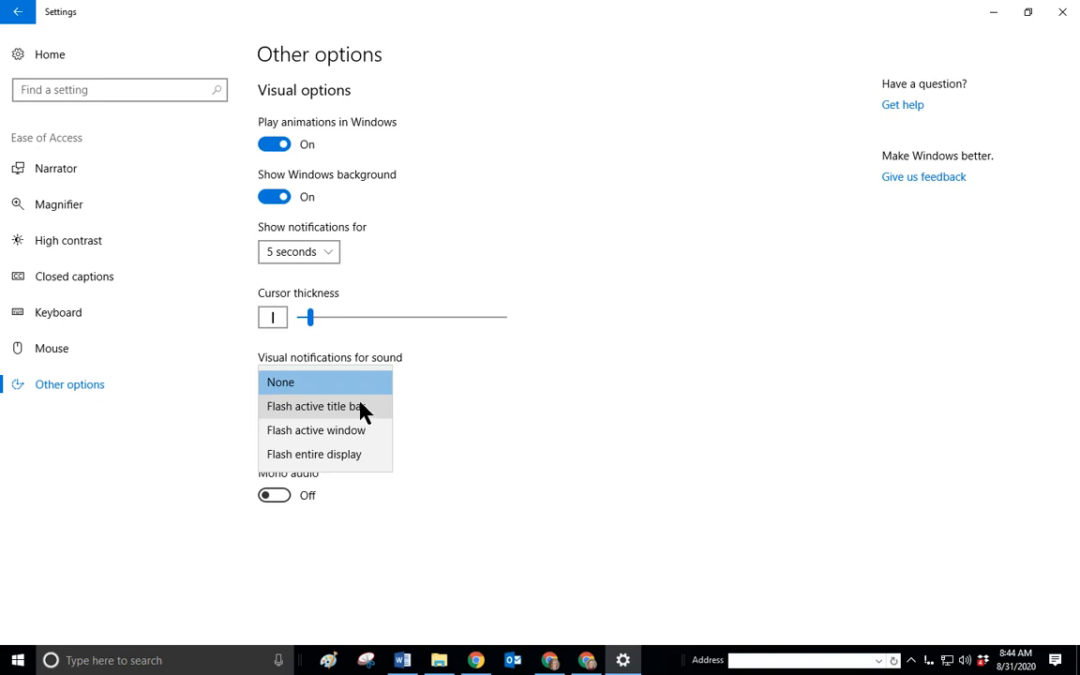
{"action": "mouse_move", "coordinate": [365, 437]}
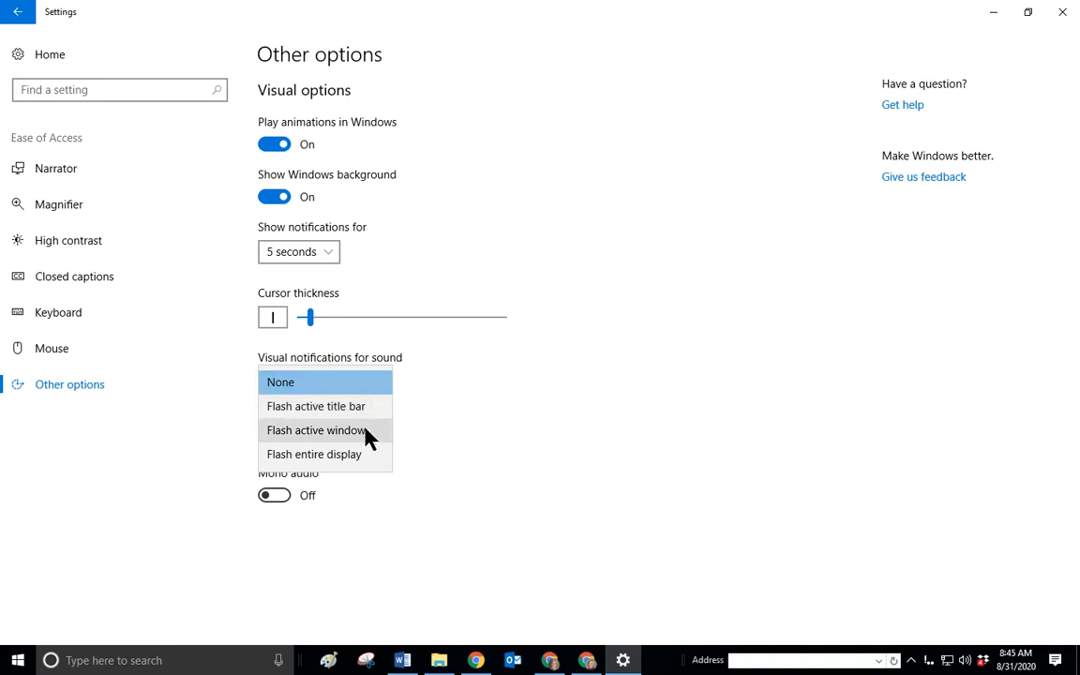
{"action": "mouse_move", "coordinate": [363, 465]}
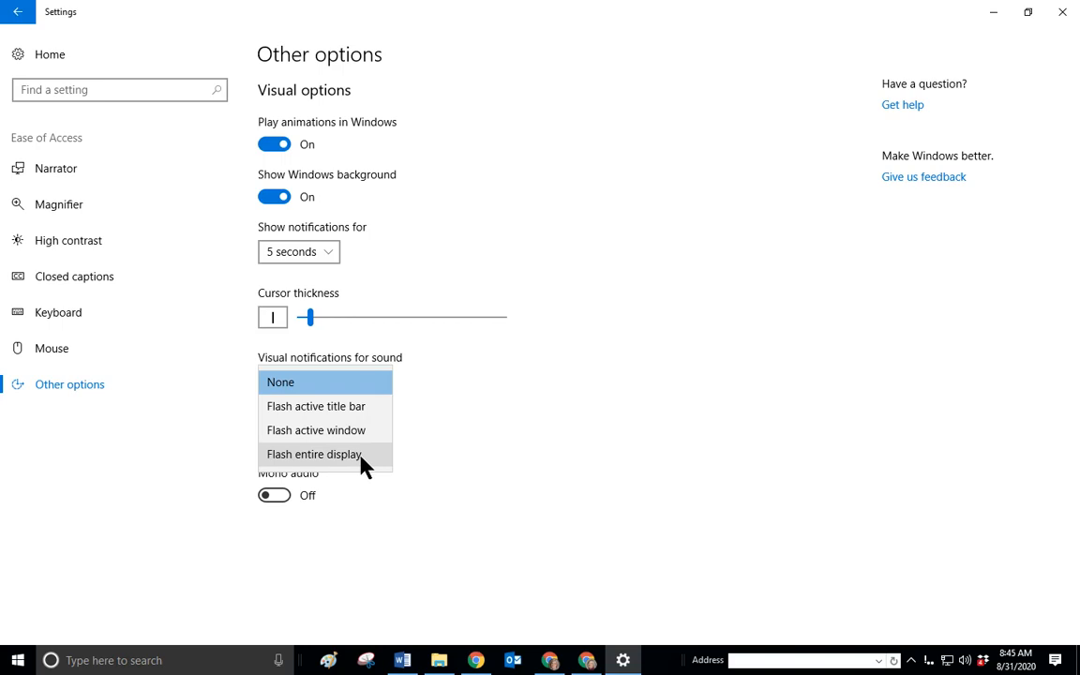
{"action": "left_click", "coordinate": [280, 381]}
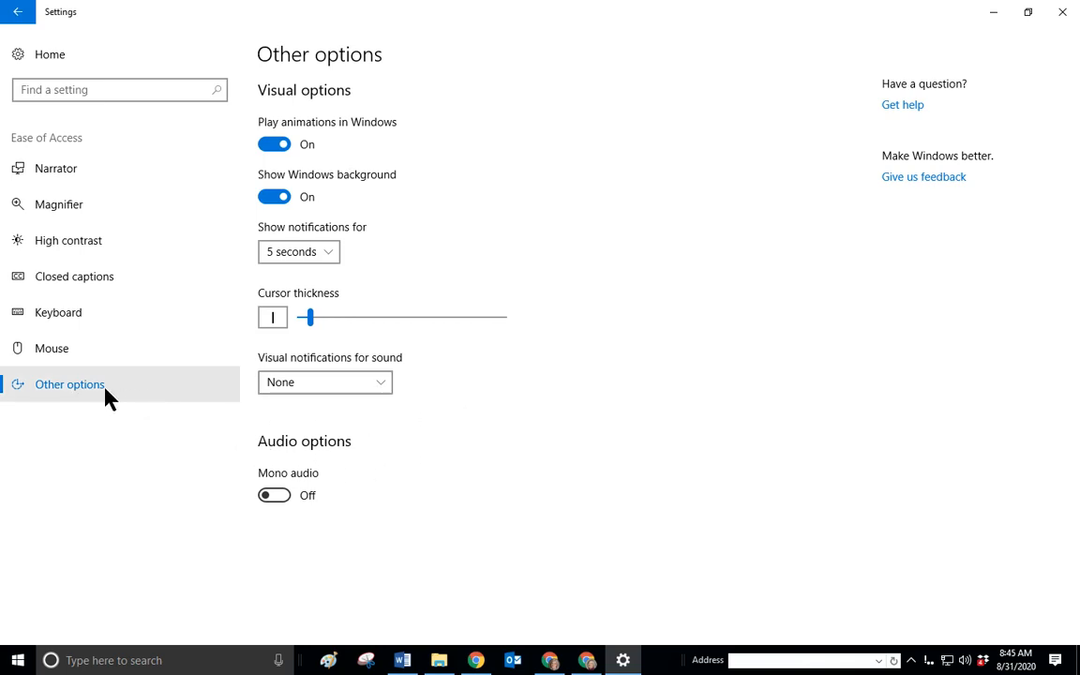
{"action": "mouse_move", "coordinate": [64, 392]}
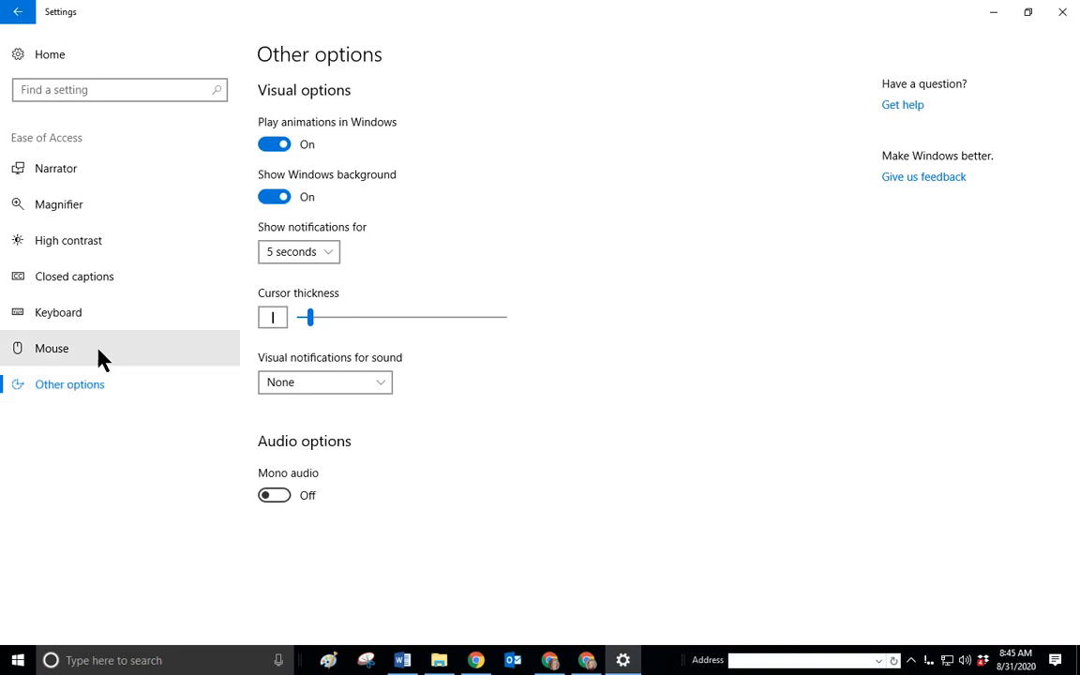
{"action": "mouse_move", "coordinate": [128, 373]}
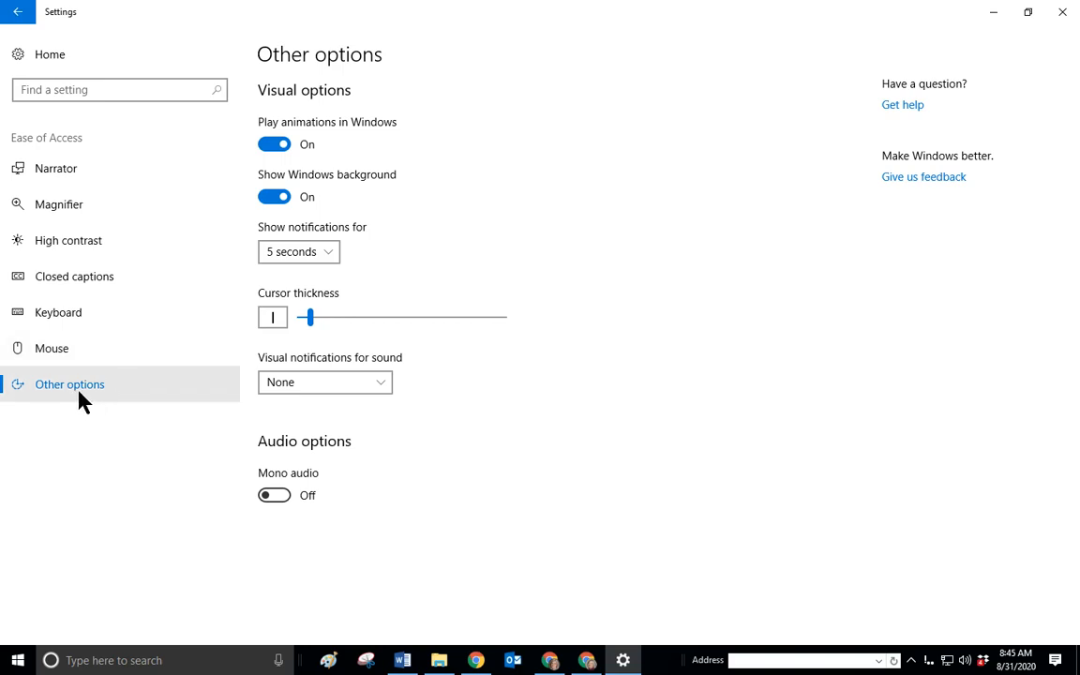
{"action": "left_click", "coordinate": [16, 11]}
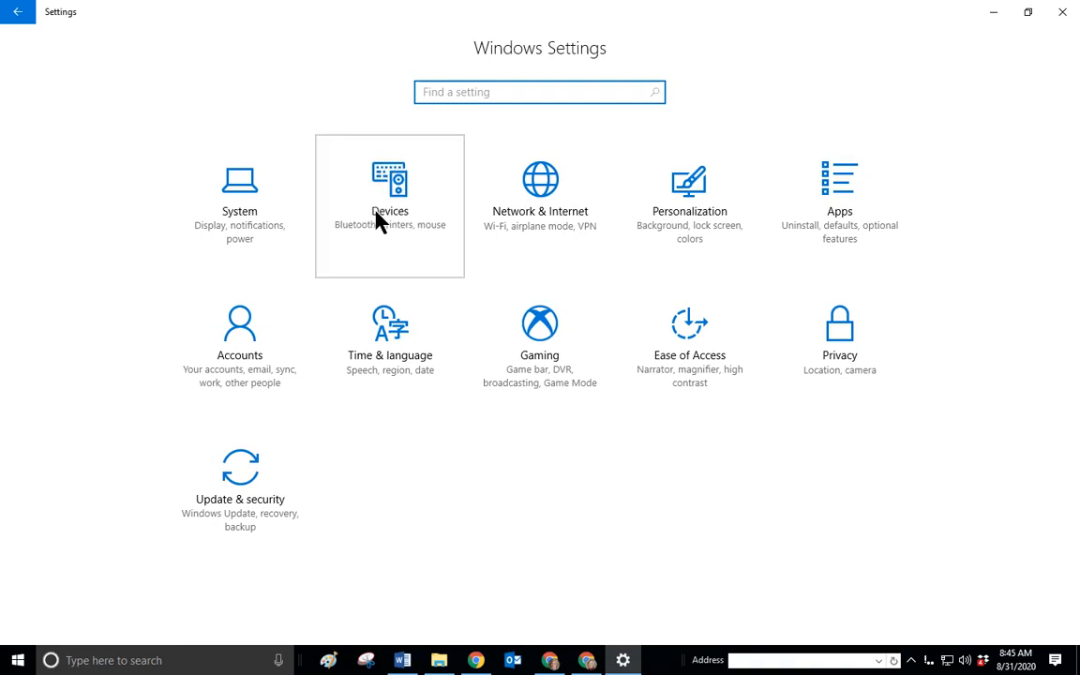
Open the Devices category and select its Mouse page.
{"action": "left_click", "coordinate": [388, 188]}
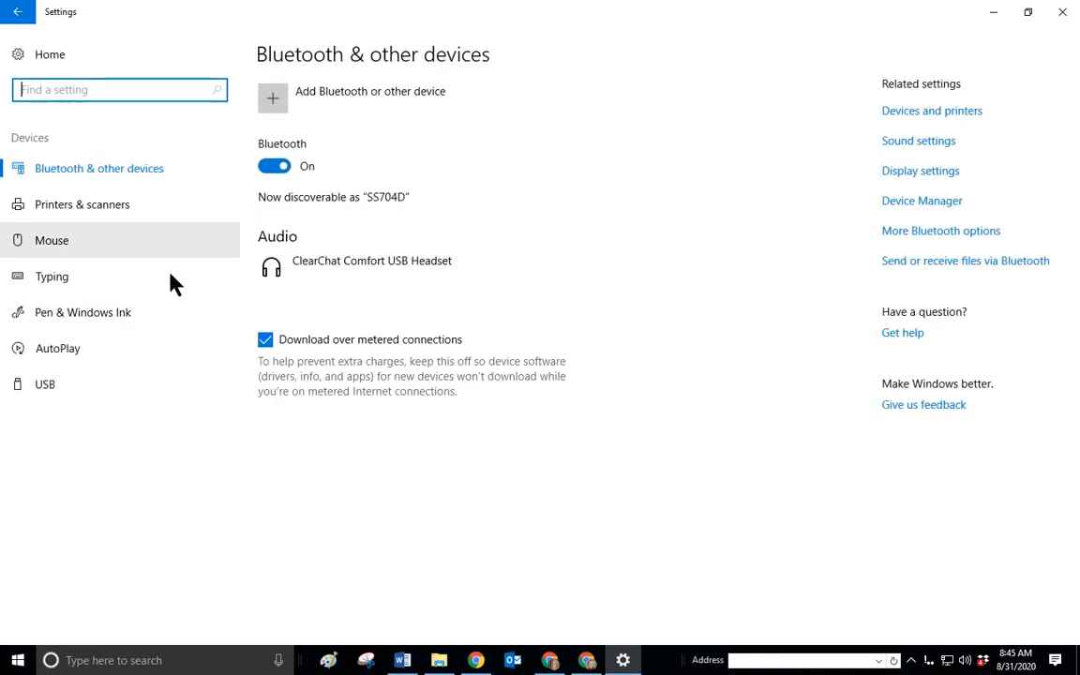
{"action": "left_click", "coordinate": [51, 240]}
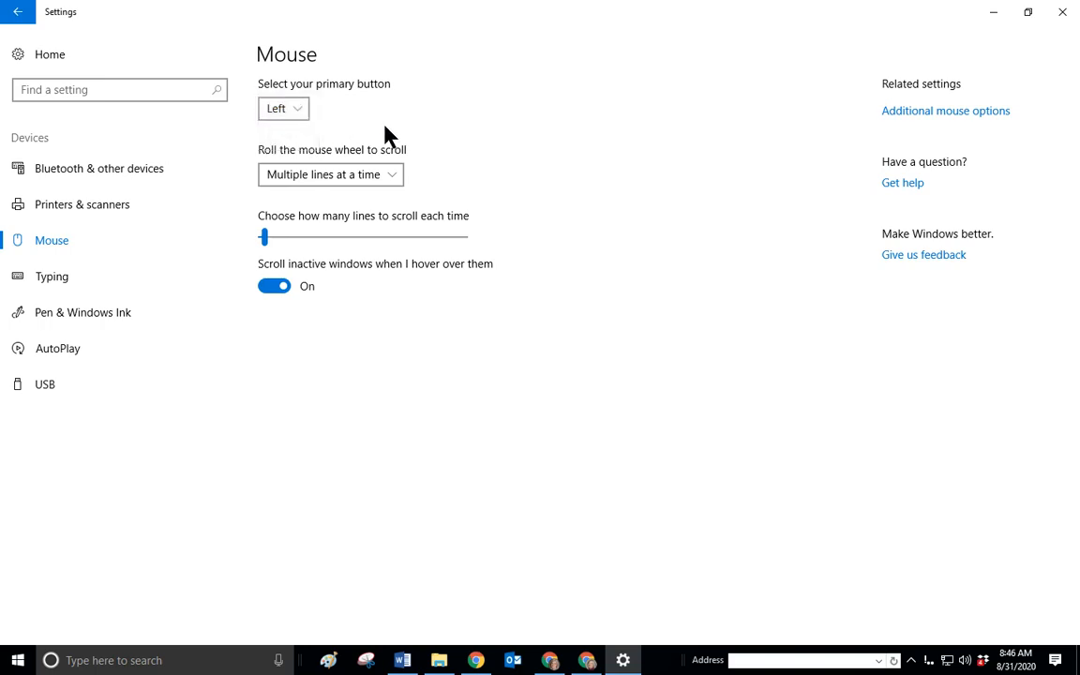
{"action": "mouse_move", "coordinate": [330, 174]}
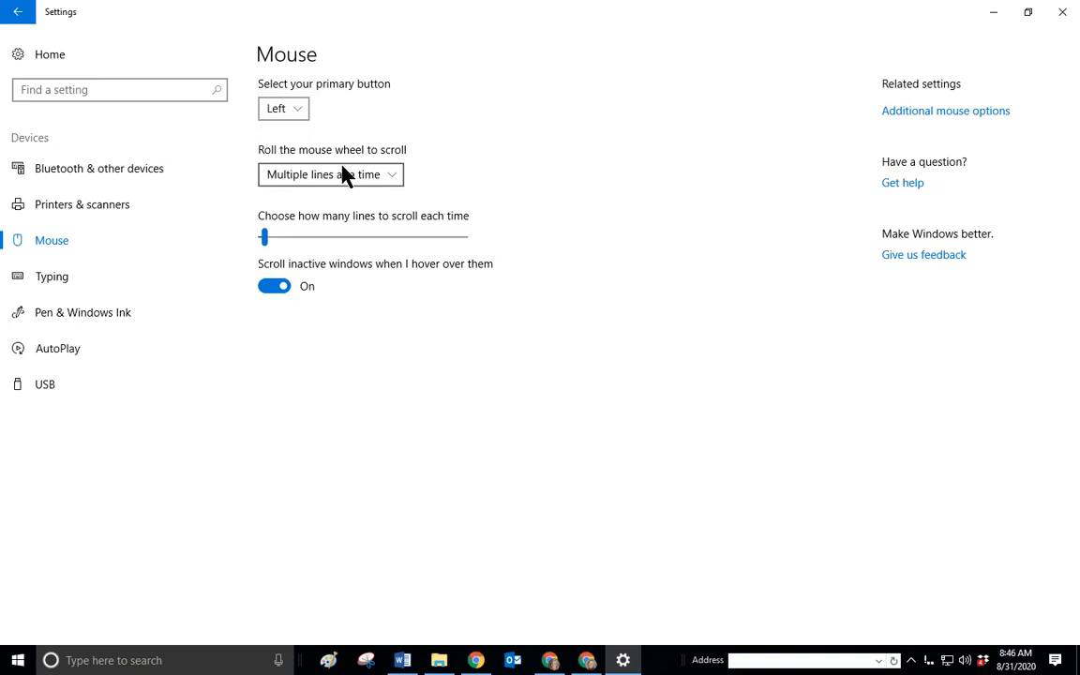
{"action": "mouse_move", "coordinate": [379, 167]}
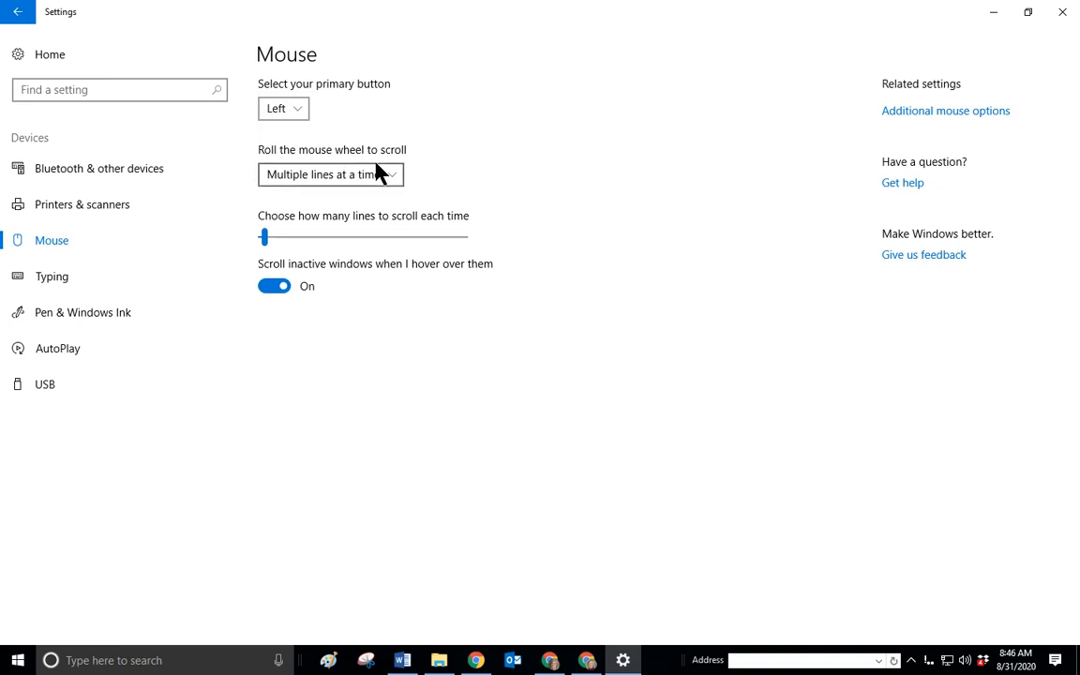
{"action": "mouse_move", "coordinate": [393, 188]}
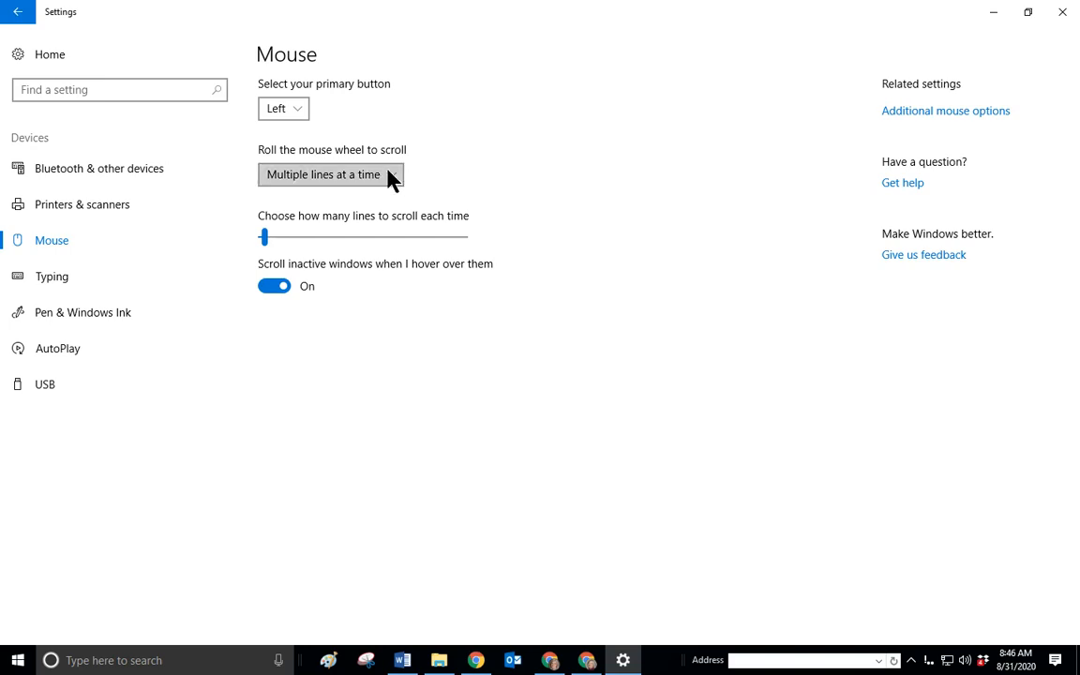
Keep multiple-line wheel scrolling and set lines per scroll to 4, after trying 85 and 1.
{"action": "left_click", "coordinate": [329, 175]}
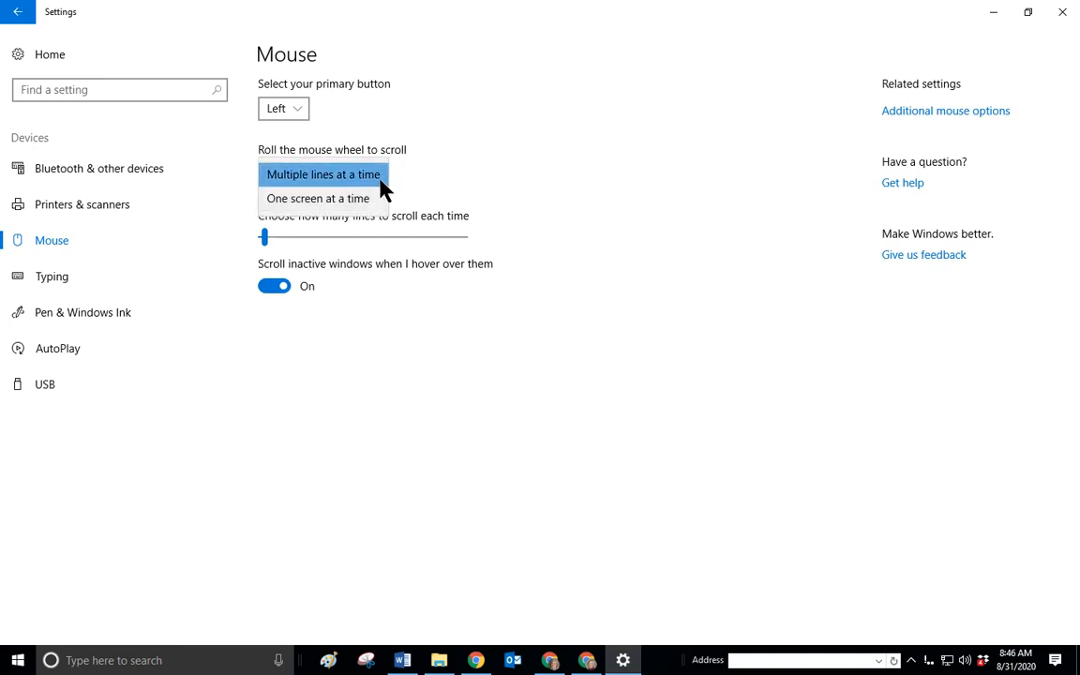
{"action": "mouse_move", "coordinate": [441, 172]}
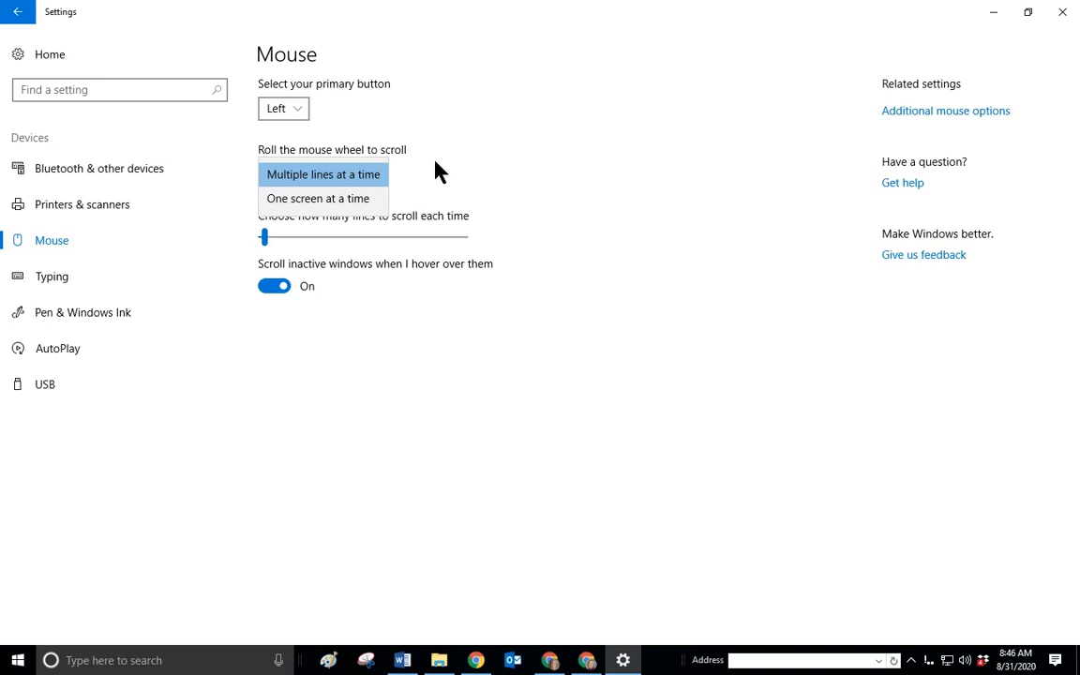
{"action": "left_click", "coordinate": [323, 174]}
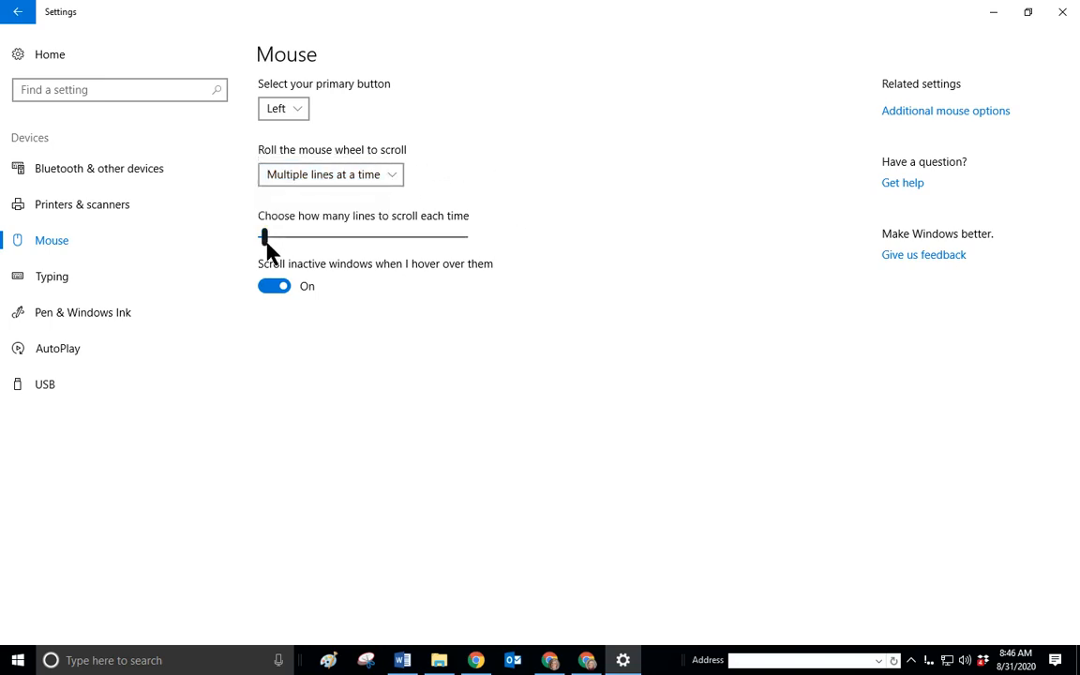
{"action": "left_click_drag", "start_coordinate": [265, 236], "coordinate": [434, 236]}
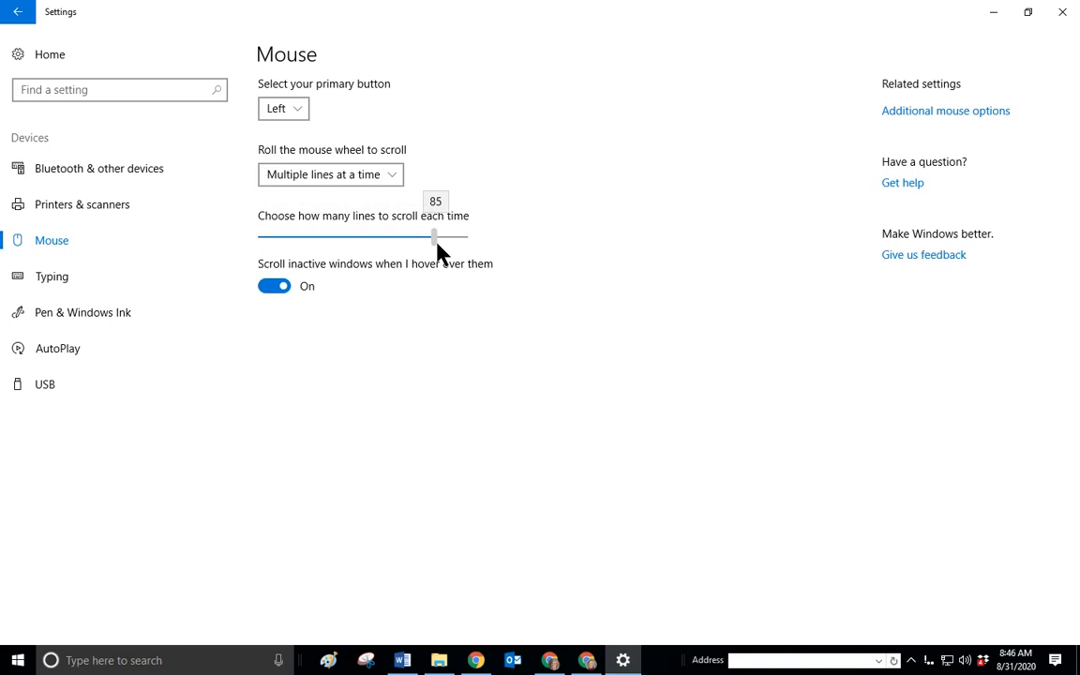
{"action": "left_click_drag", "start_coordinate": [434, 236], "coordinate": [262, 235]}
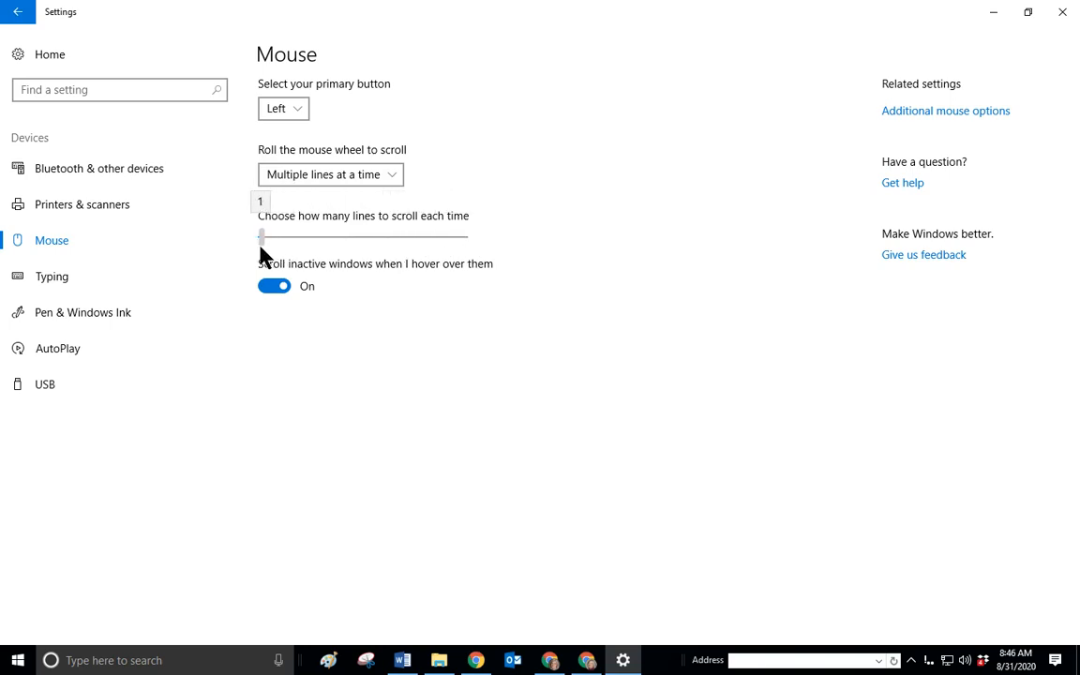
{"action": "left_click_drag", "start_coordinate": [260, 236], "coordinate": [269, 236]}
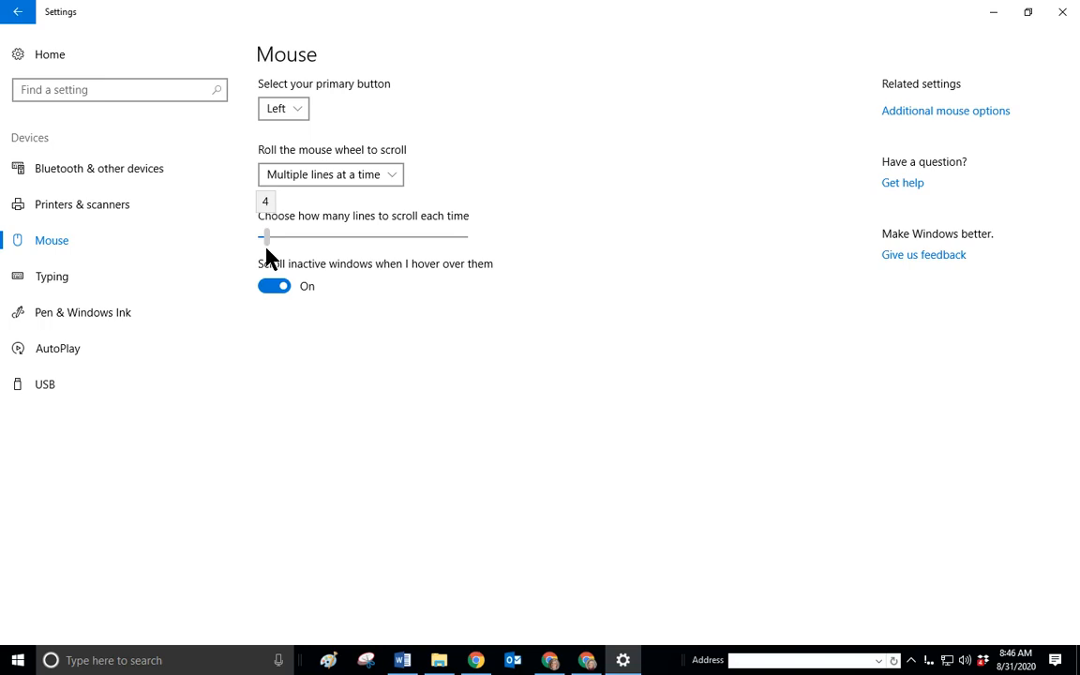
{"action": "mouse_move", "coordinate": [361, 296]}
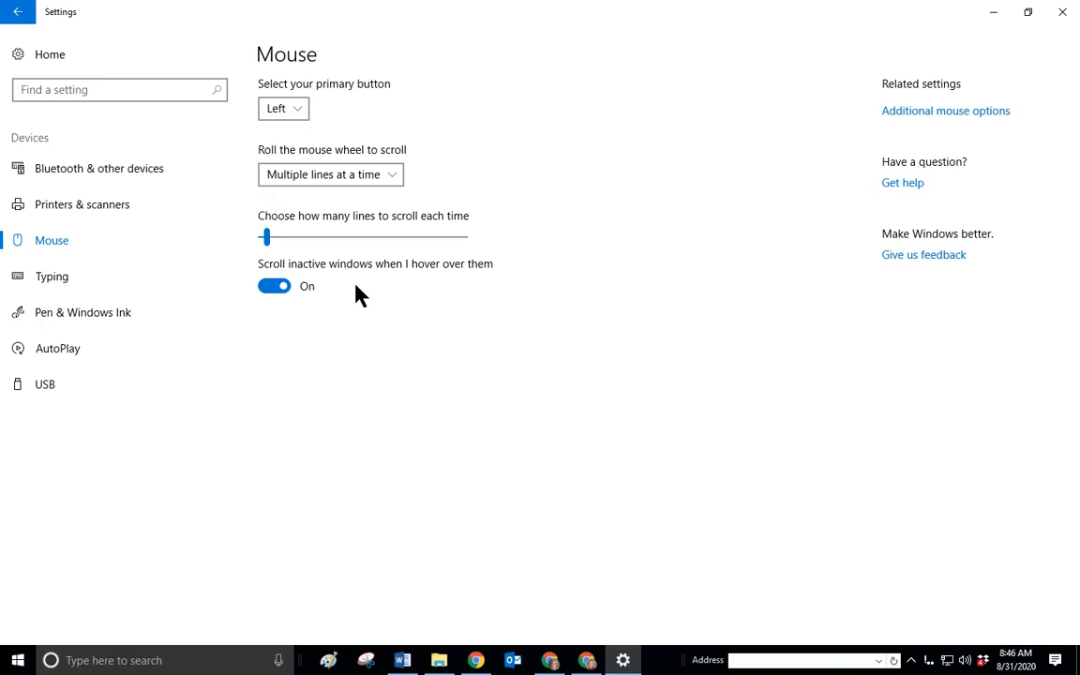
{"action": "mouse_move", "coordinate": [431, 327]}
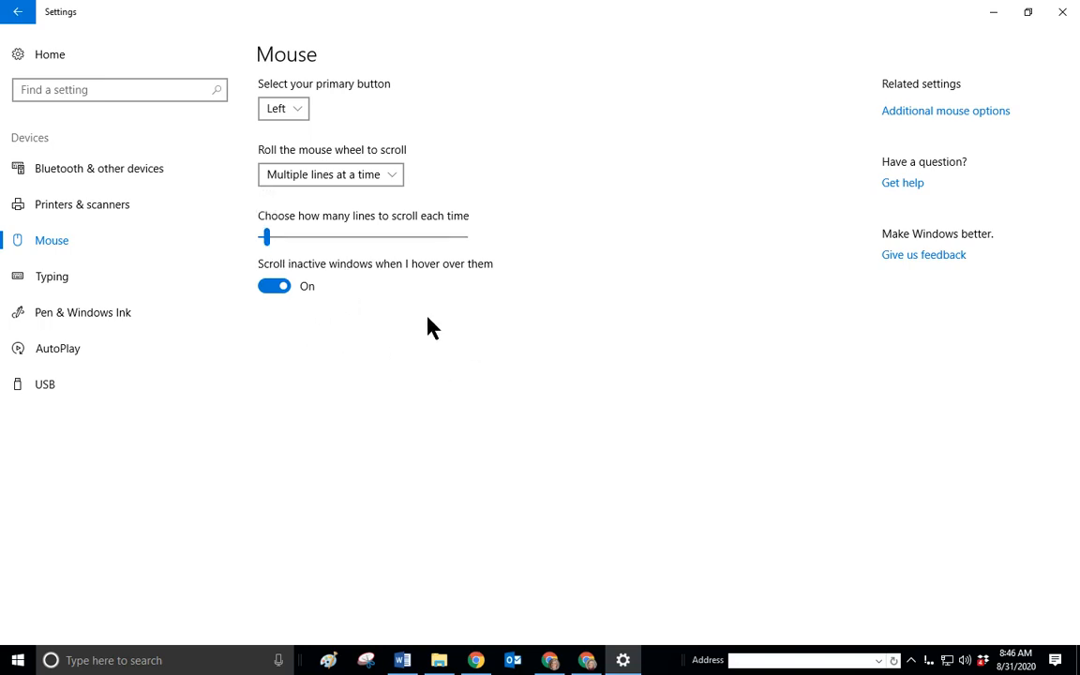
{"action": "mouse_move", "coordinate": [340, 294]}
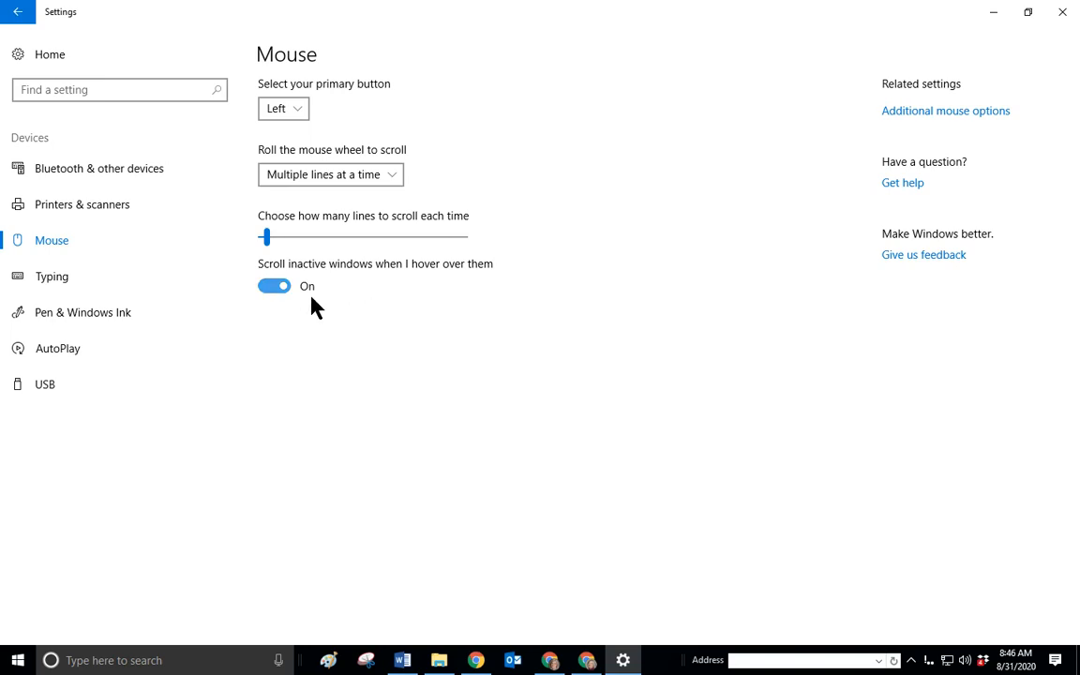
{"action": "mouse_move", "coordinate": [345, 298]}
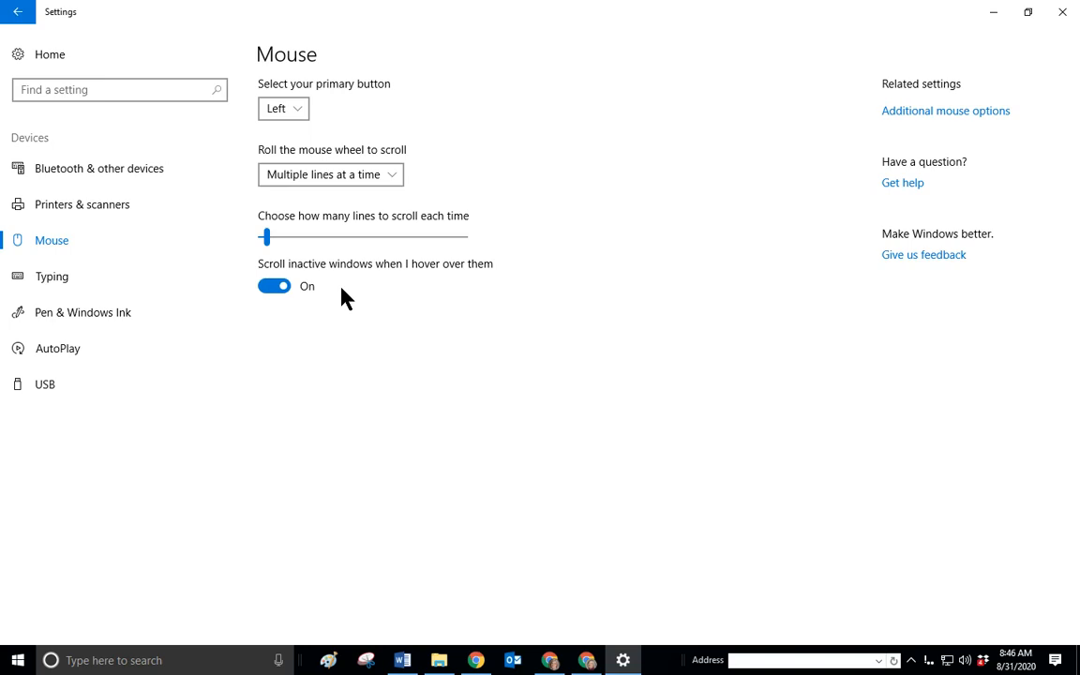
{"action": "mouse_move", "coordinate": [322, 310]}
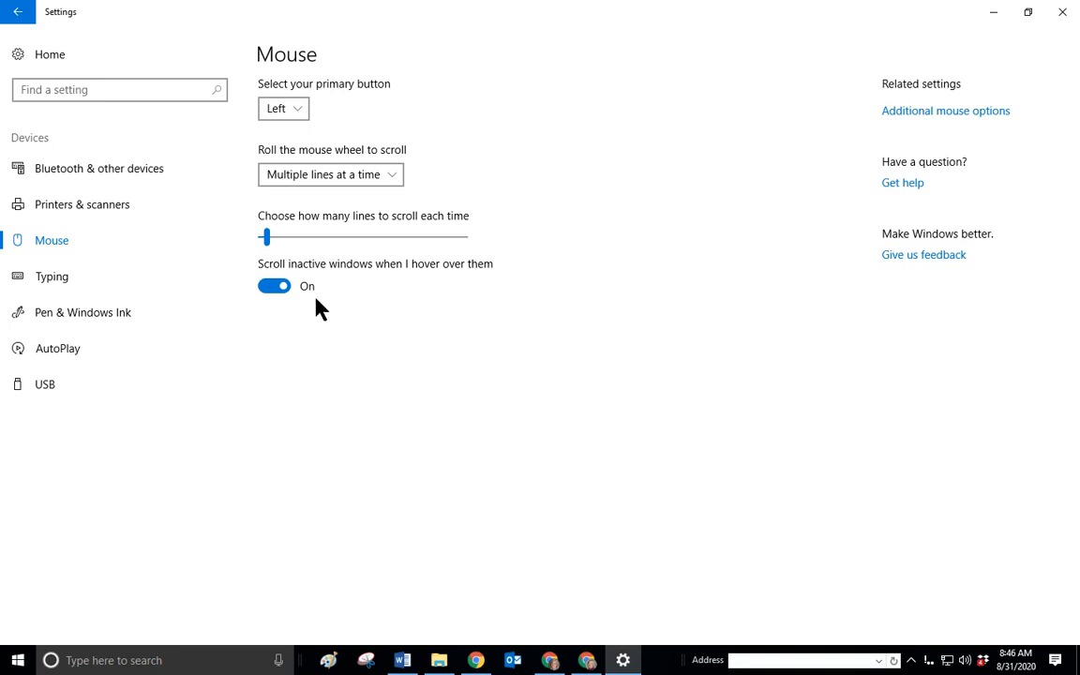
{"action": "mouse_move", "coordinate": [477, 239]}
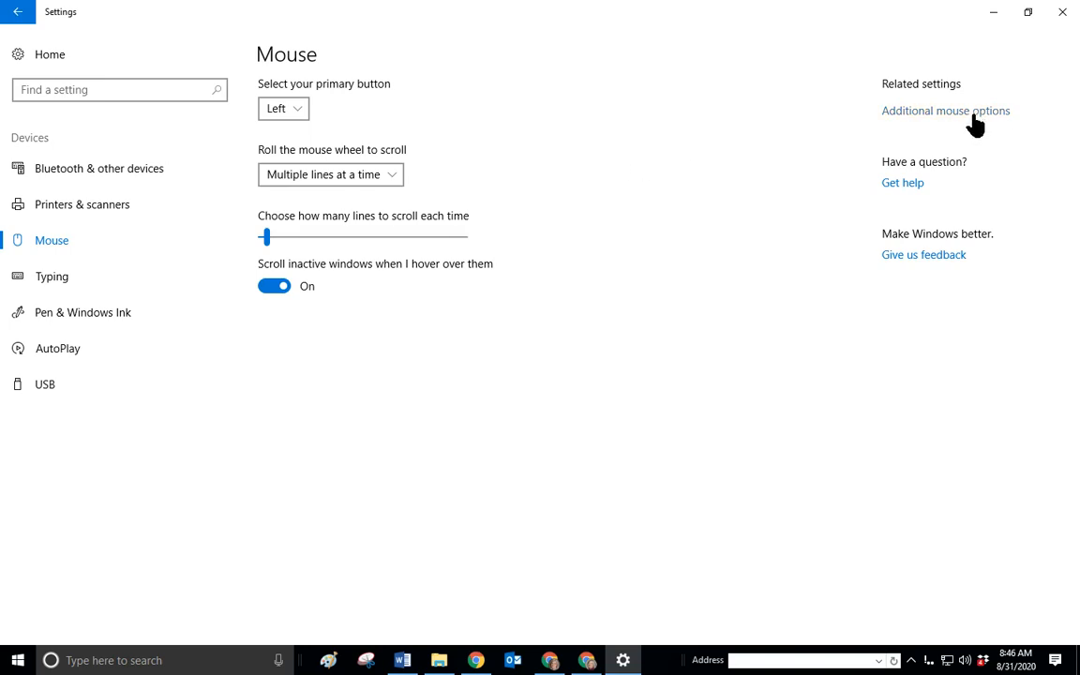
Open Additional mouse options and view the Buttons, Pointers and Pointer Options tabs.
{"action": "left_click", "coordinate": [944, 111]}
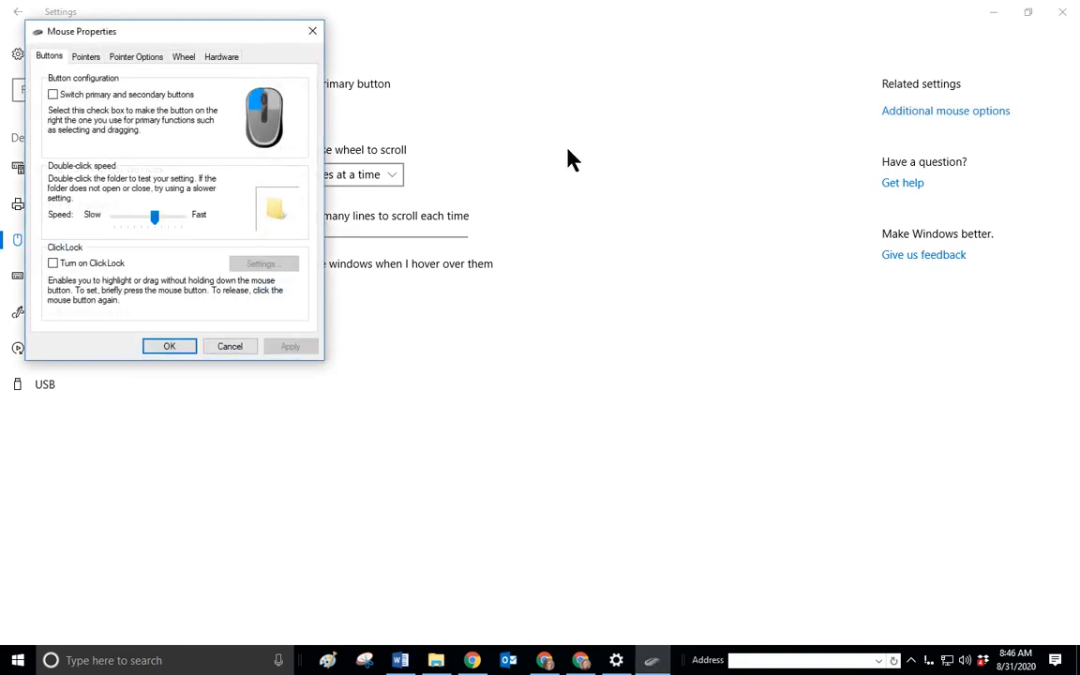
{"action": "mouse_move", "coordinate": [99, 126]}
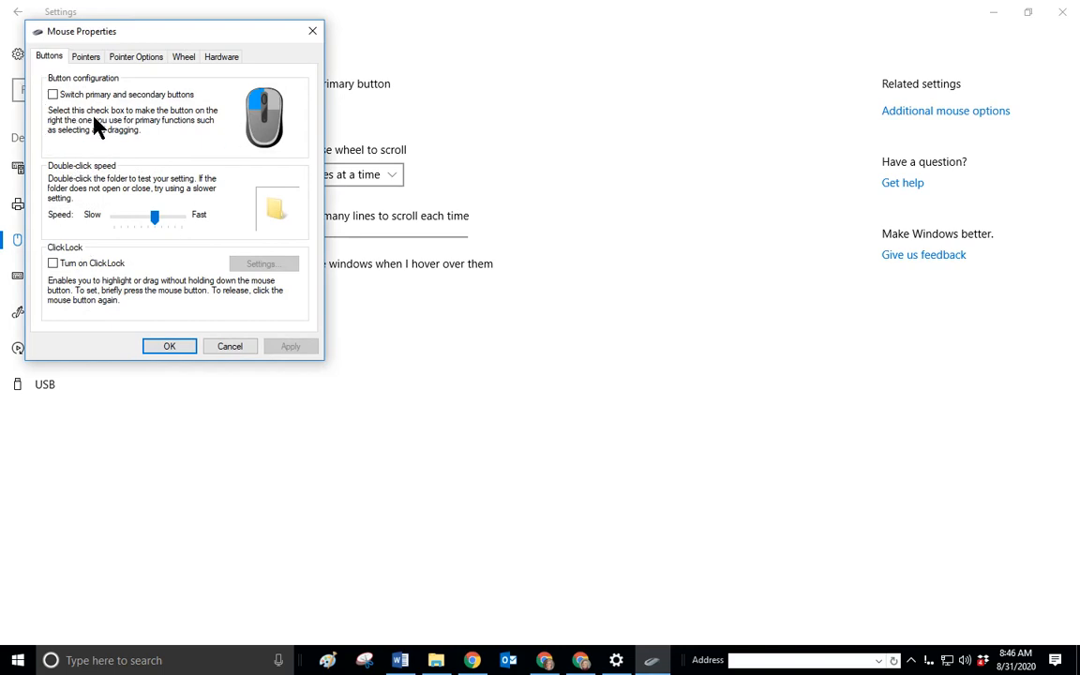
{"action": "mouse_move", "coordinate": [420, 351]}
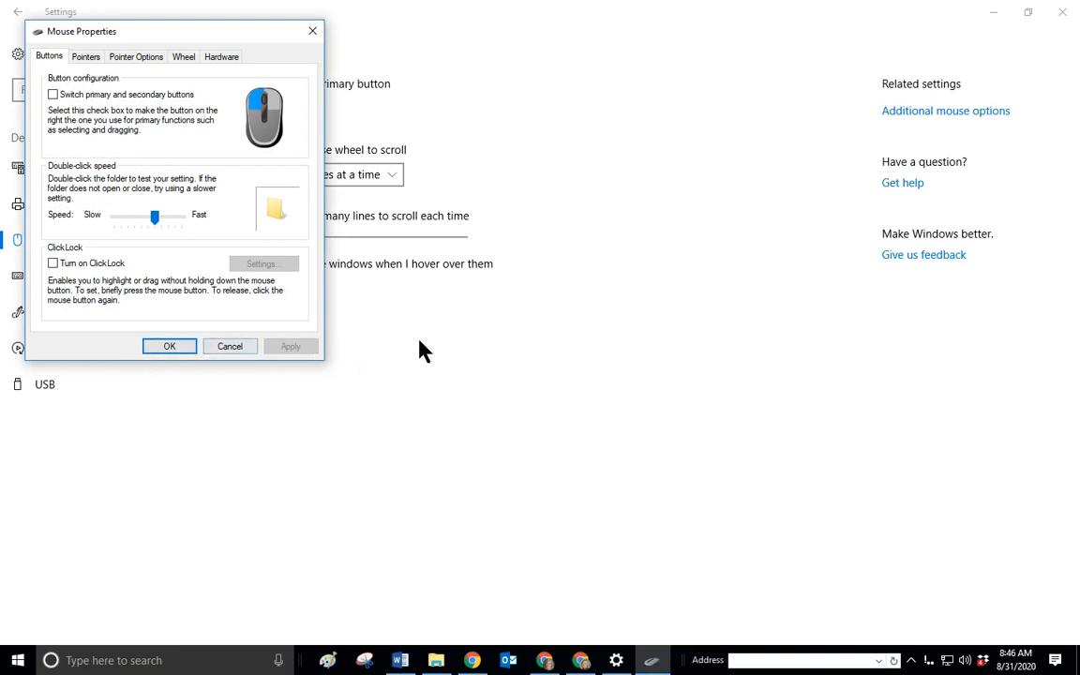
{"action": "mouse_move", "coordinate": [459, 377]}
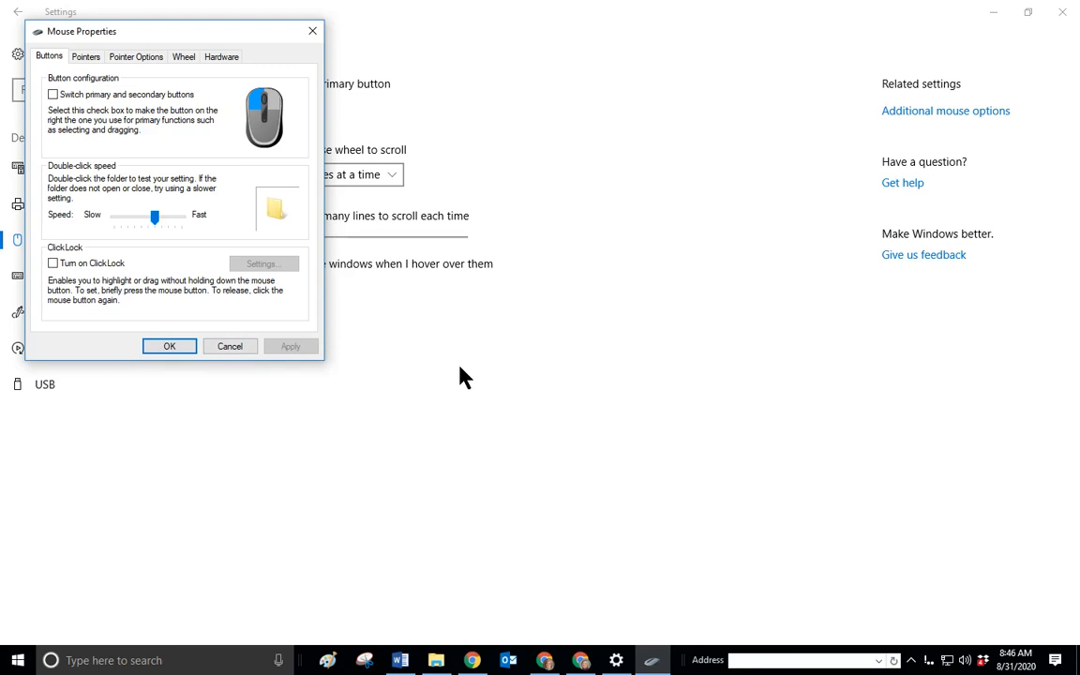
{"action": "mouse_move", "coordinate": [61, 108]}
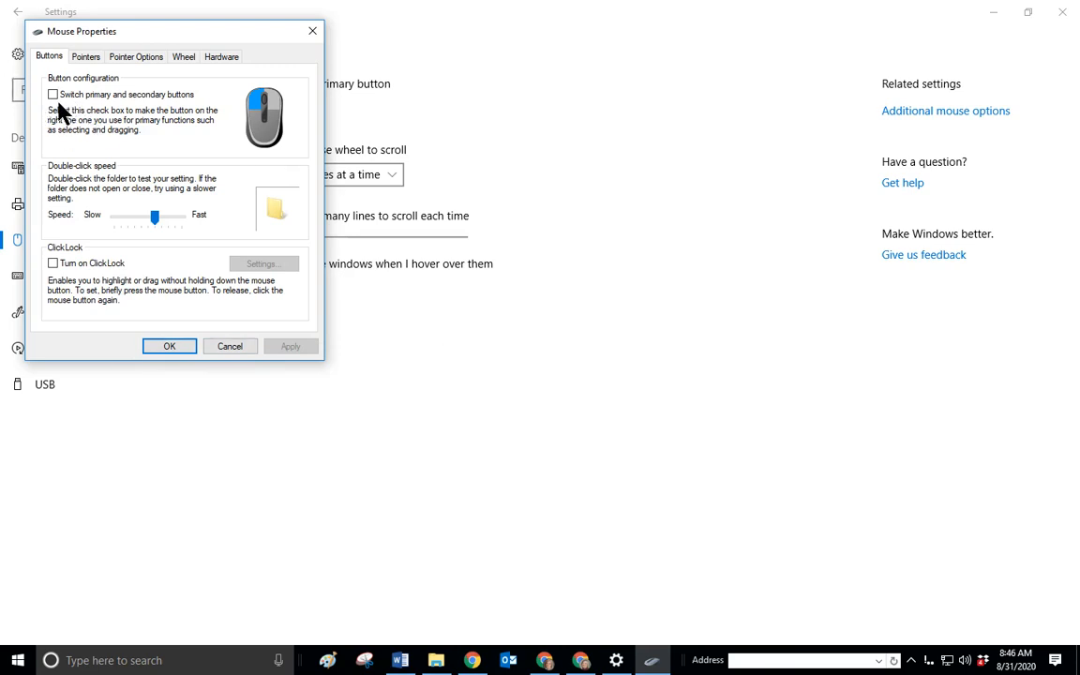
{"action": "mouse_move", "coordinate": [192, 106]}
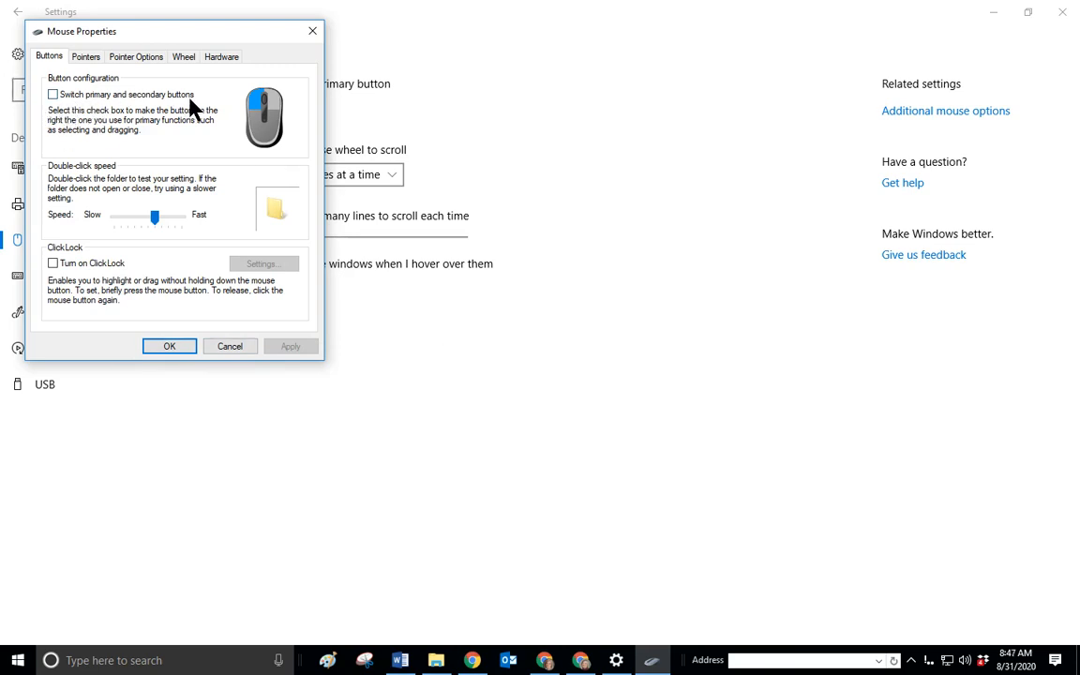
{"action": "mouse_move", "coordinate": [201, 253]}
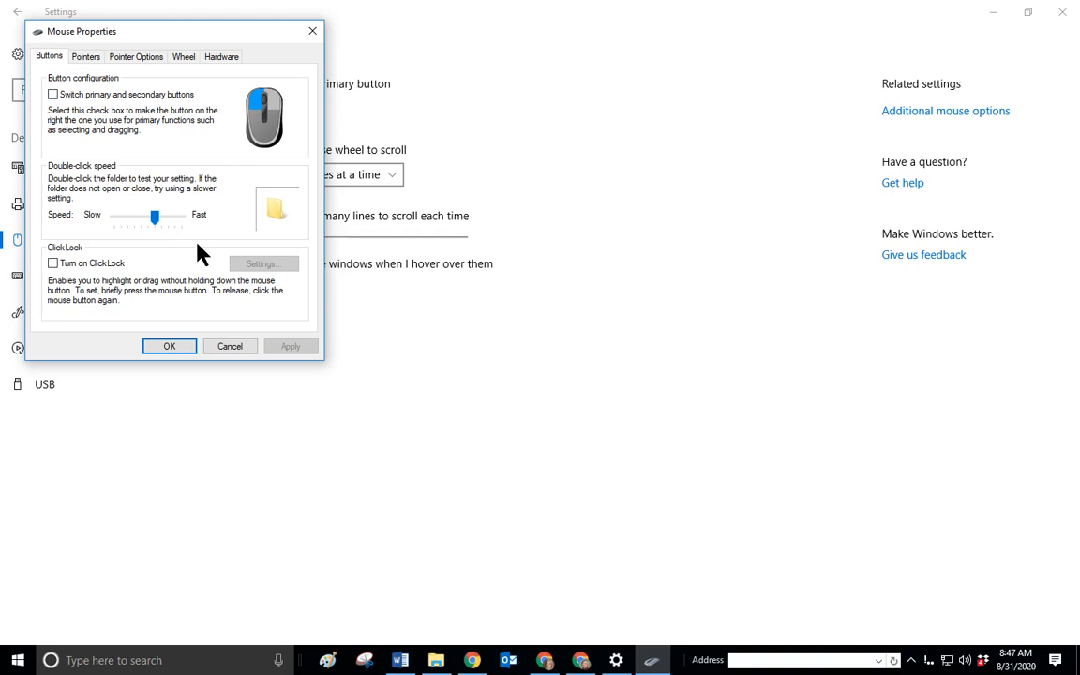
{"action": "mouse_move", "coordinate": [456, 292]}
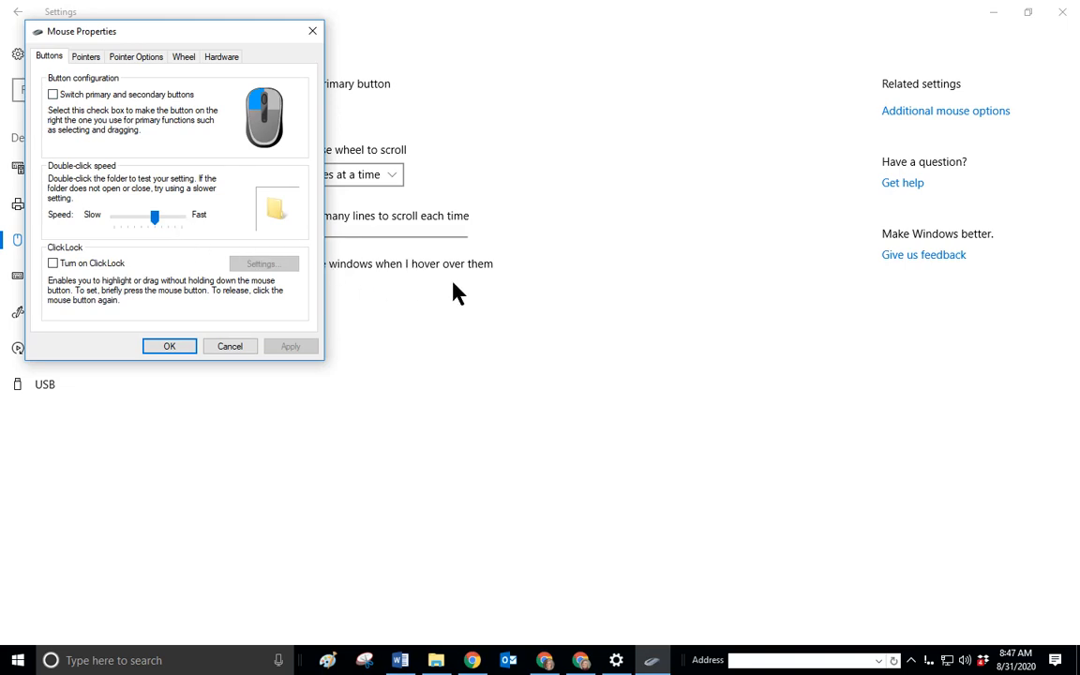
{"action": "mouse_move", "coordinate": [459, 363]}
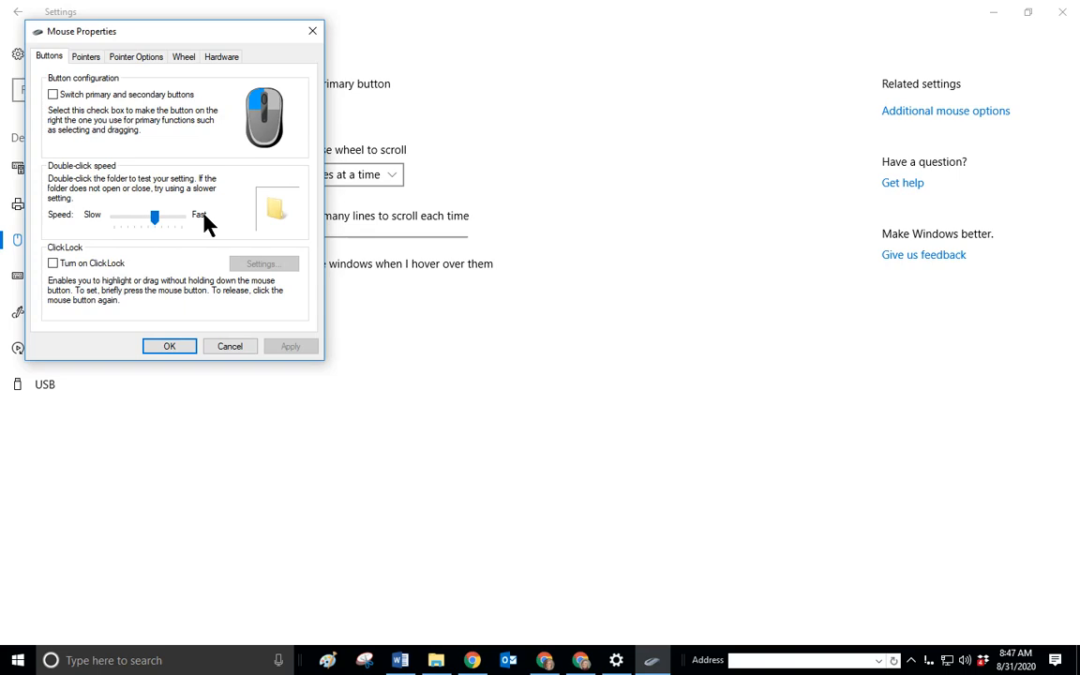
{"action": "mouse_move", "coordinate": [380, 360]}
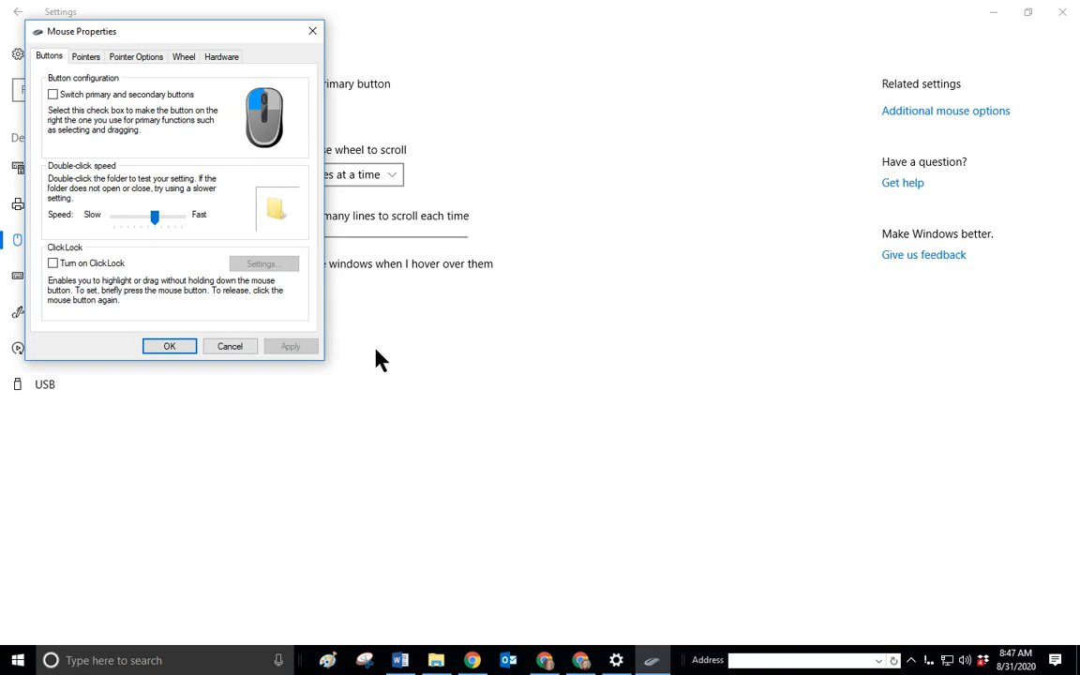
{"action": "mouse_move", "coordinate": [145, 473]}
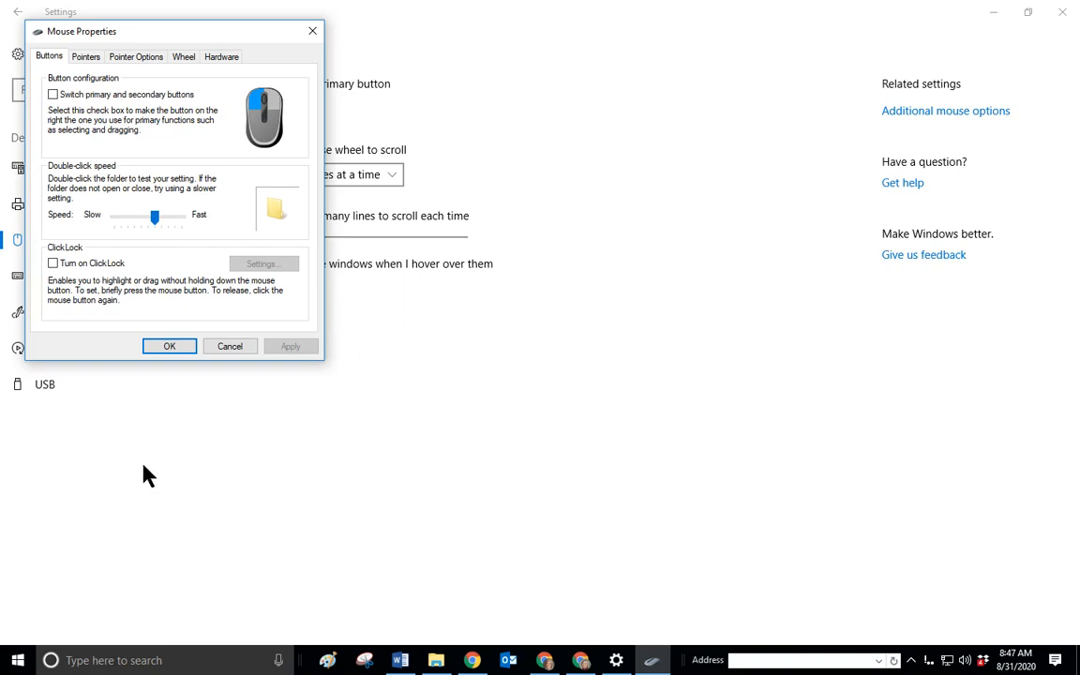
{"action": "mouse_move", "coordinate": [244, 255]}
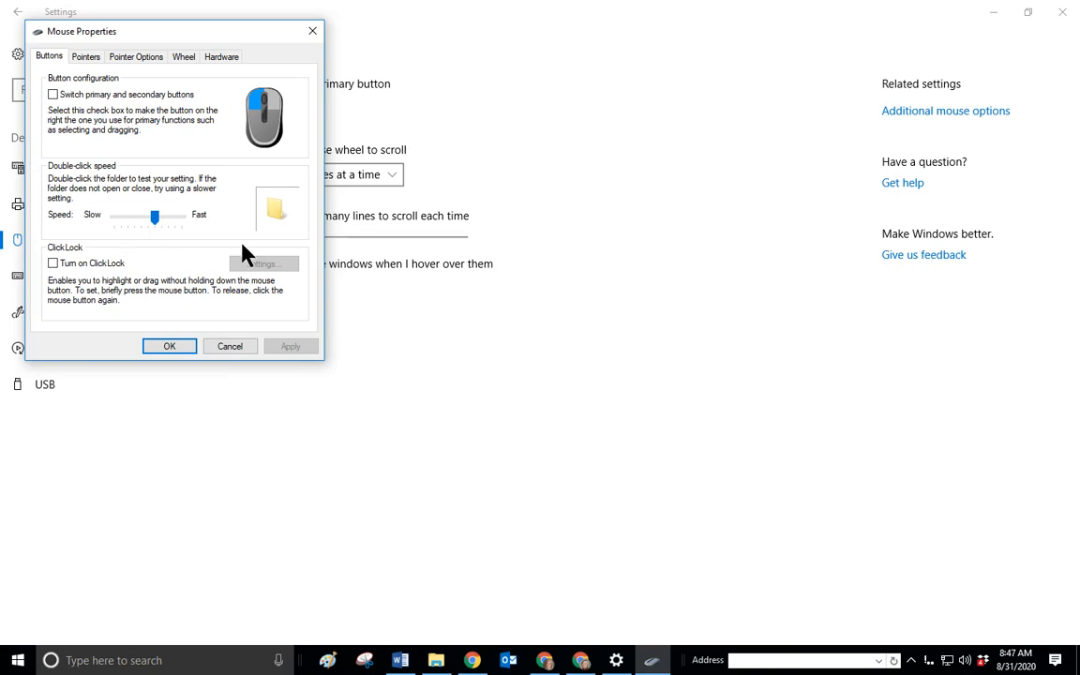
{"action": "mouse_move", "coordinate": [426, 286]}
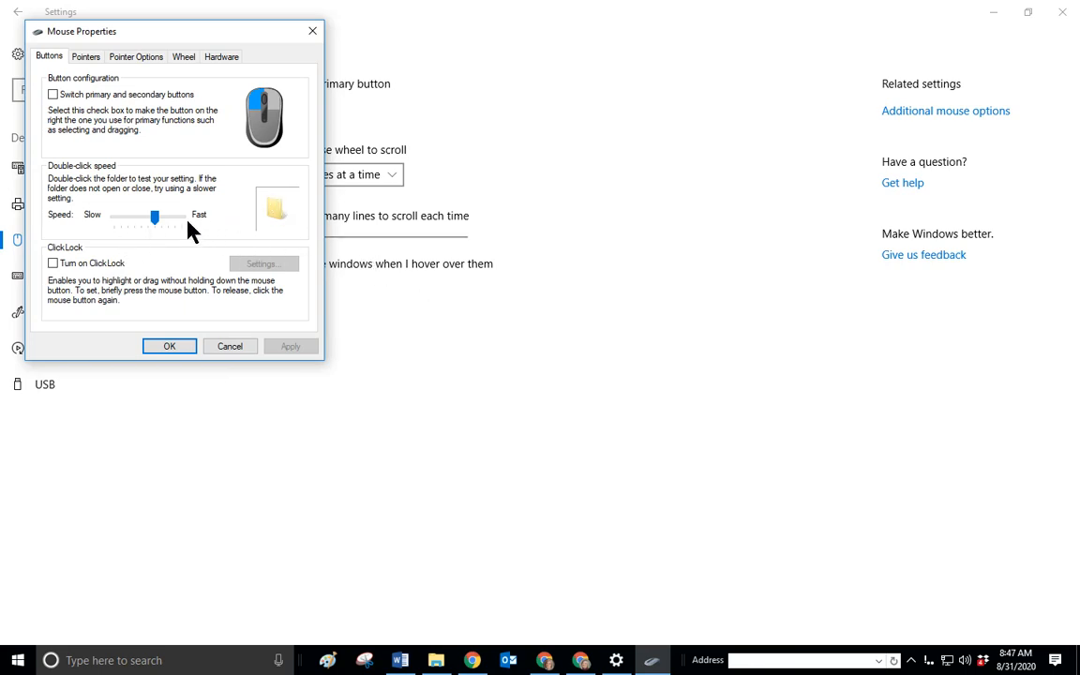
{"action": "mouse_move", "coordinate": [225, 217]}
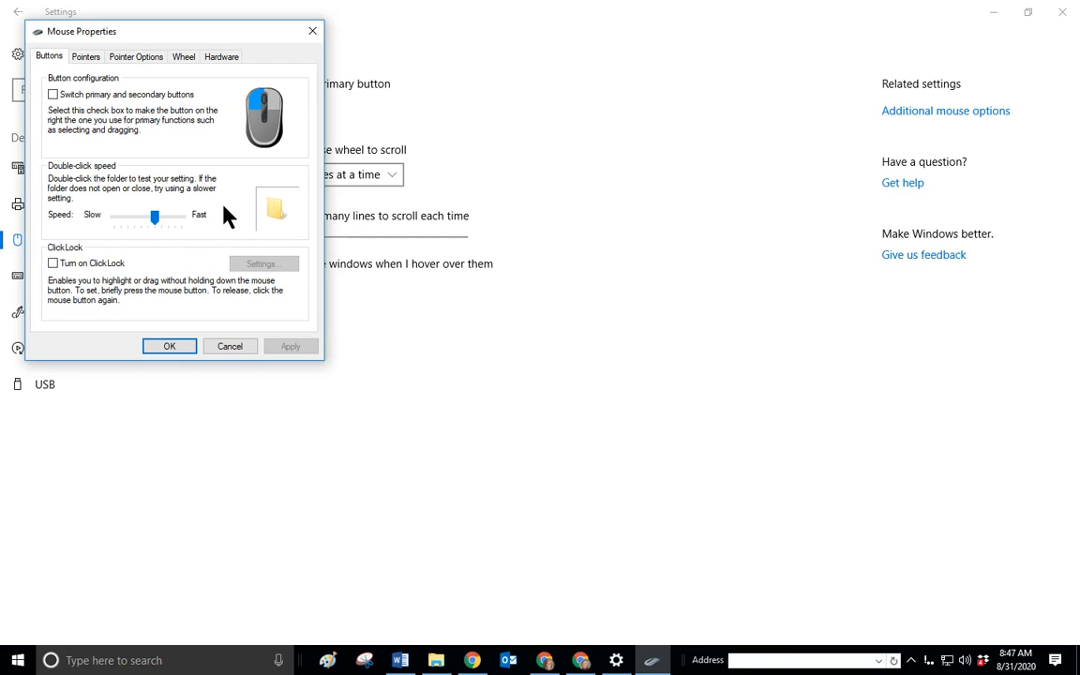
{"action": "mouse_move", "coordinate": [94, 291]}
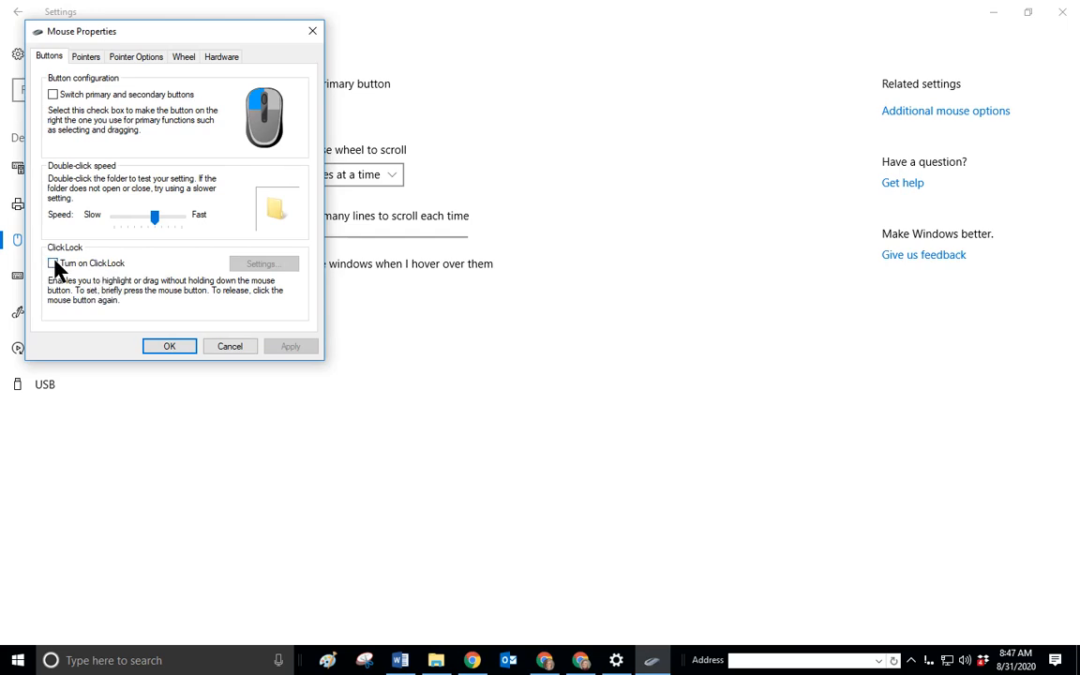
{"action": "mouse_move", "coordinate": [375, 315]}
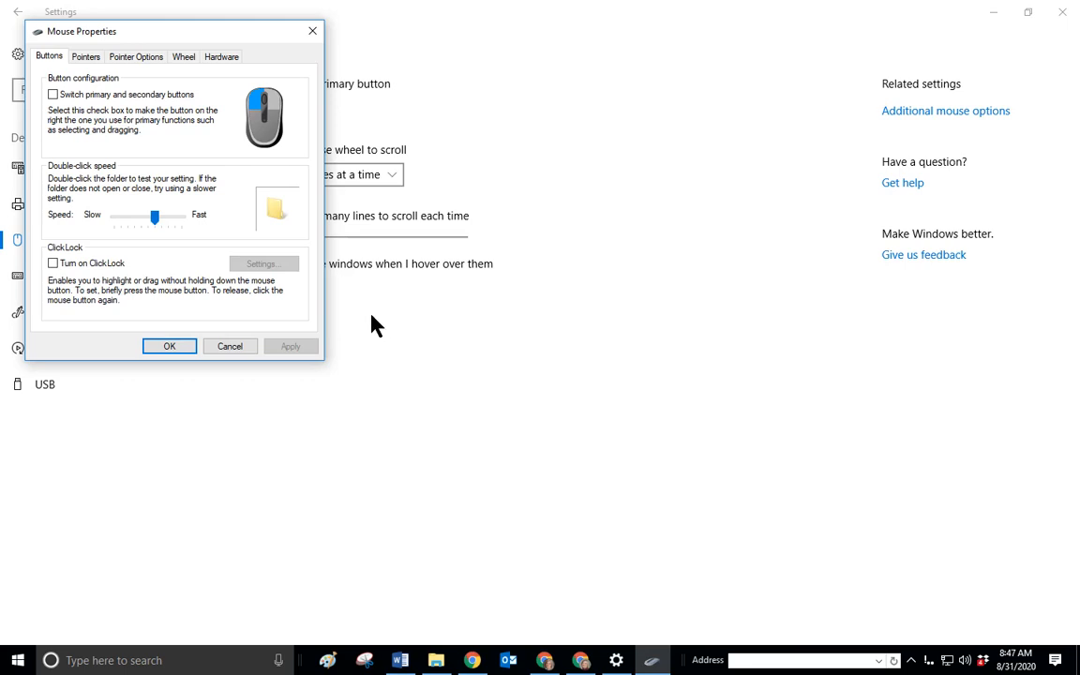
{"action": "mouse_move", "coordinate": [53, 271]}
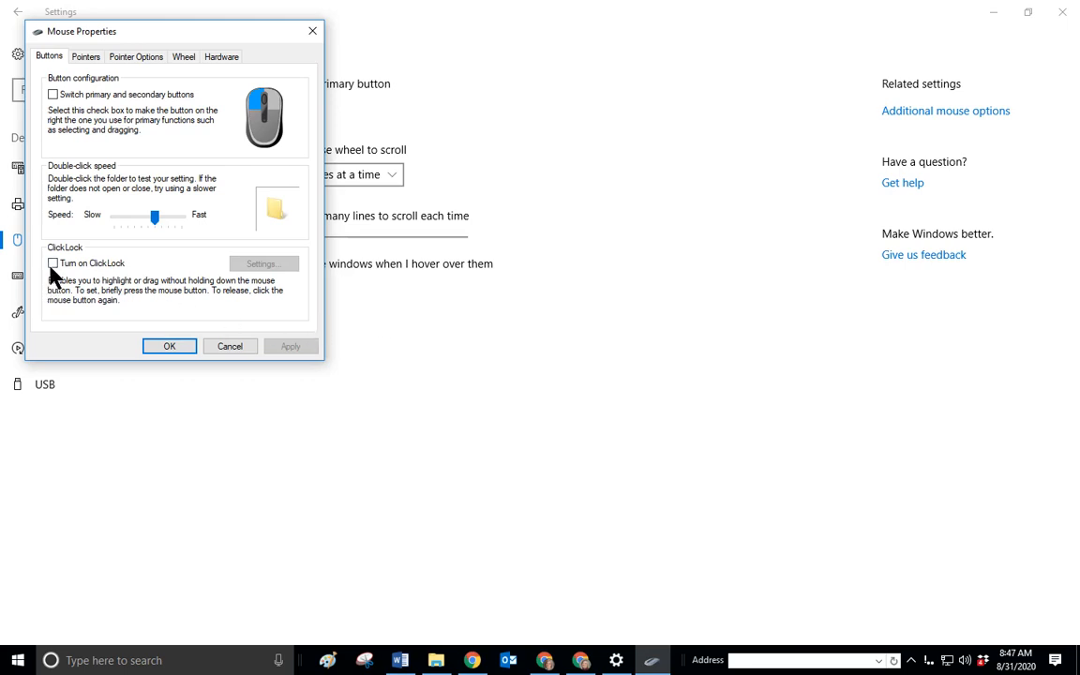
{"action": "mouse_move", "coordinate": [302, 304]}
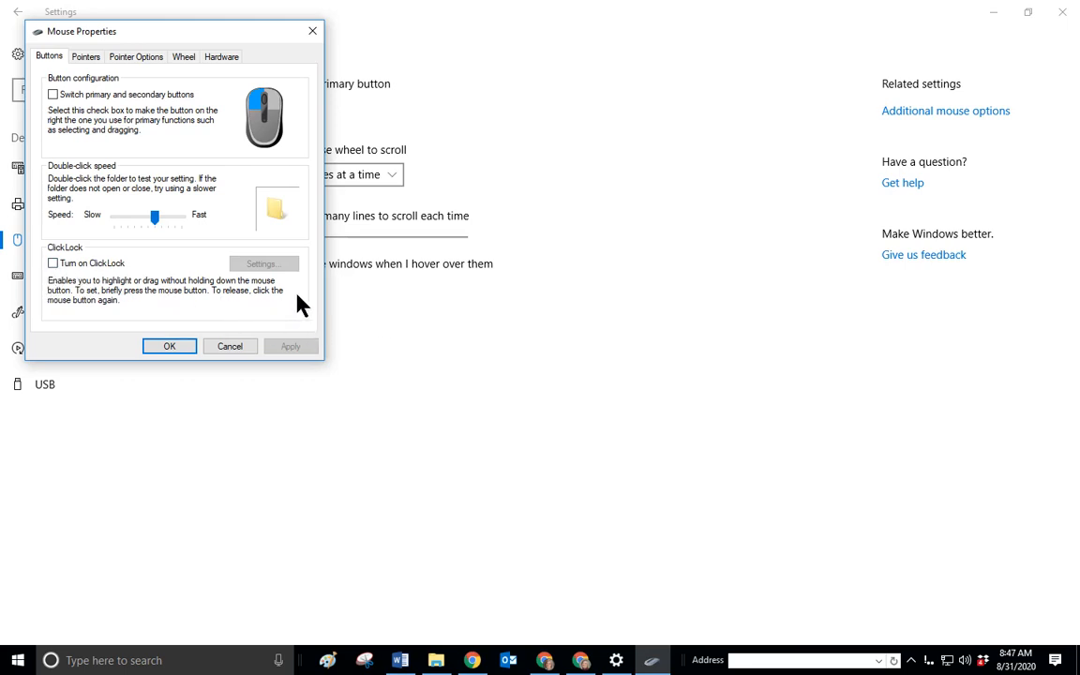
{"action": "mouse_move", "coordinate": [628, 323]}
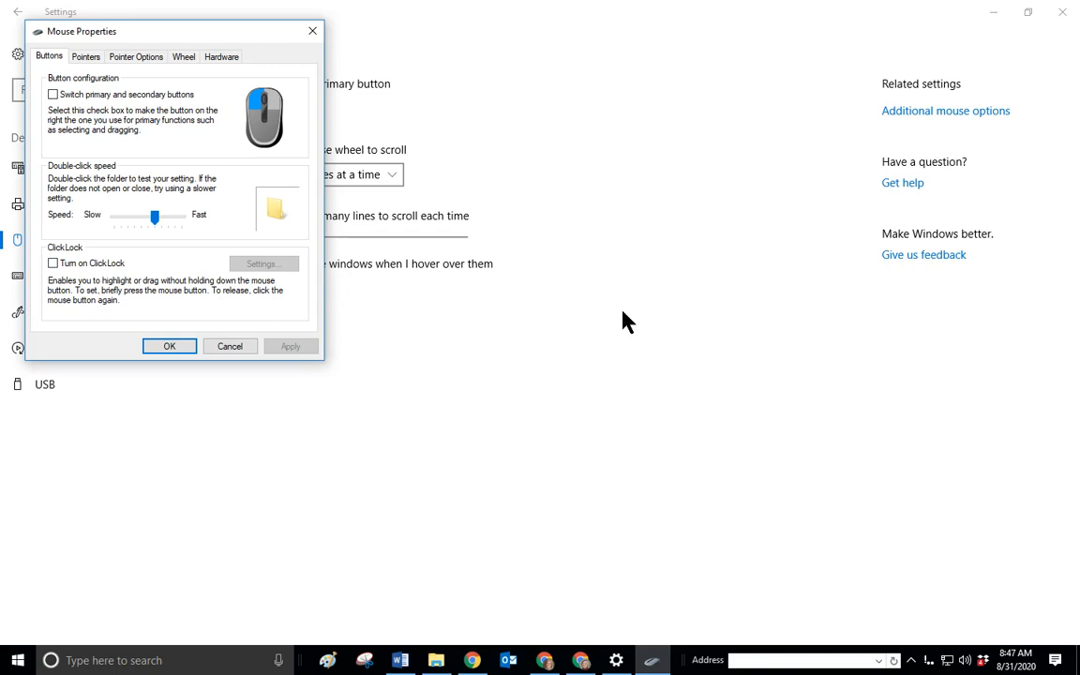
{"action": "mouse_move", "coordinate": [811, 263]}
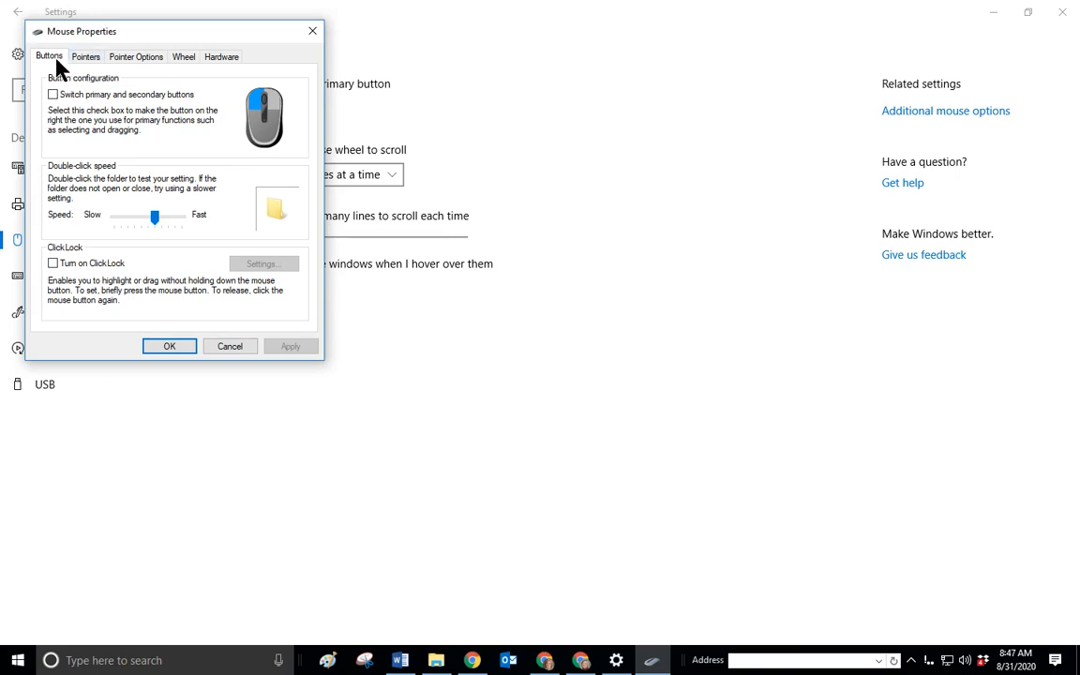
{"action": "left_click", "coordinate": [86, 57]}
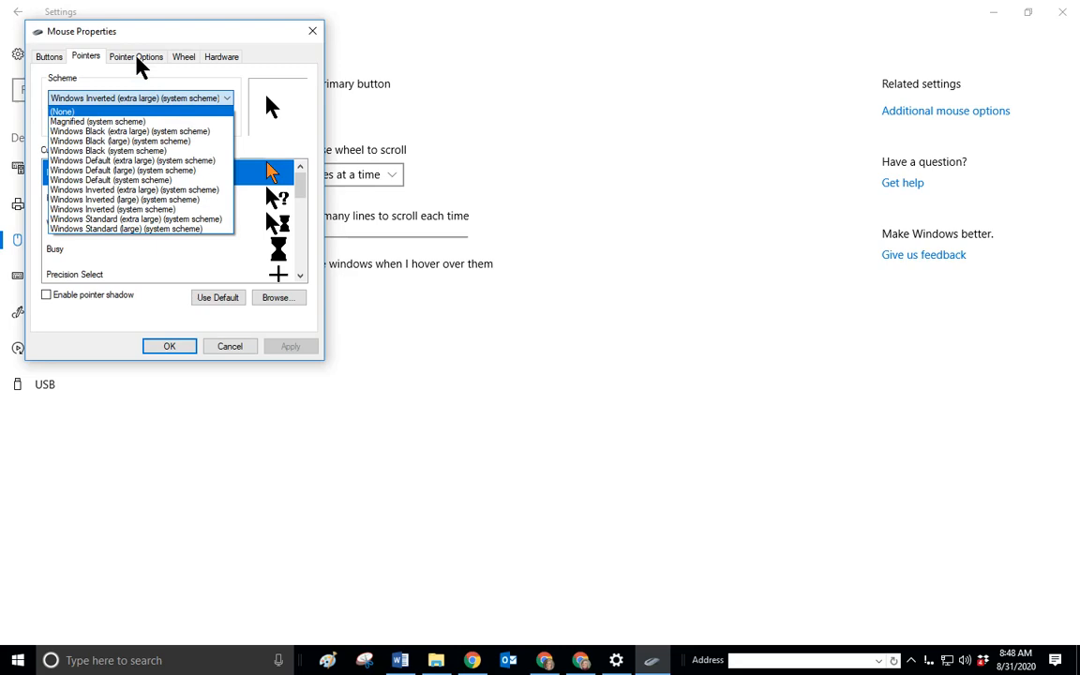
{"action": "left_click", "coordinate": [136, 56]}
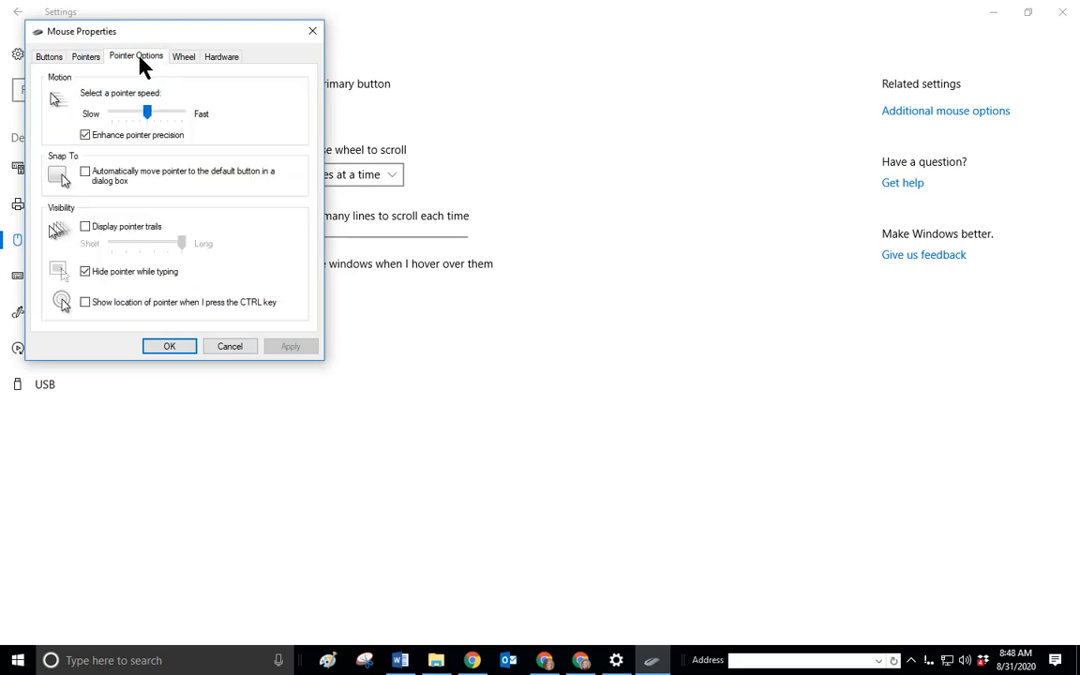
{"action": "mouse_move", "coordinate": [225, 122]}
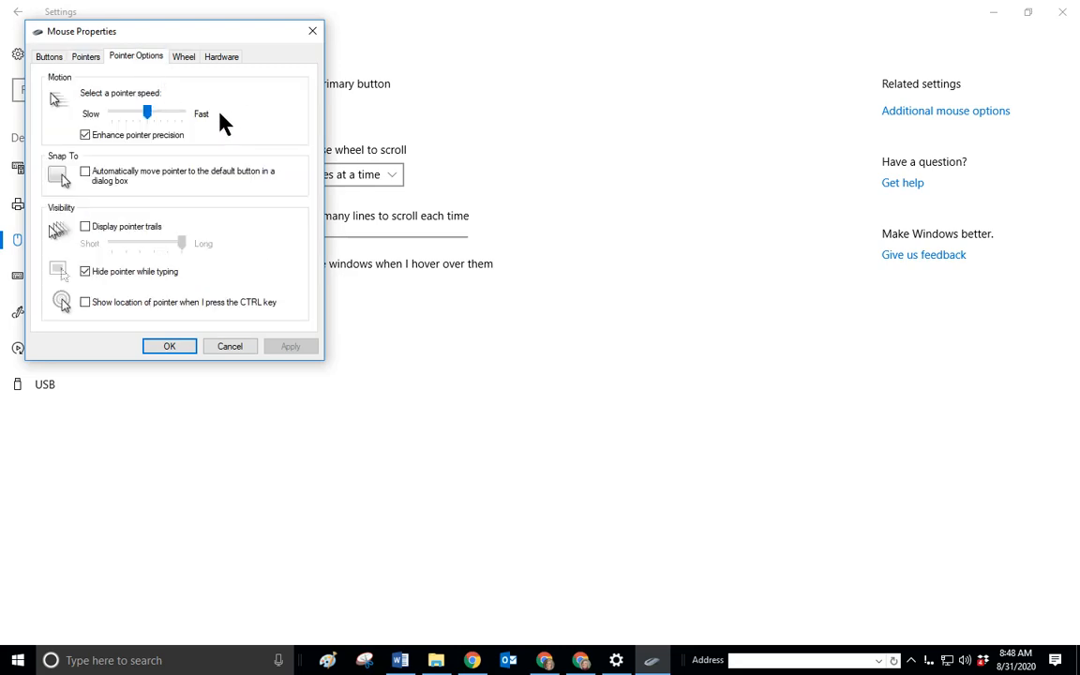
Try the pointer speed slider and Ctrl pointer-location highlight, then view the Wheel tab.
{"action": "left_click_drag", "start_coordinate": [147, 112], "coordinate": [120, 113]}
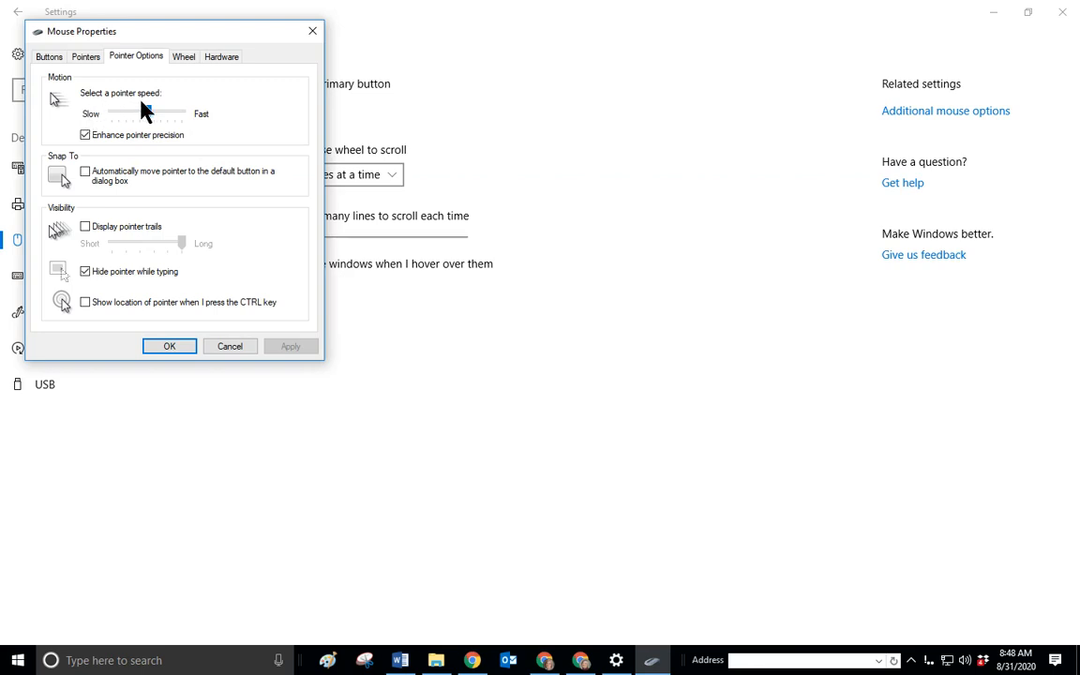
{"action": "left_click_drag", "start_coordinate": [164, 112], "coordinate": [145, 112]}
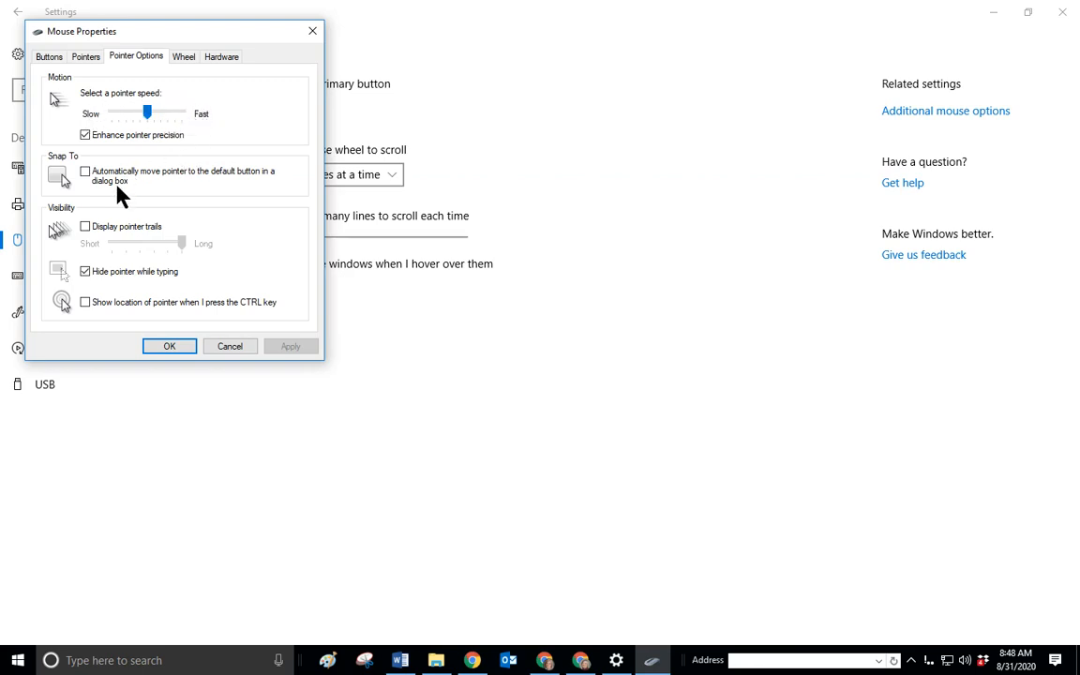
{"action": "mouse_move", "coordinate": [70, 236]}
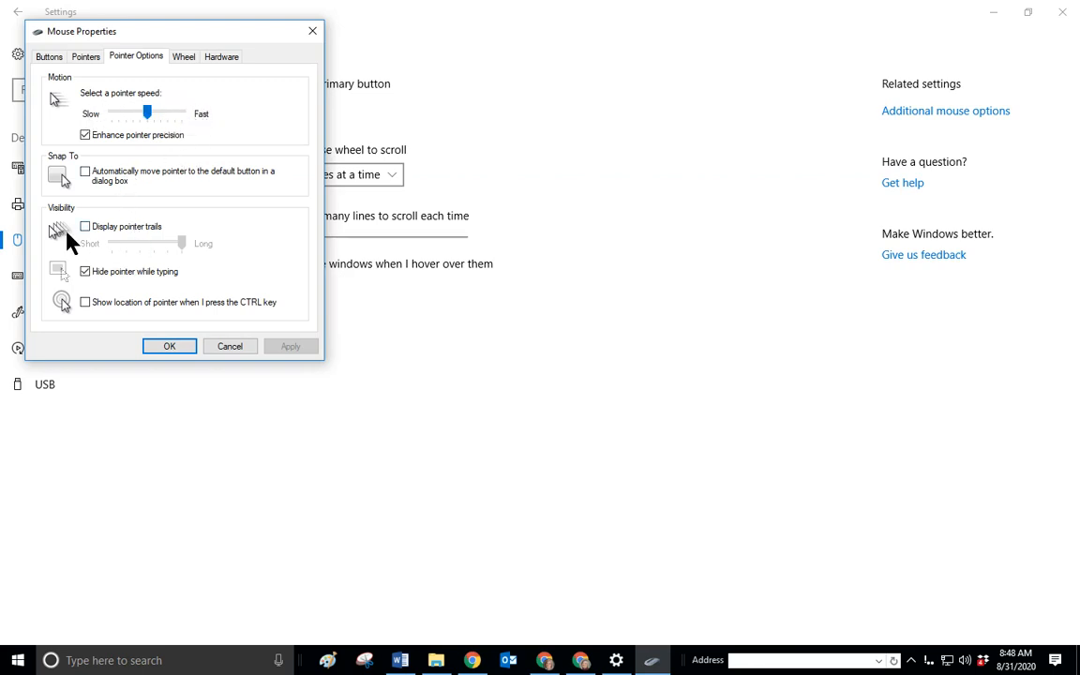
{"action": "mouse_move", "coordinate": [270, 272]}
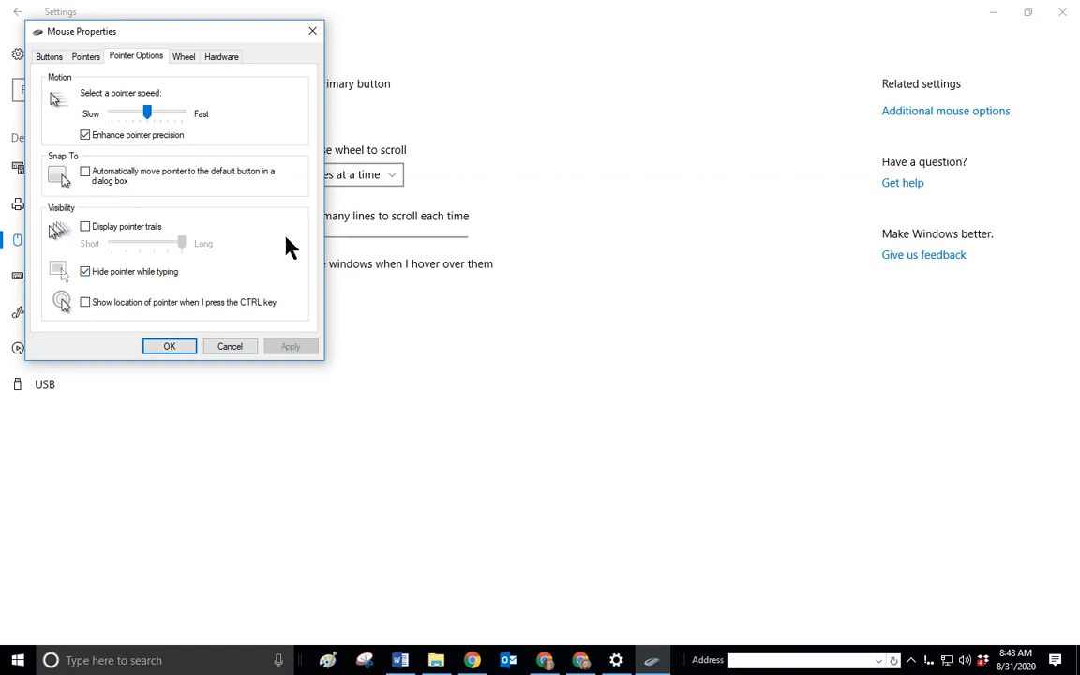
{"action": "mouse_move", "coordinate": [168, 280]}
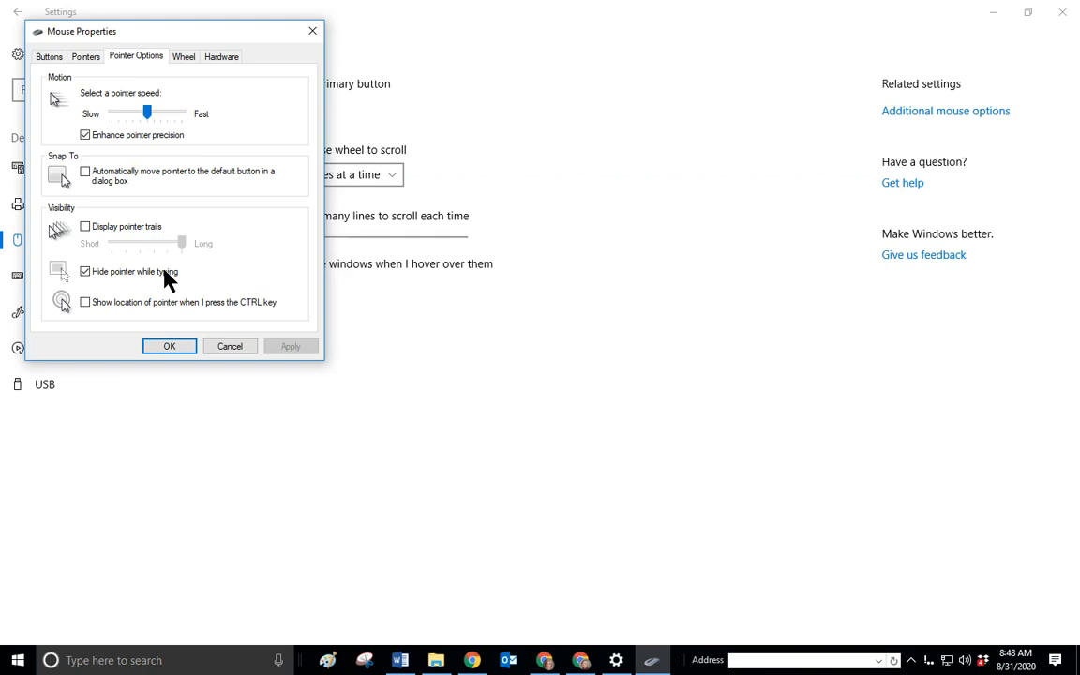
{"action": "left_click", "coordinate": [85, 302]}
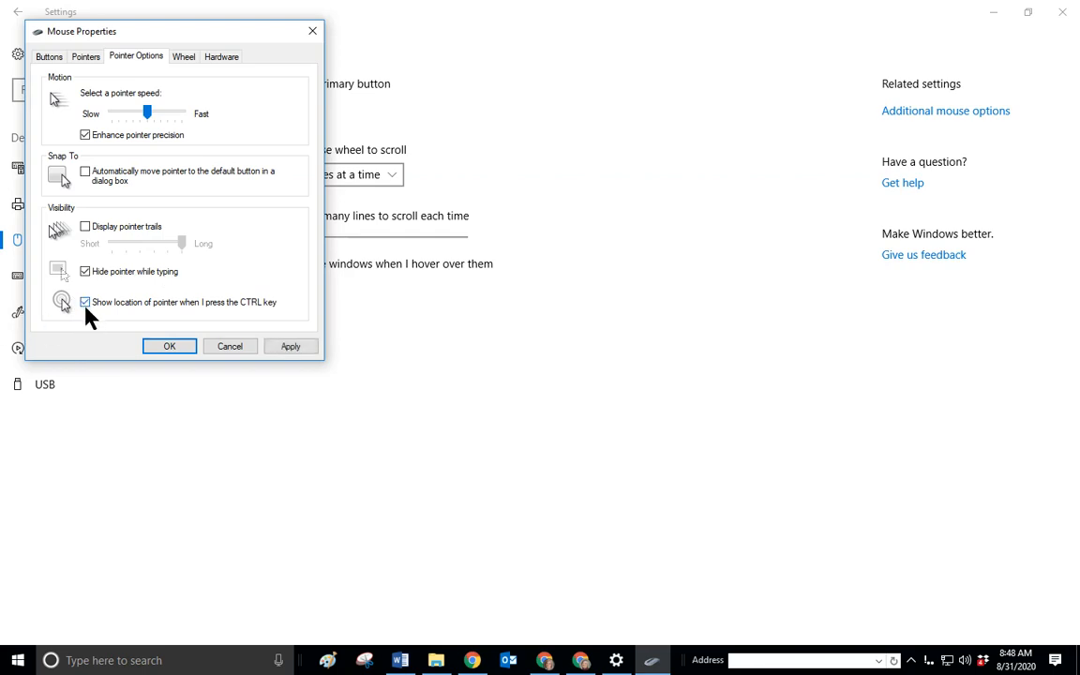
{"action": "mouse_move", "coordinate": [757, 354]}
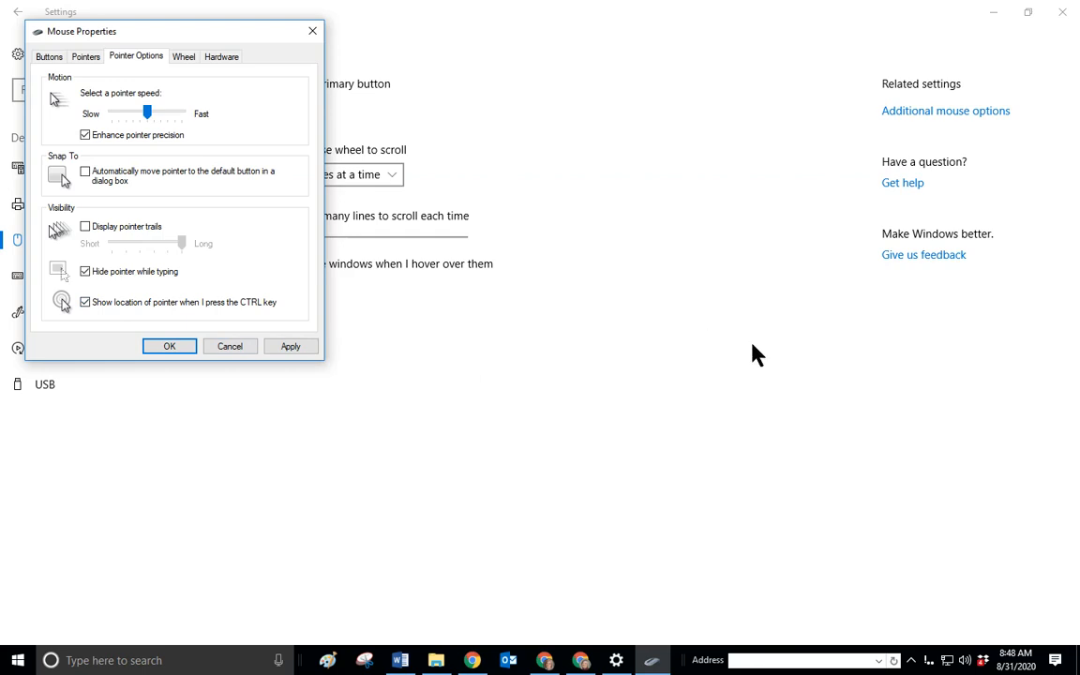
{"action": "mouse_move", "coordinate": [399, 366]}
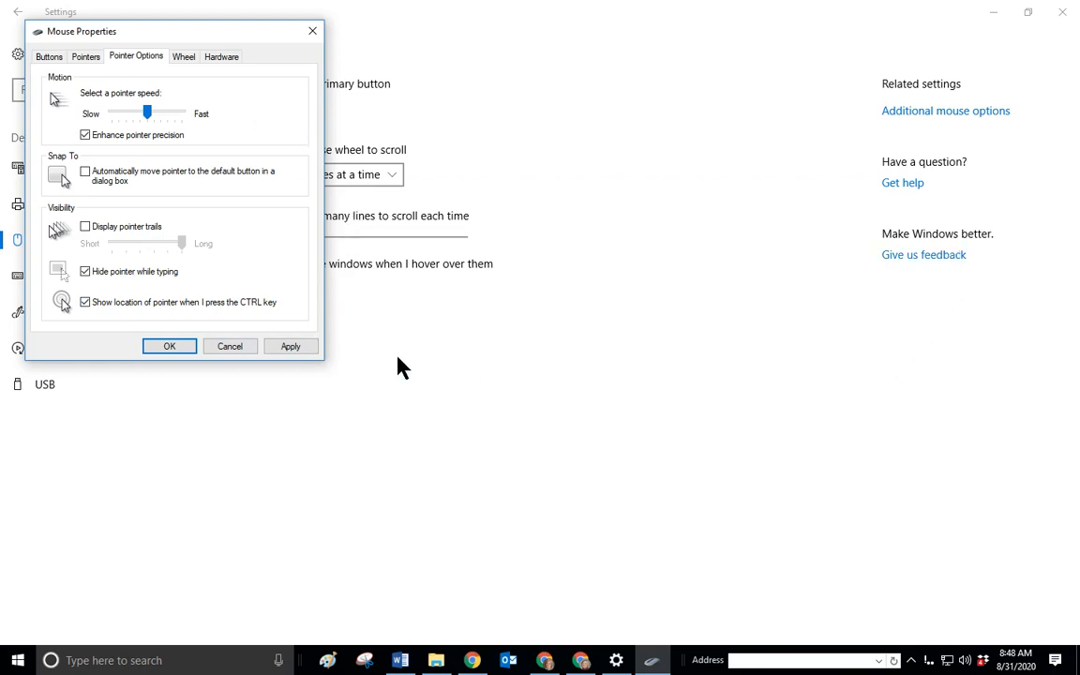
{"action": "key", "text": "ctrl"}
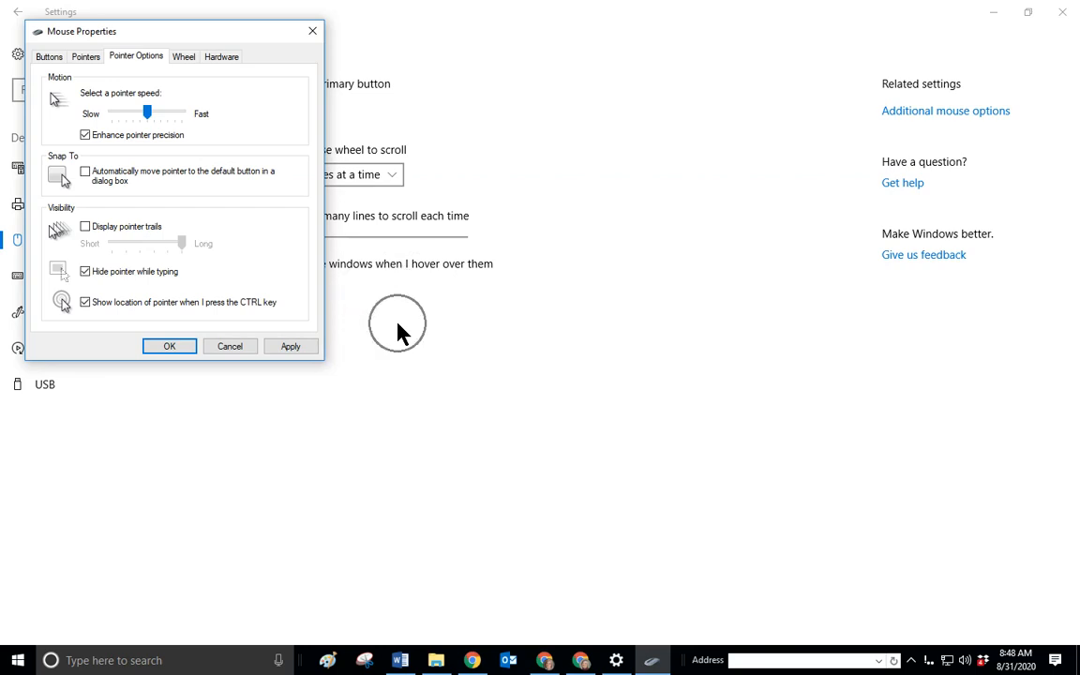
{"action": "mouse_move", "coordinate": [401, 332]}
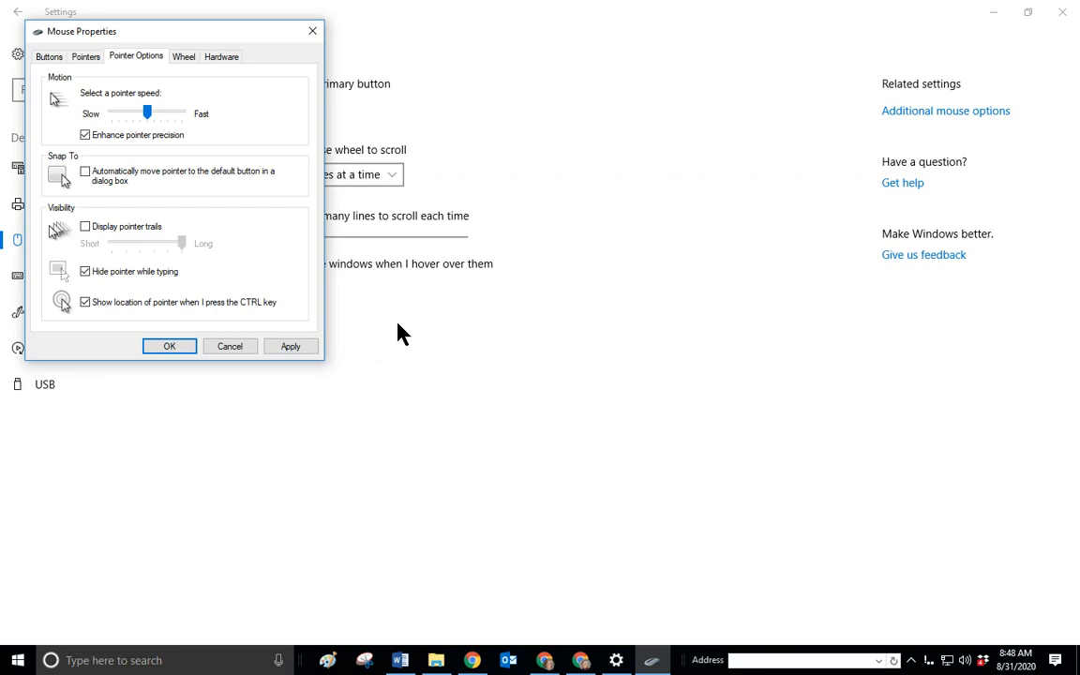
{"action": "mouse_move", "coordinate": [390, 324]}
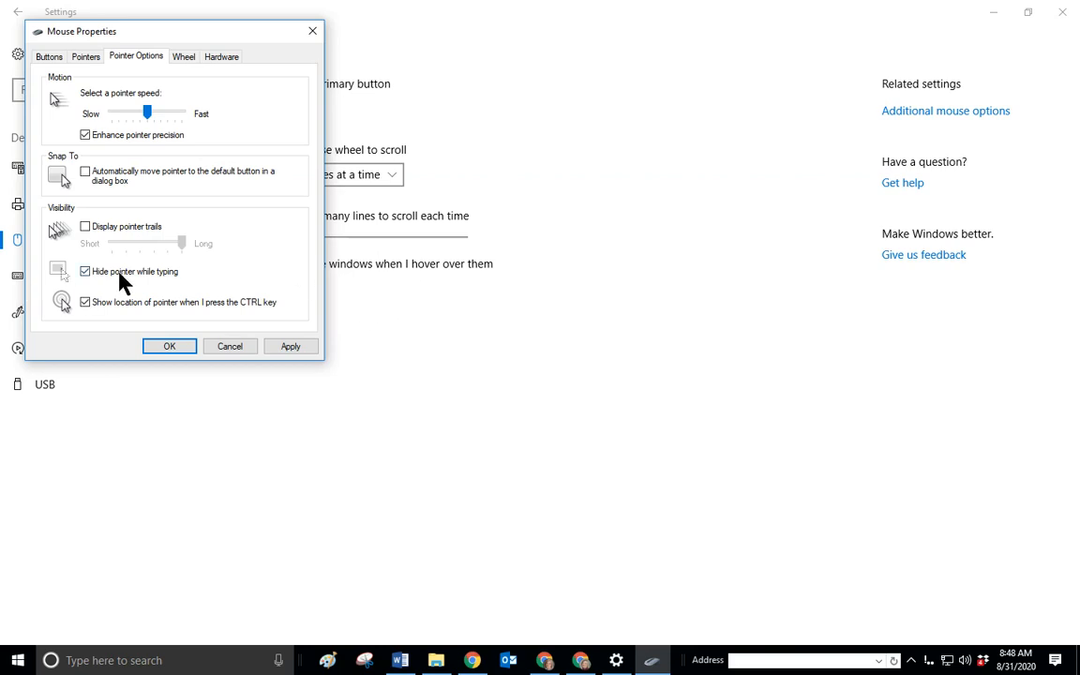
{"action": "mouse_move", "coordinate": [85, 281]}
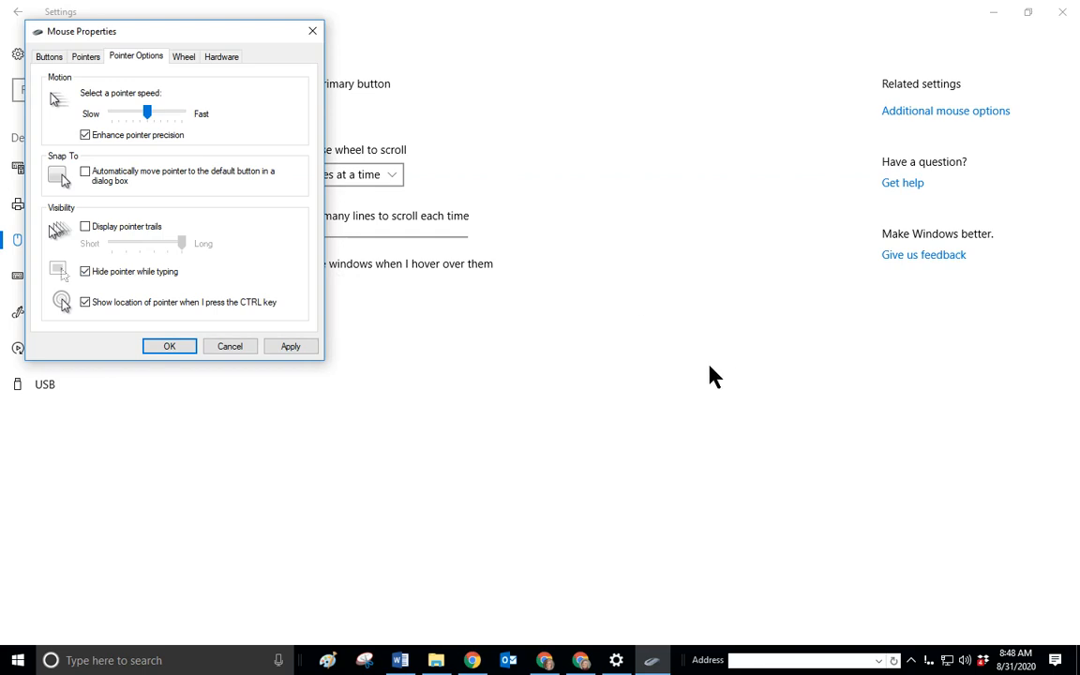
{"action": "mouse_move", "coordinate": [702, 378]}
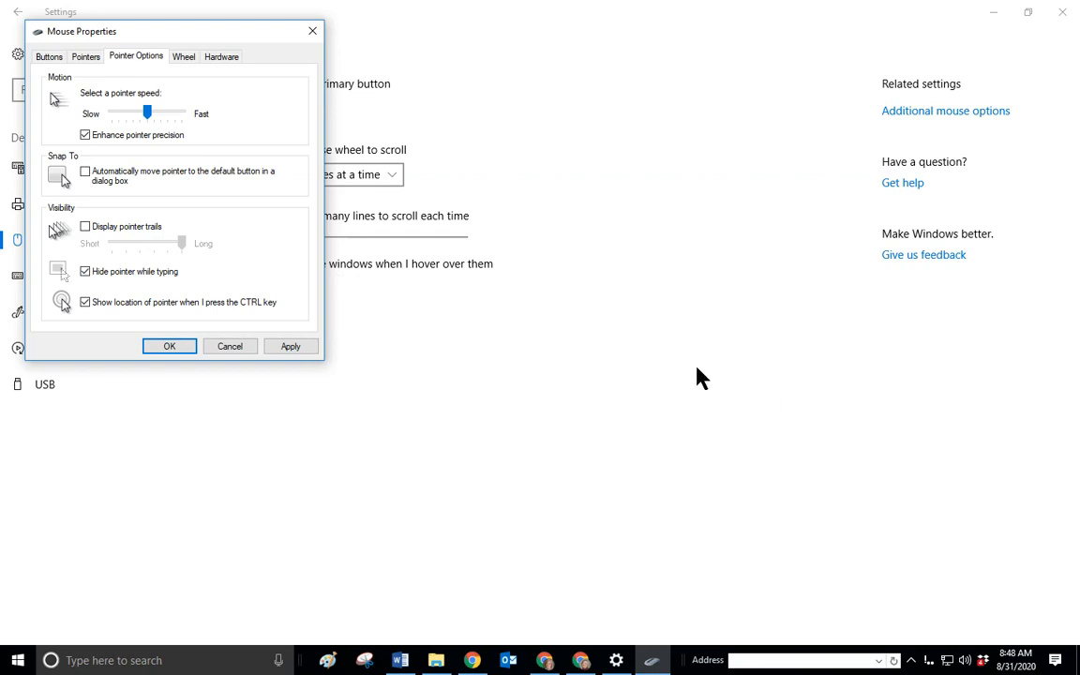
{"action": "left_click", "coordinate": [183, 57]}
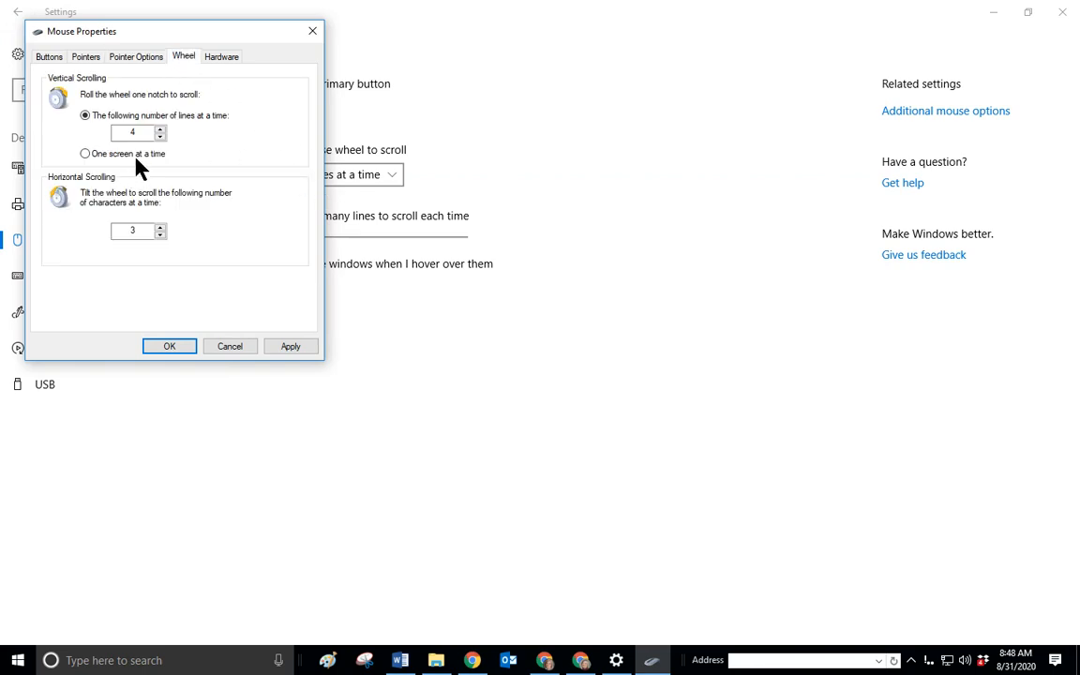
{"action": "mouse_move", "coordinate": [229, 197]}
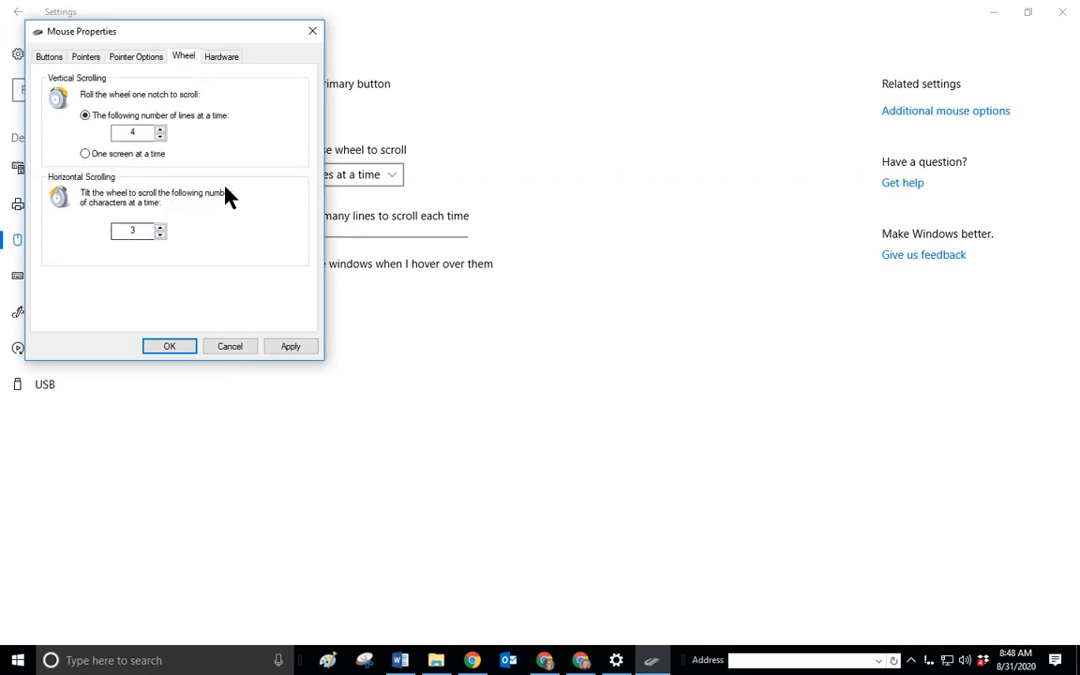
{"action": "mouse_move", "coordinate": [196, 153]}
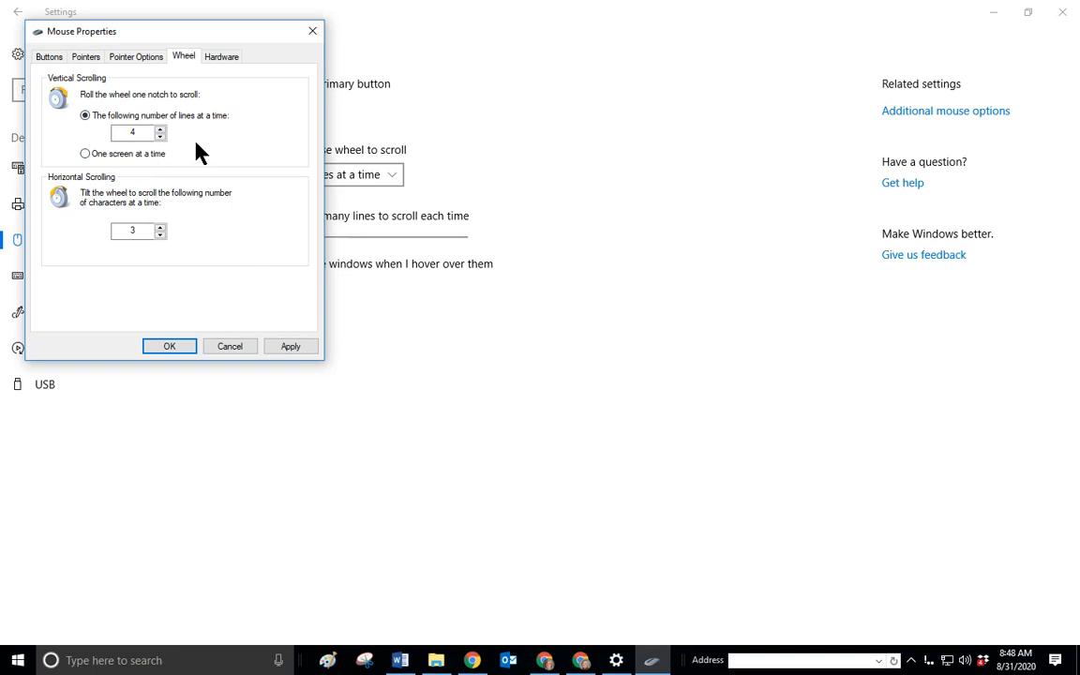
{"action": "mouse_move", "coordinate": [183, 255]}
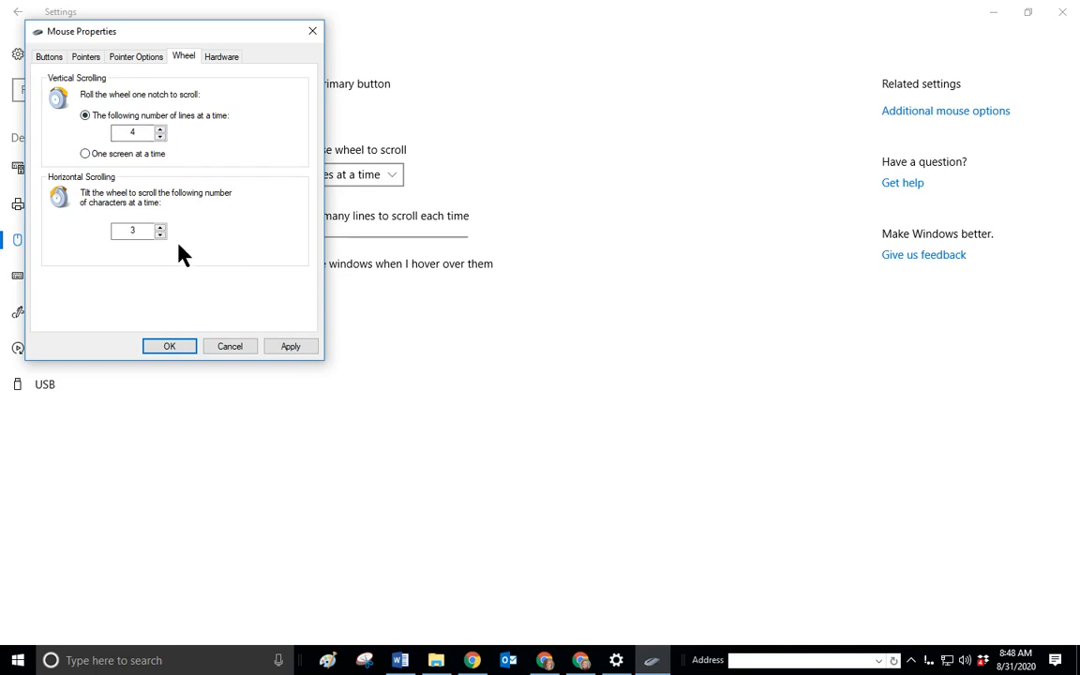
View the Hardware tab listing three HID-compliant mice.
{"action": "left_click", "coordinate": [221, 56]}
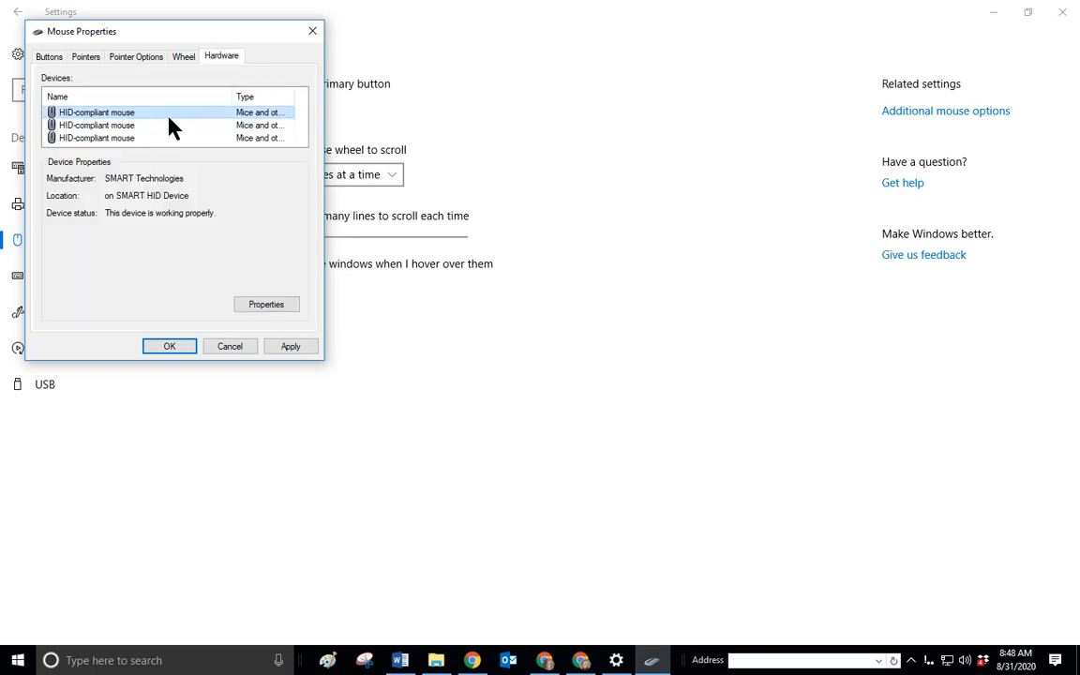
{"action": "mouse_move", "coordinate": [321, 258]}
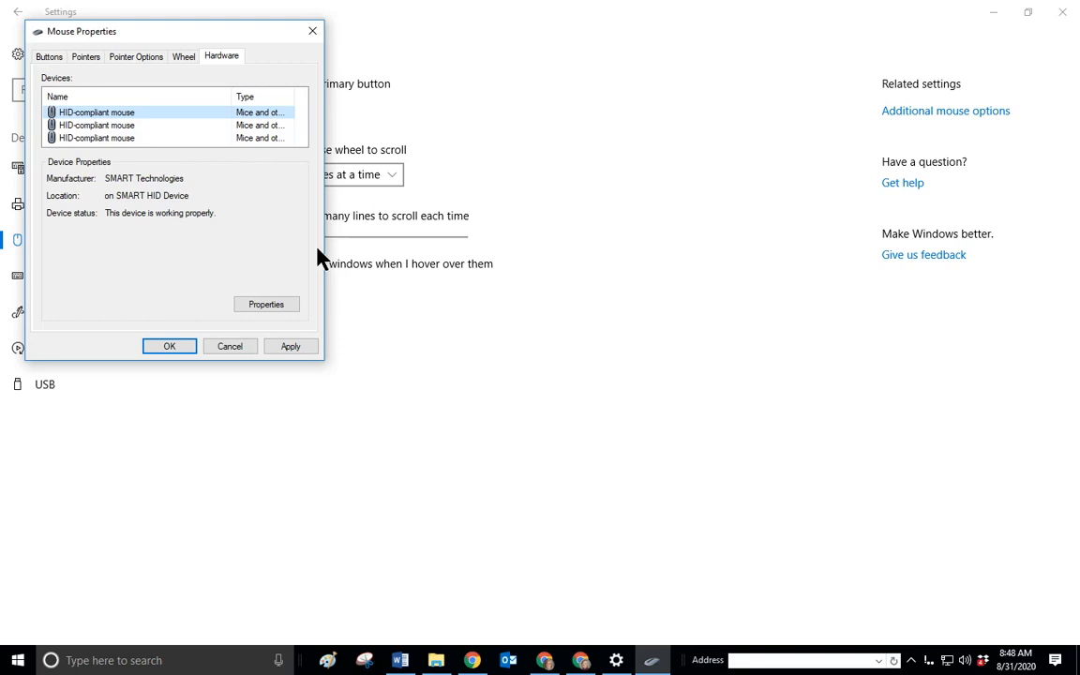
{"action": "mouse_move", "coordinate": [497, 368]}
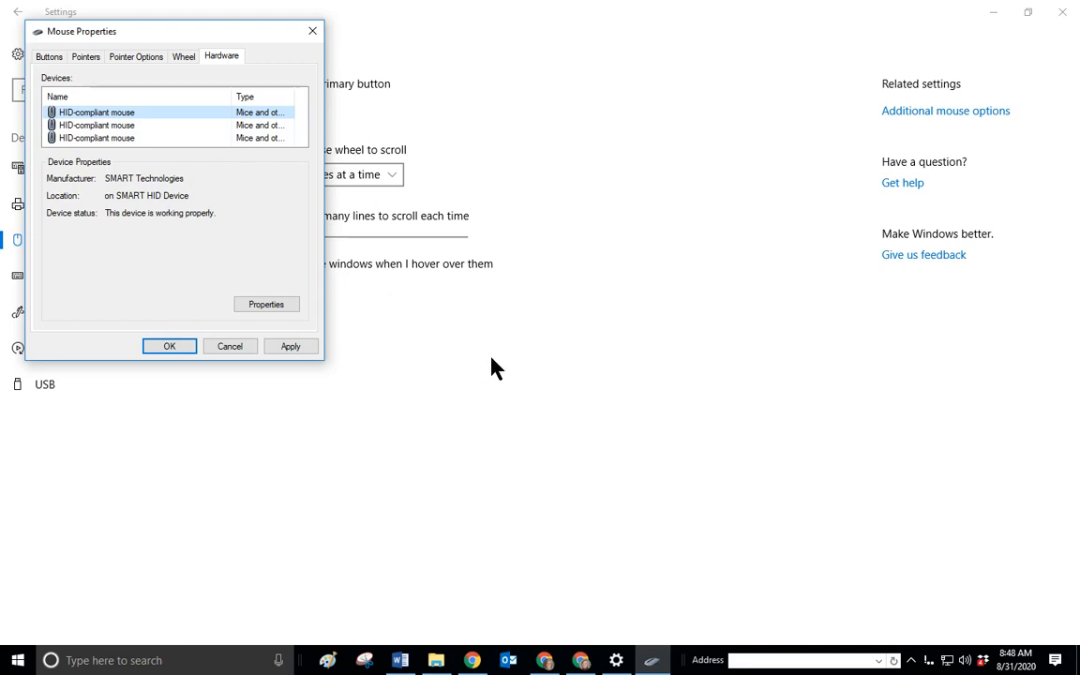
{"action": "mouse_move", "coordinate": [260, 98]}
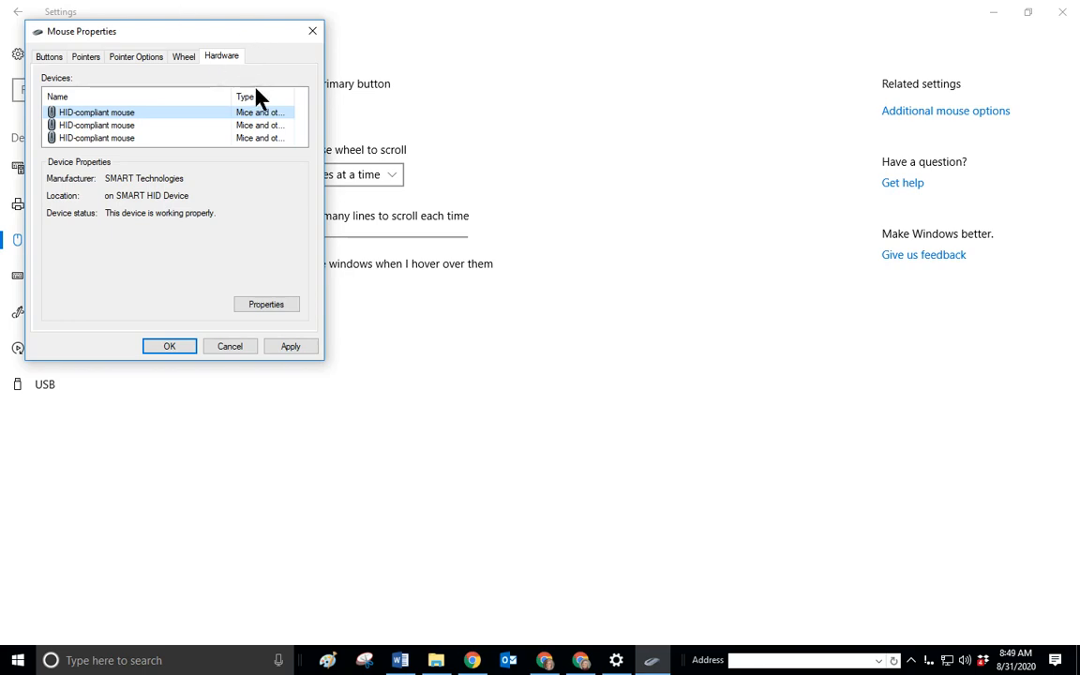
{"action": "mouse_move", "coordinate": [369, 147]}
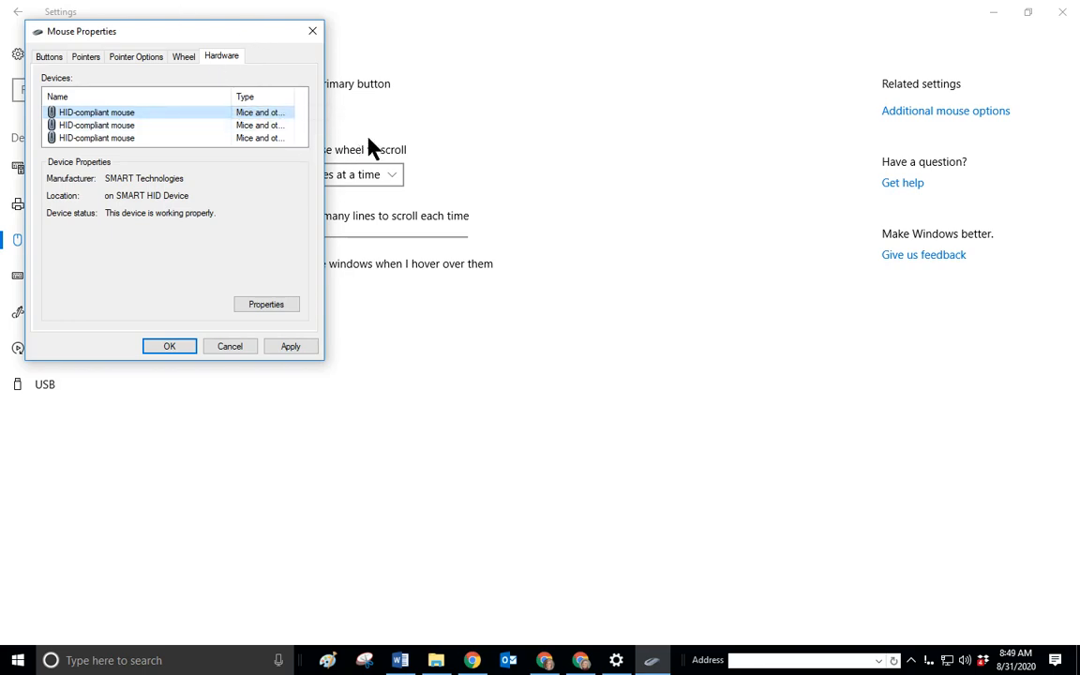
{"action": "mouse_move", "coordinate": [455, 155]}
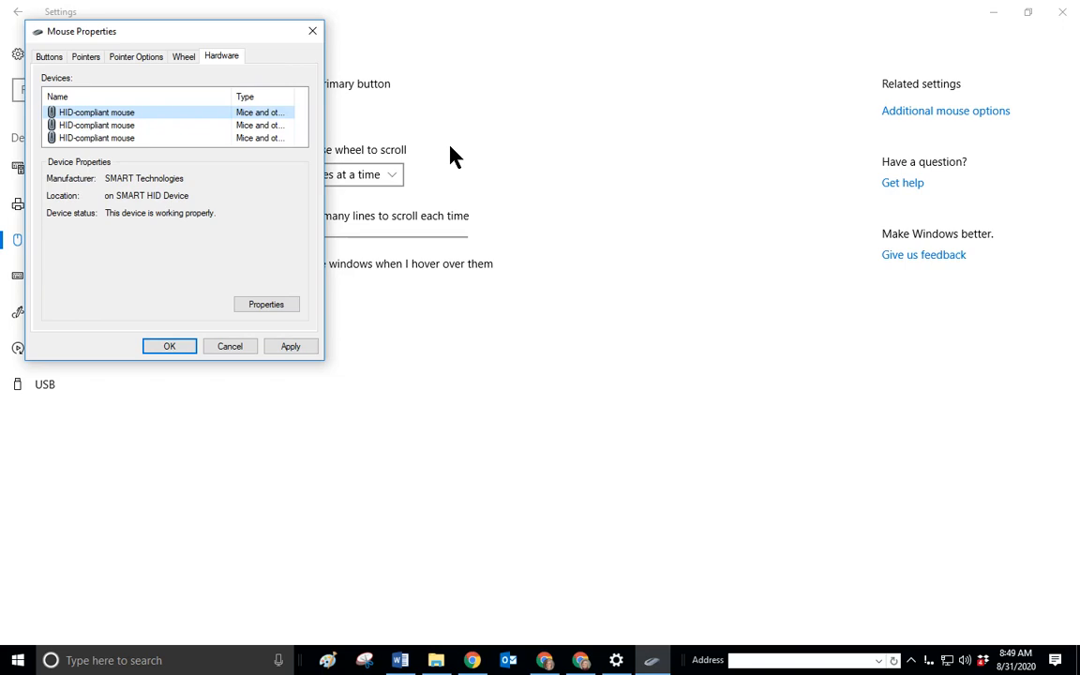
{"action": "mouse_move", "coordinate": [471, 151]}
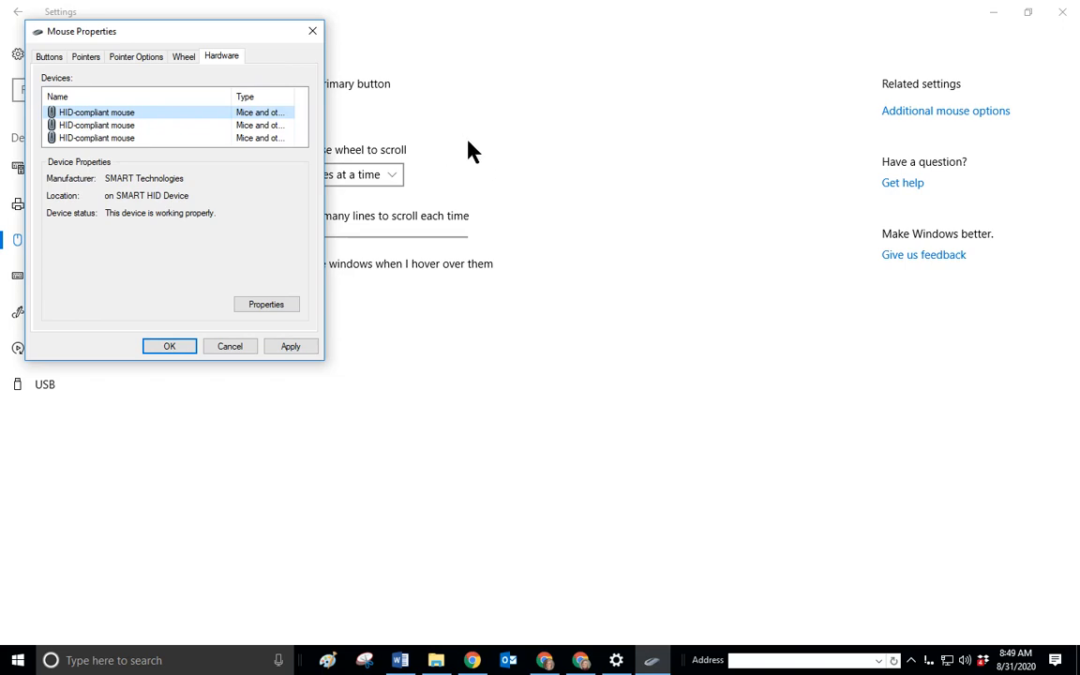
{"action": "mouse_move", "coordinate": [487, 187]}
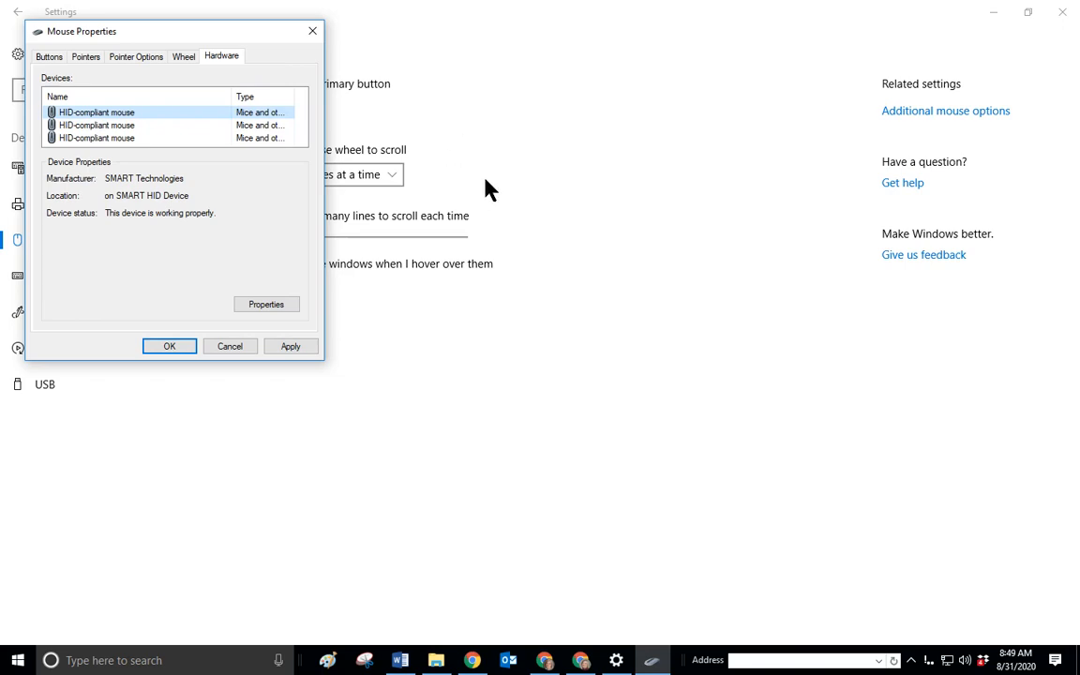
{"action": "mouse_move", "coordinate": [267, 98]}
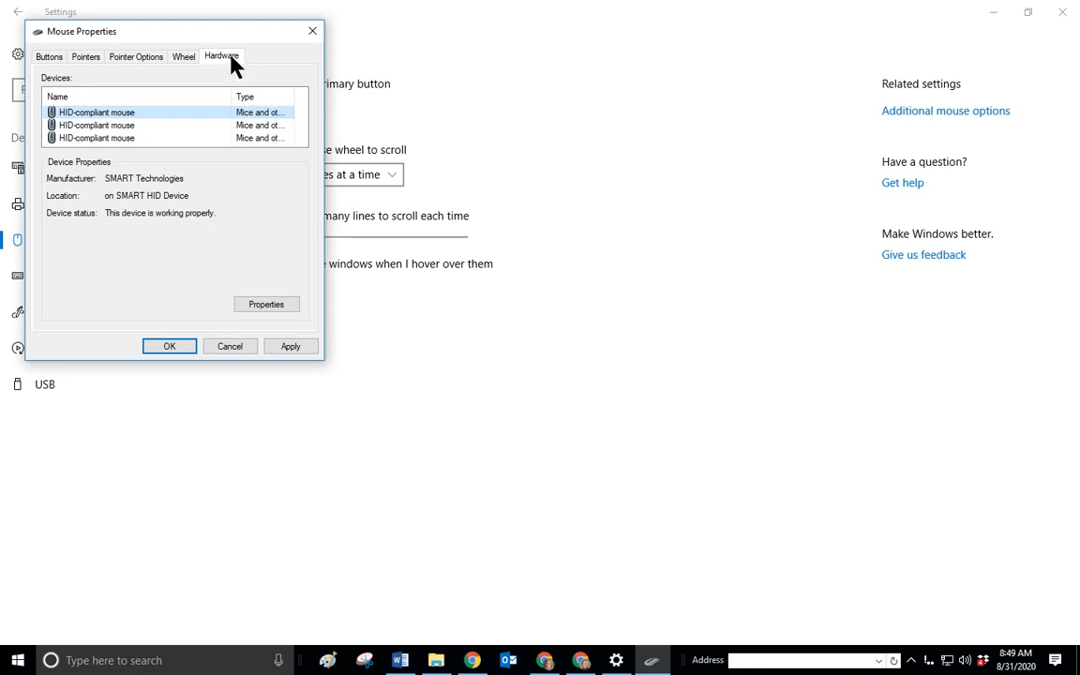
{"action": "mouse_move", "coordinate": [184, 56]}
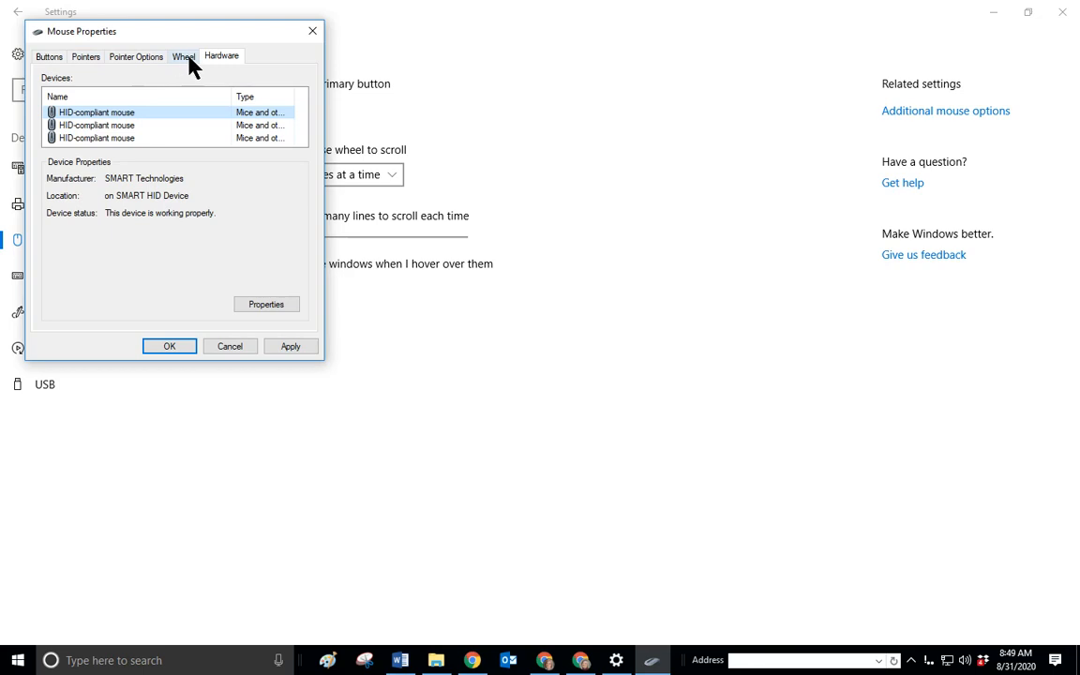
{"action": "mouse_move", "coordinate": [352, 445]}
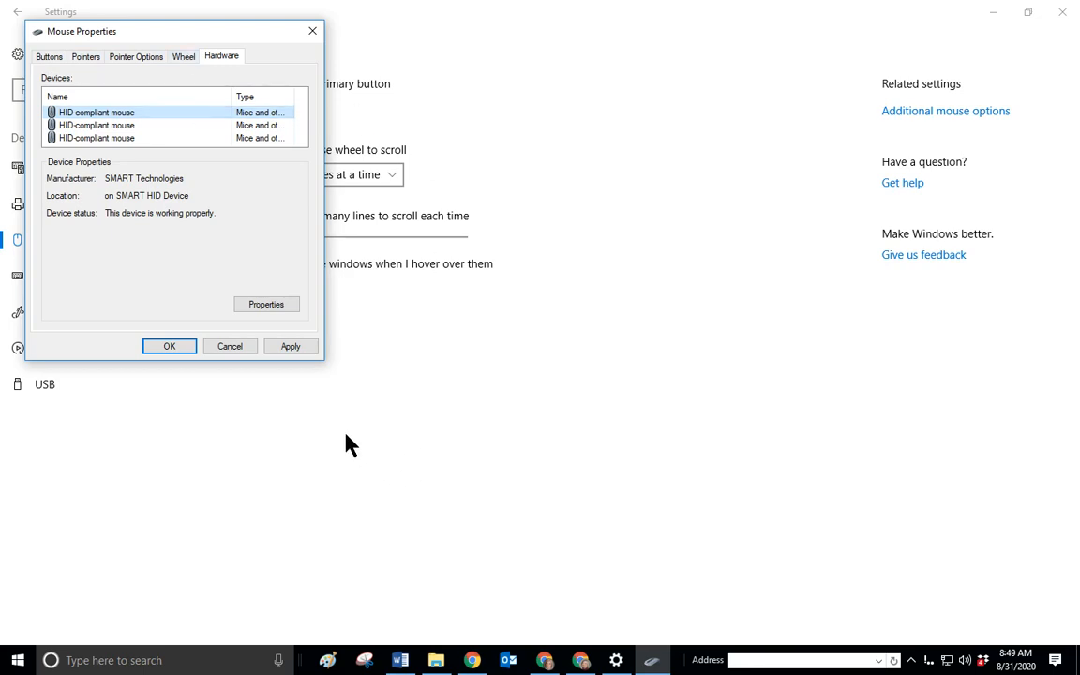
{"action": "mouse_move", "coordinate": [305, 436]}
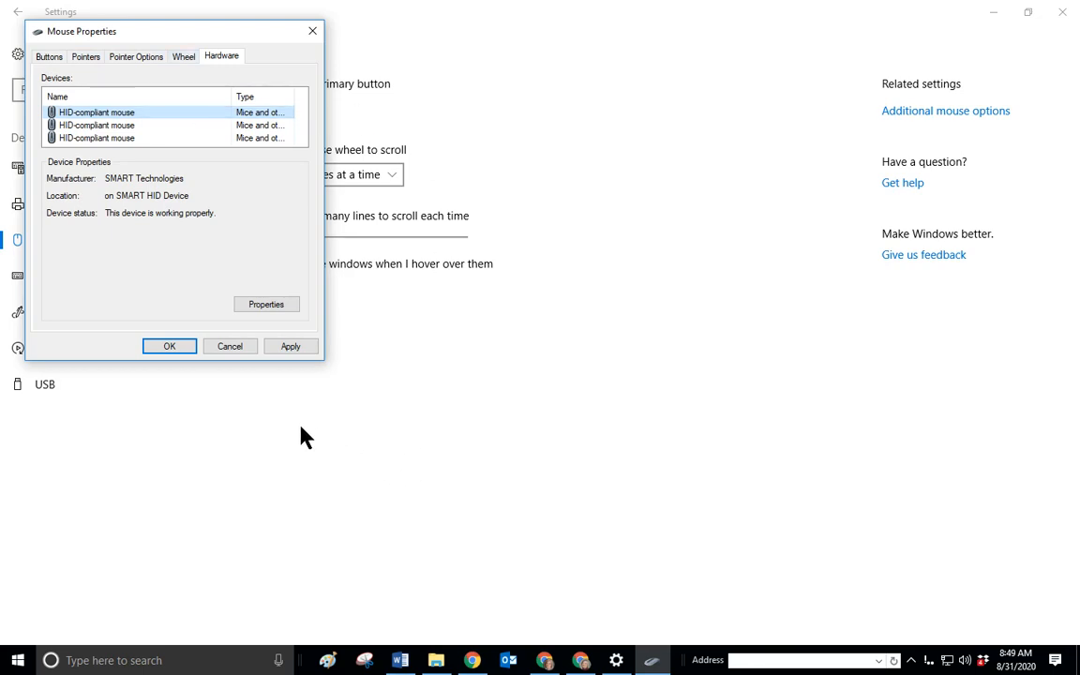
{"action": "mouse_move", "coordinate": [300, 370]}
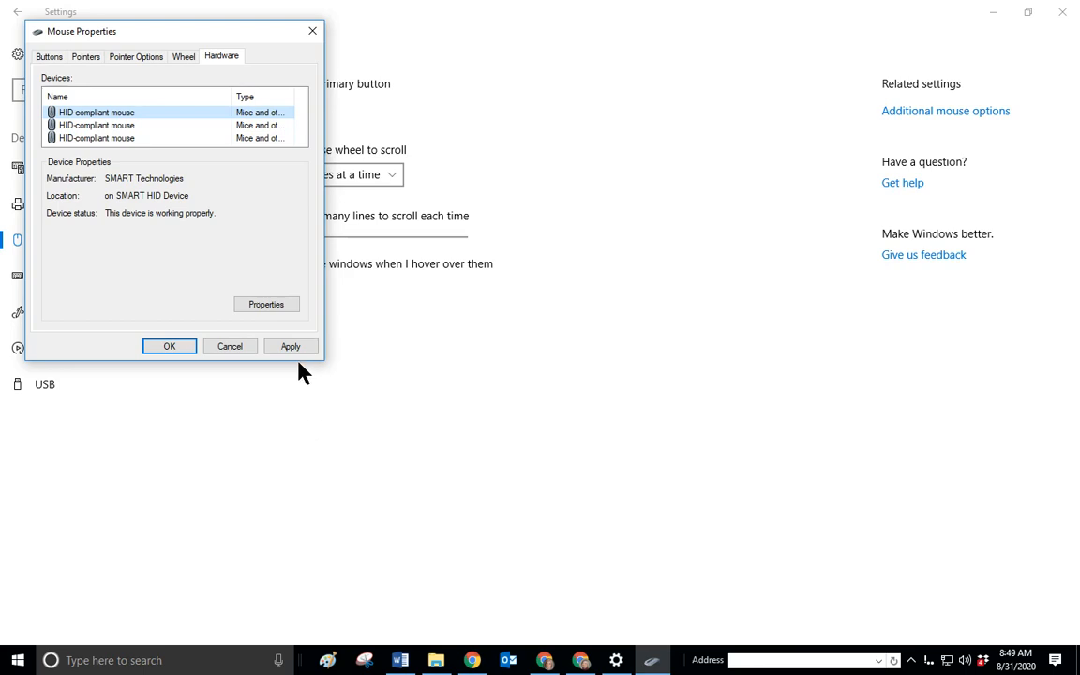
{"action": "mouse_move", "coordinate": [229, 346]}
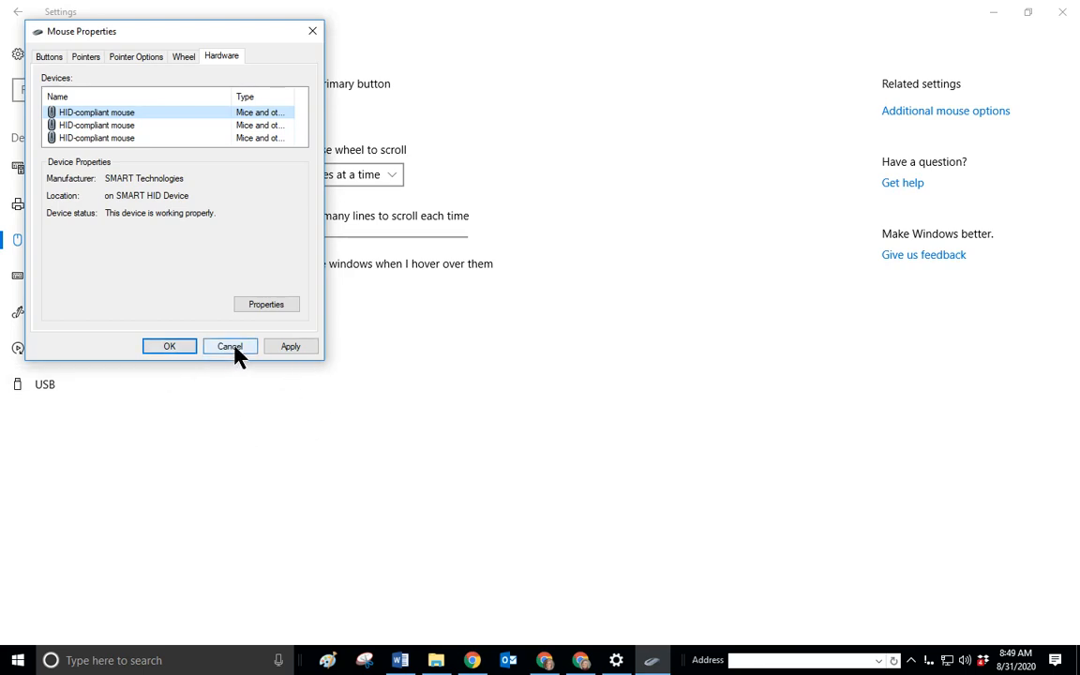
Cancel Mouse Properties, returning to the Settings Devices Mouse page.
{"action": "left_click", "coordinate": [229, 346]}
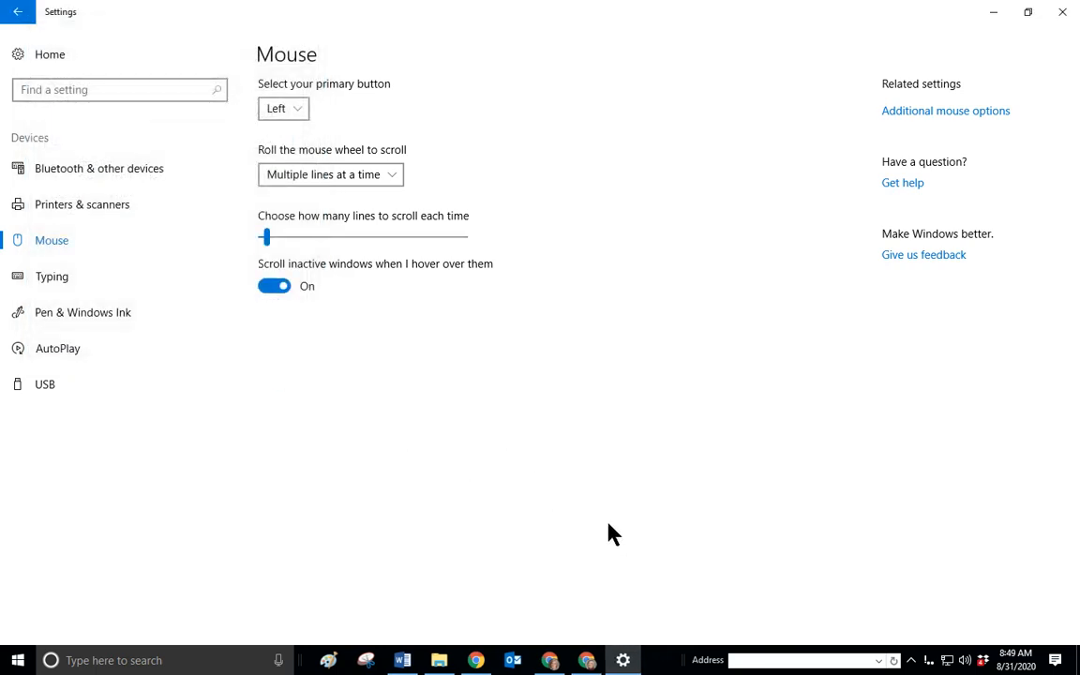
{"action": "mouse_move", "coordinate": [681, 549]}
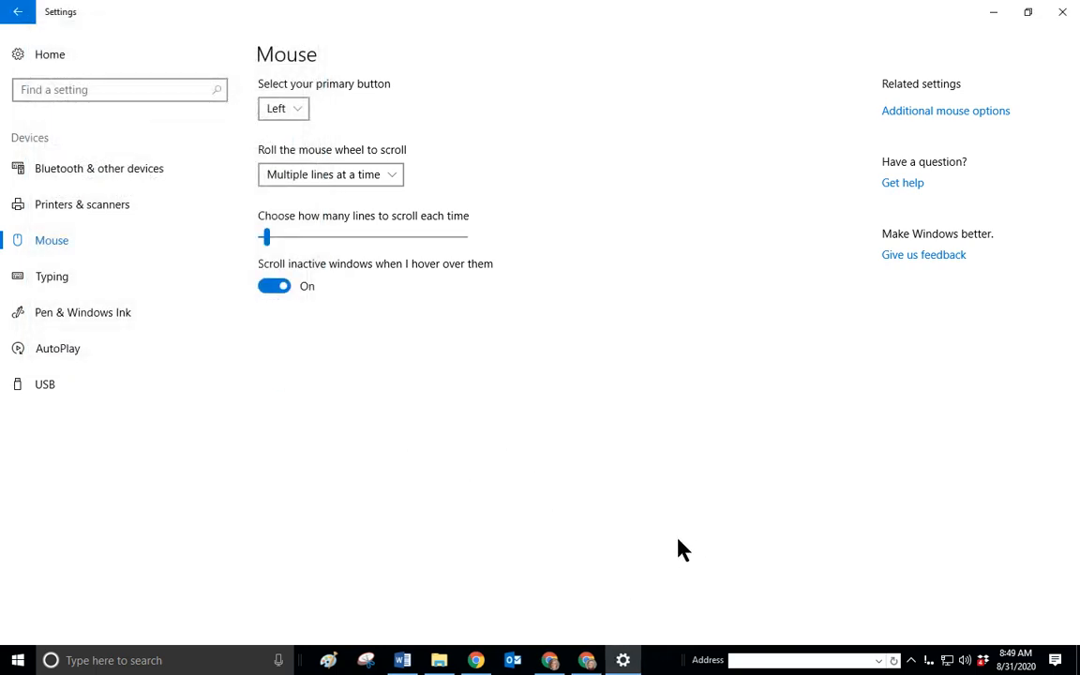
{"action": "mouse_move", "coordinate": [694, 572]}
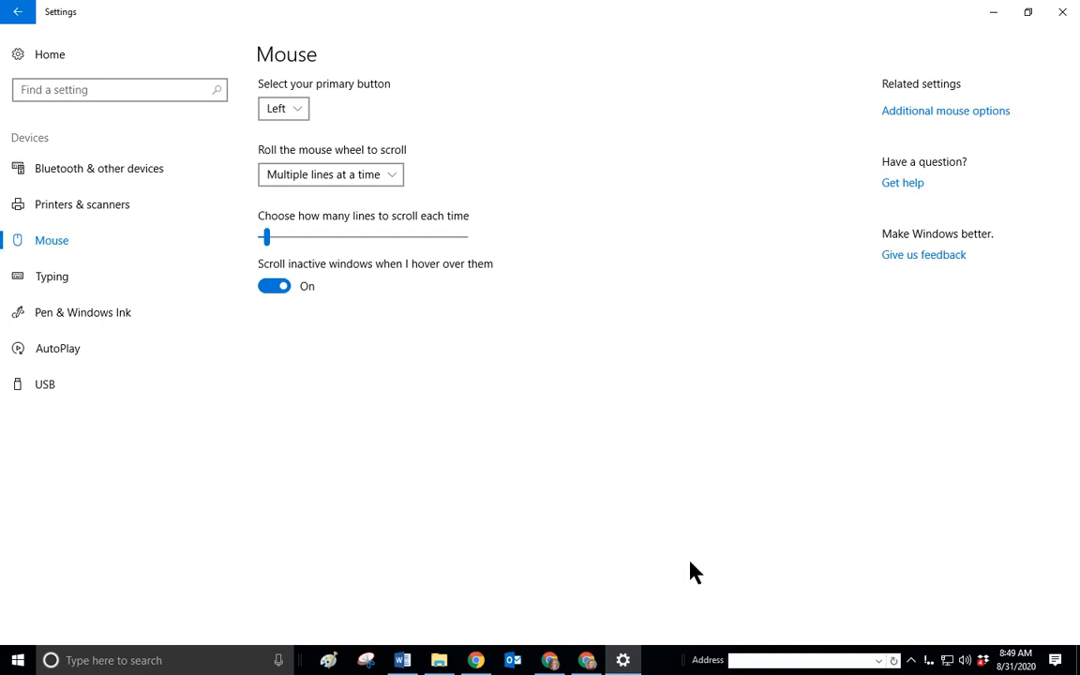
{"action": "mouse_move", "coordinate": [605, 518]}
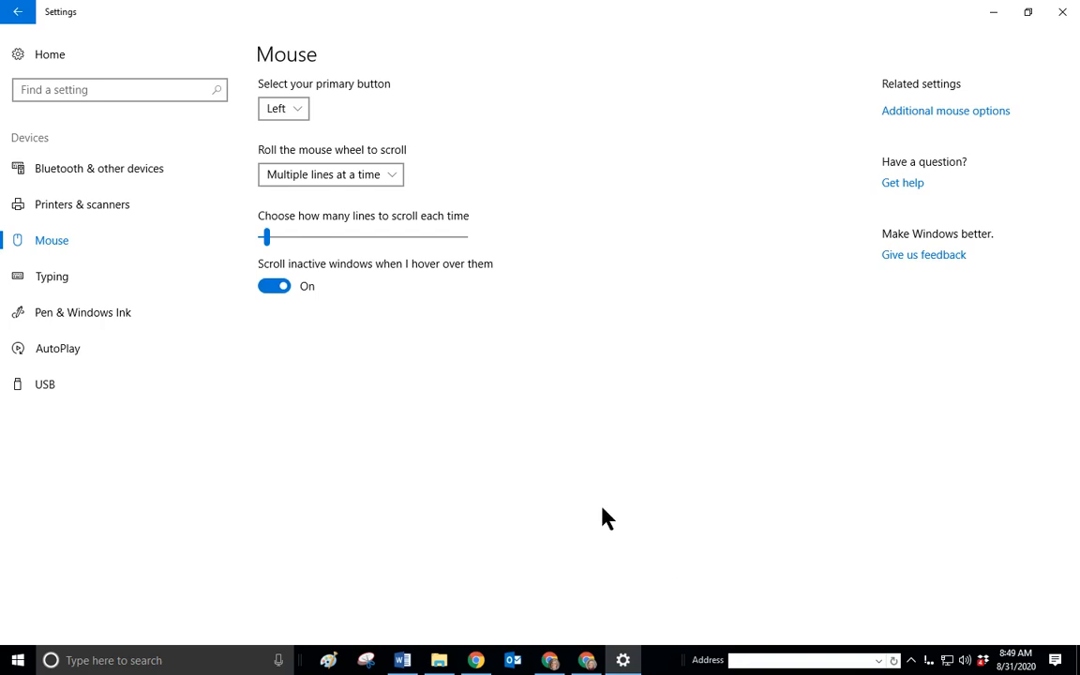
{"action": "mouse_move", "coordinate": [614, 575]}
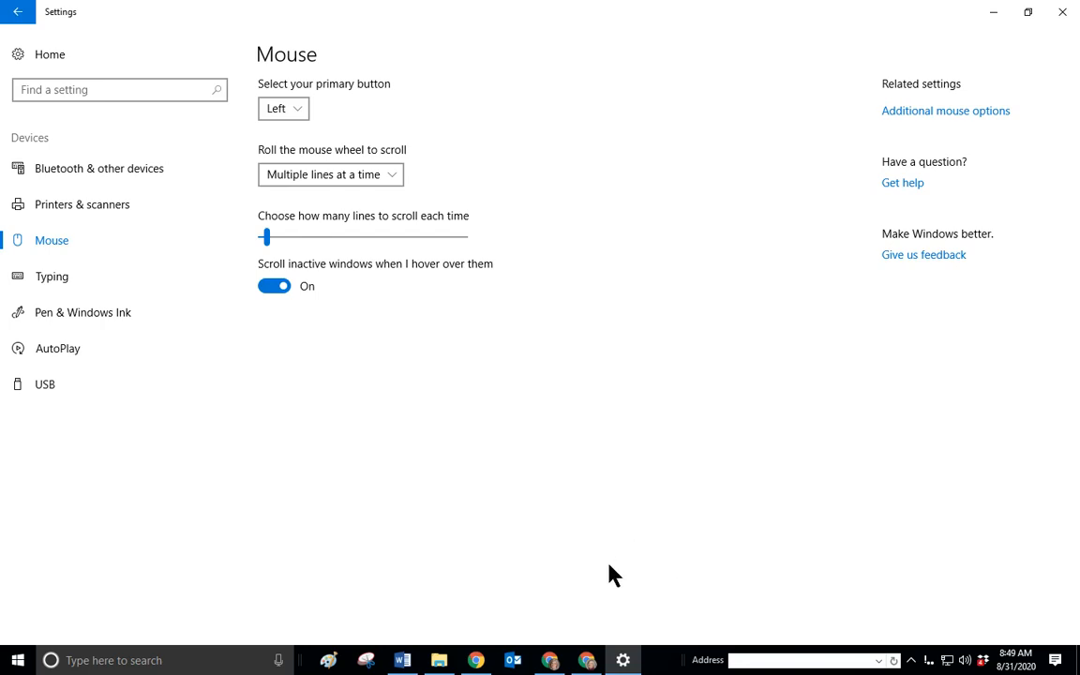